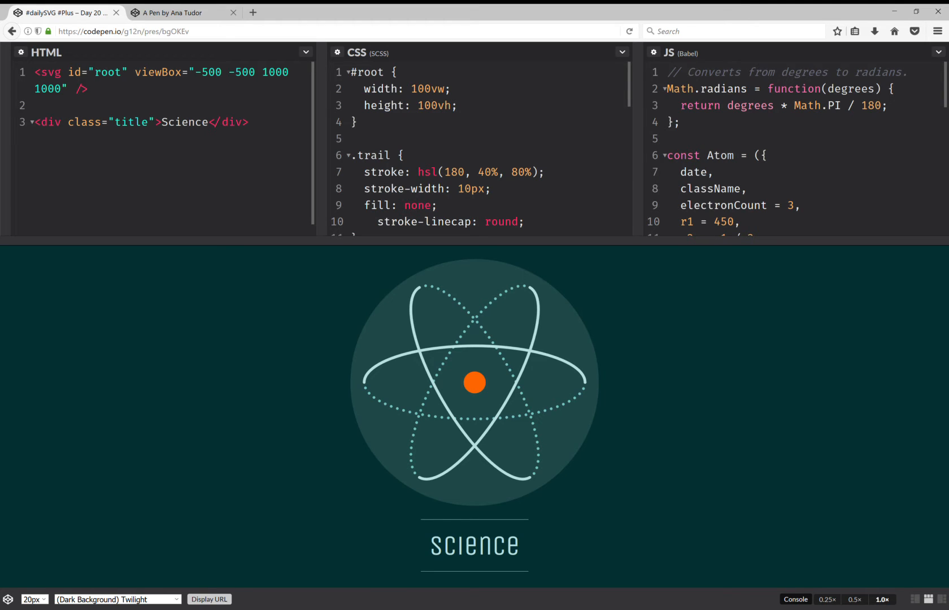
mouse_move(669, 485)
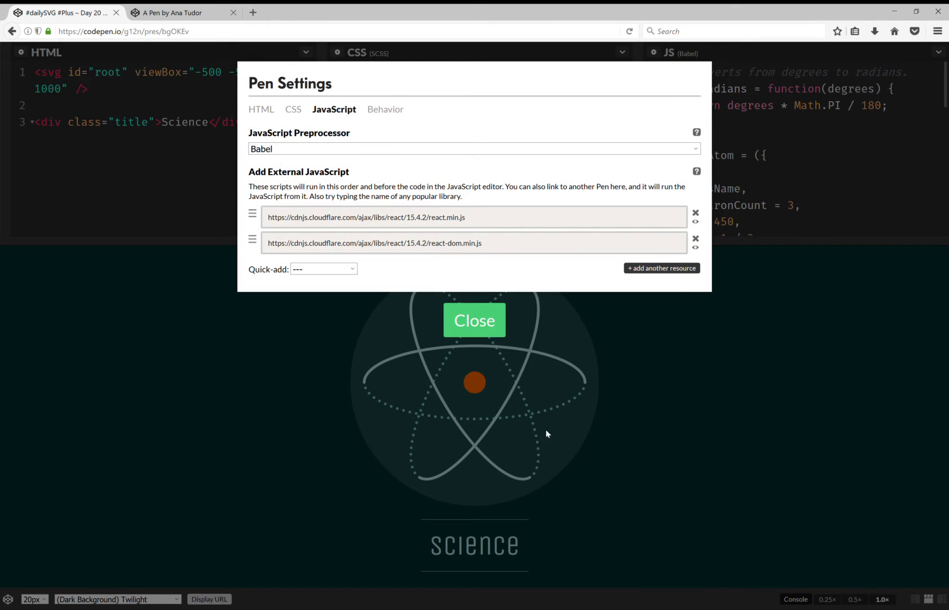
Dismiss Pen Settings after confirming React and ReactDOM with Babel are loaded.
left_click(474, 320)
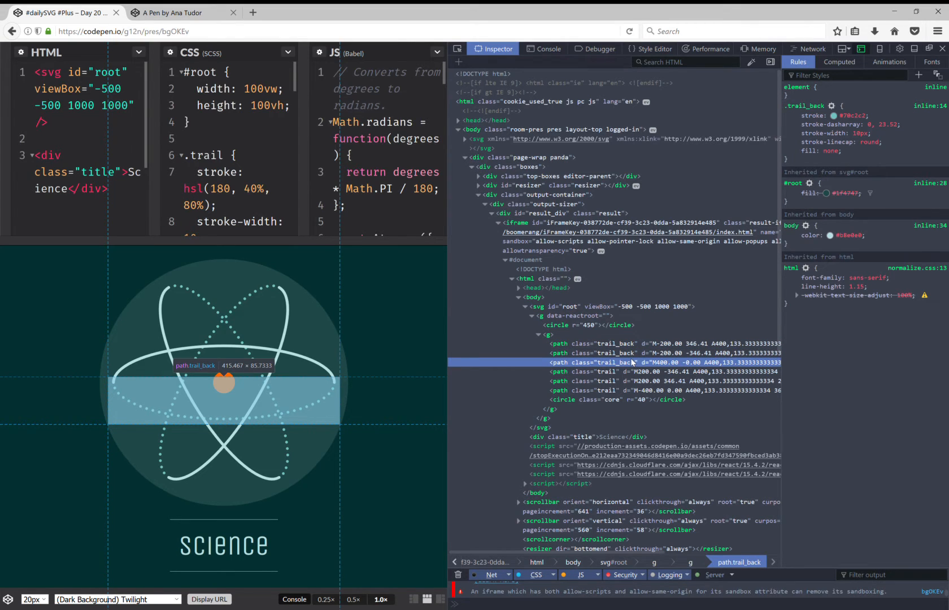
Select a dotted path.trail_back node in the Inspector markup to delete or empty it.
left_click(604, 372)
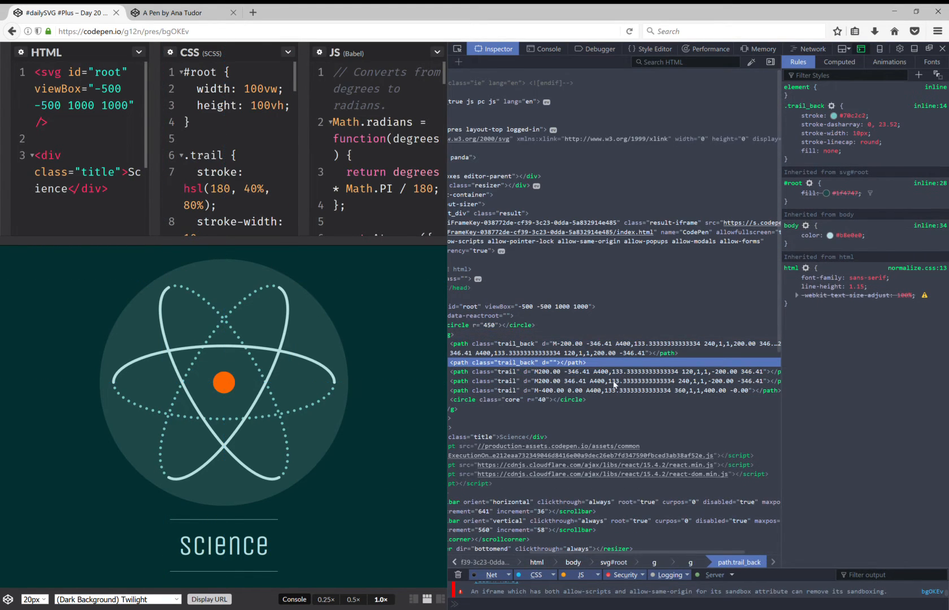
Select the emptied trail_back path so only one dotted back-orbit path remains.
left_click(615, 361)
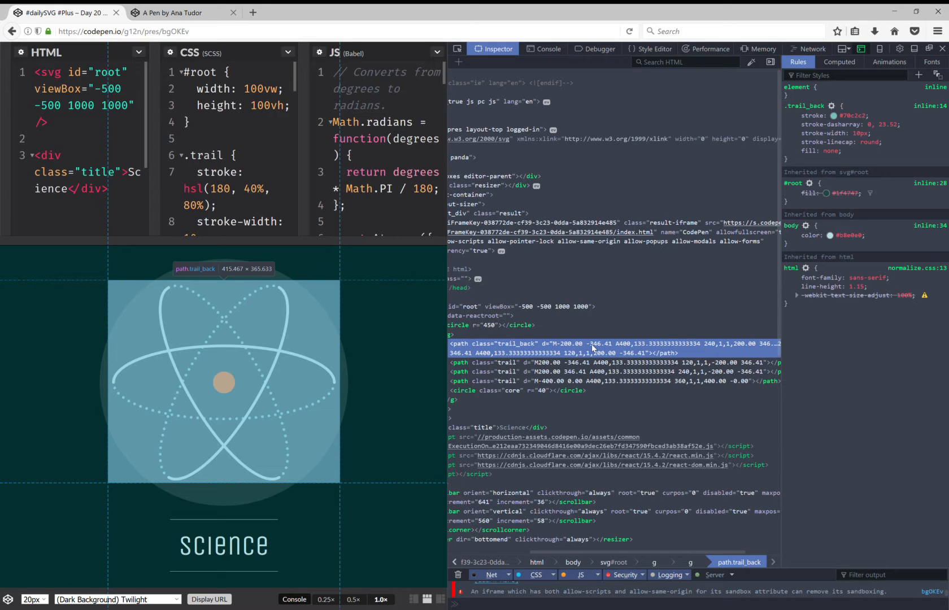
mouse_move(592, 347)
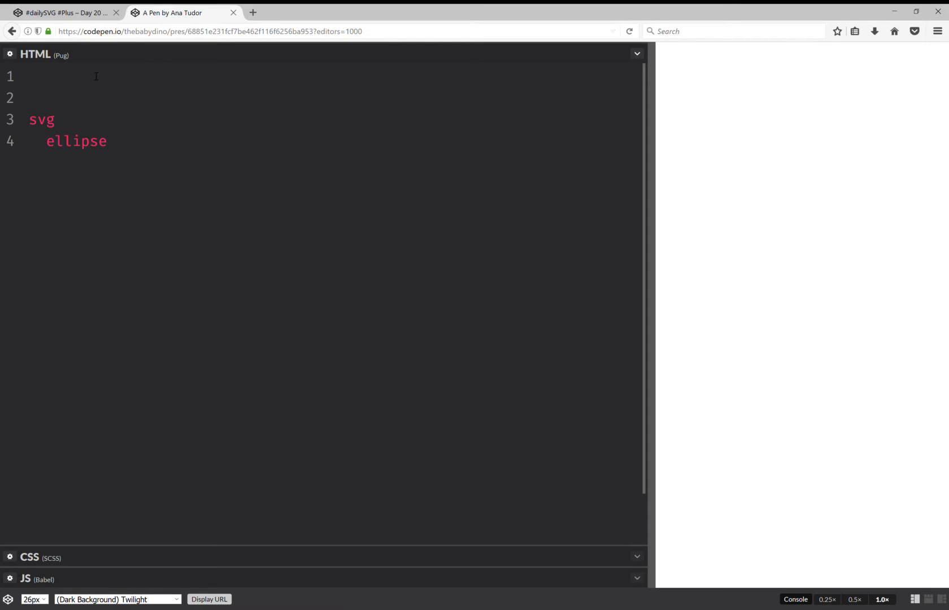
Define Pug variables d = 1000 and o = -.5*d above the svg element.
left_click(30, 77)
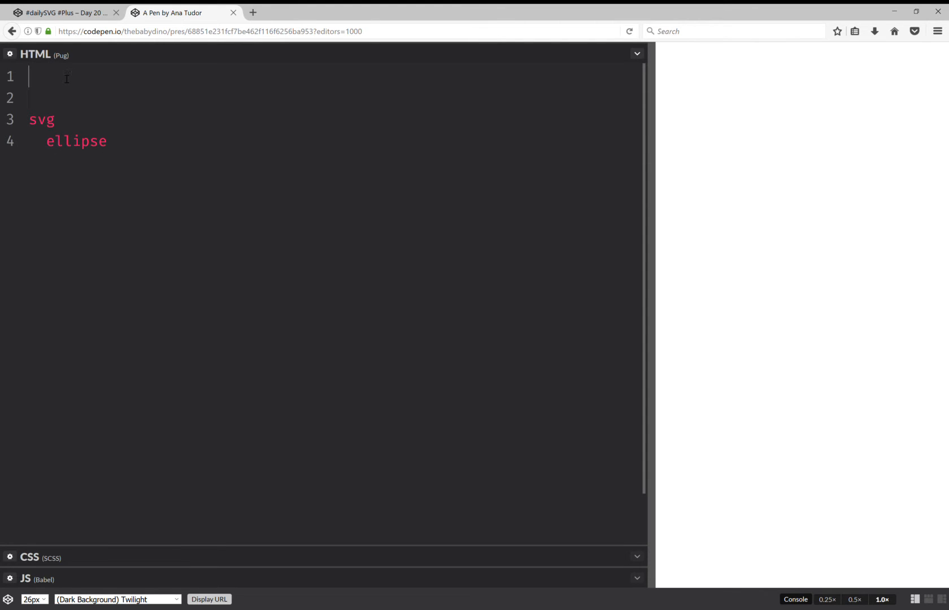
type("- va")
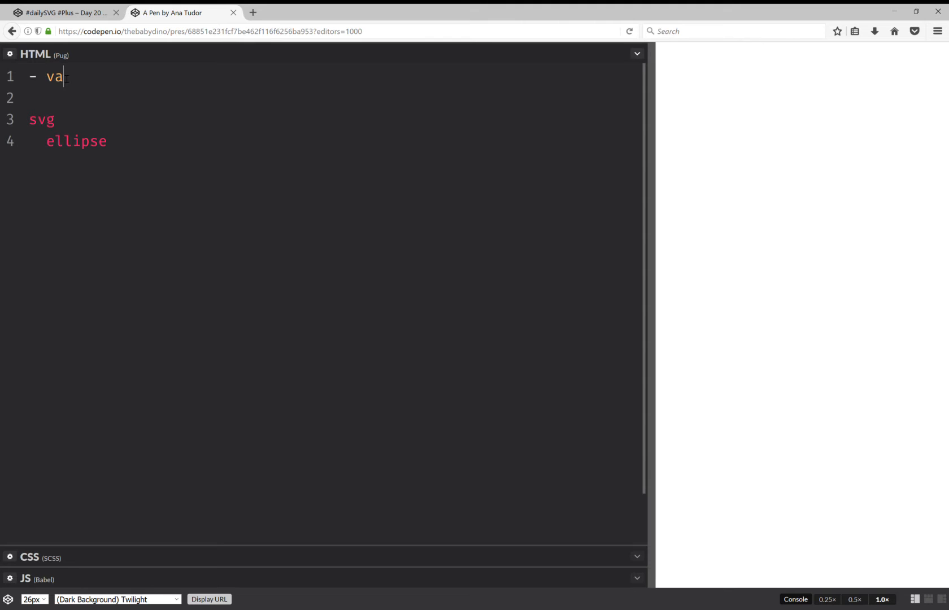
type("r d =")
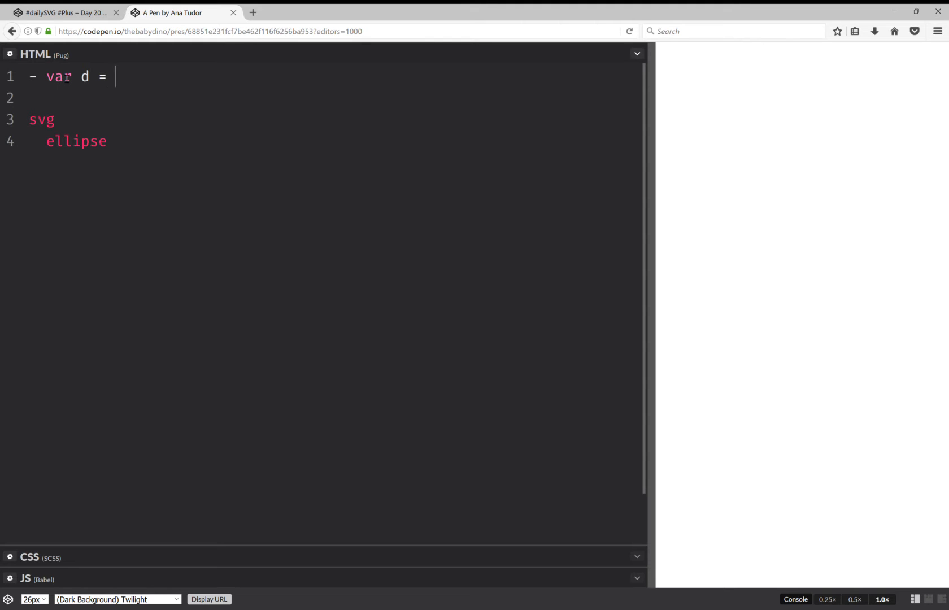
type("1000,")
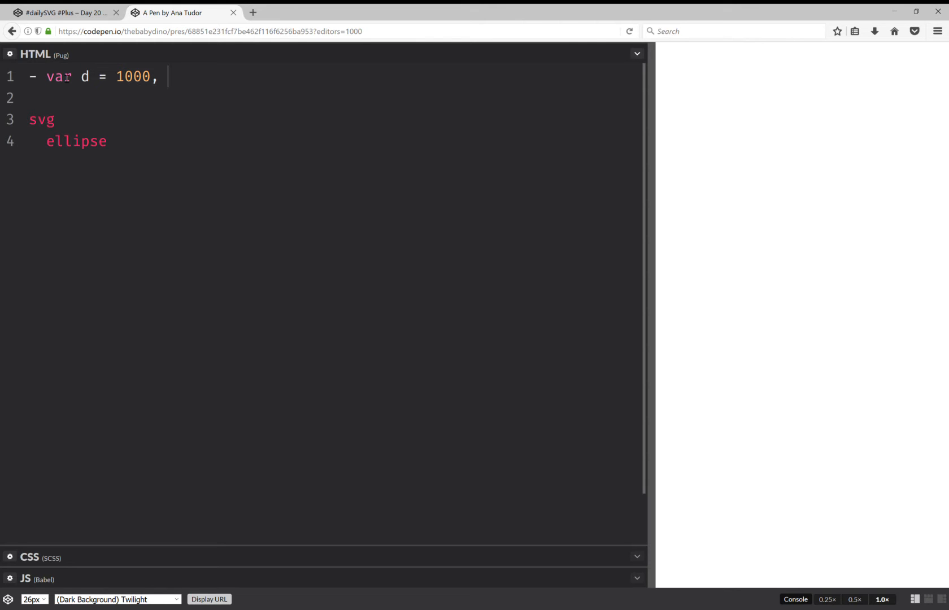
type("o")
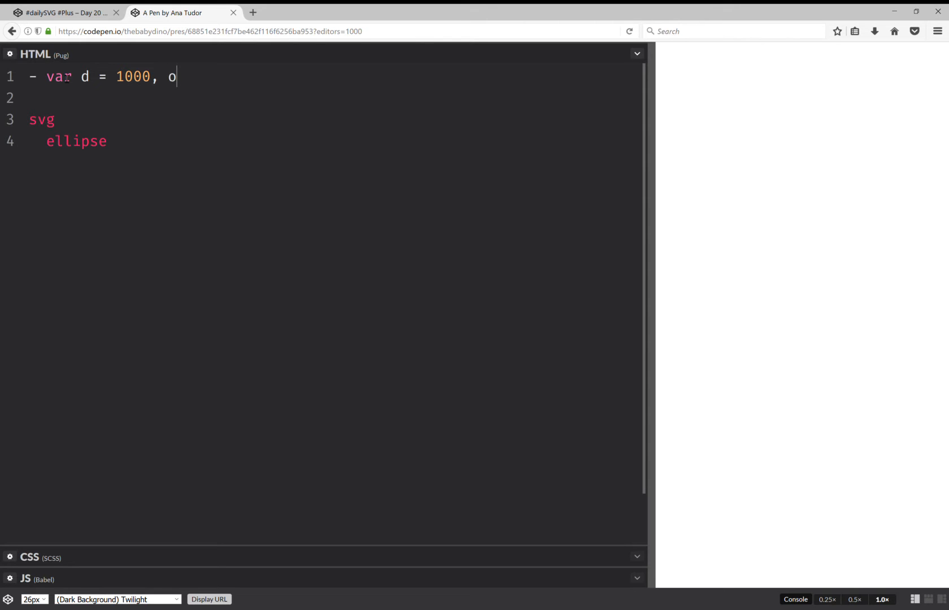
type("=")
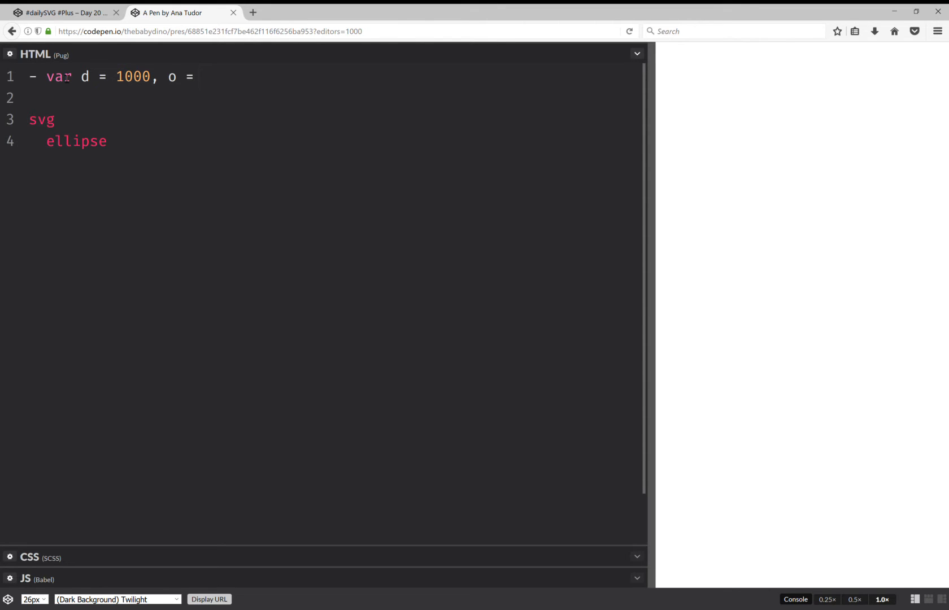
type("-.")
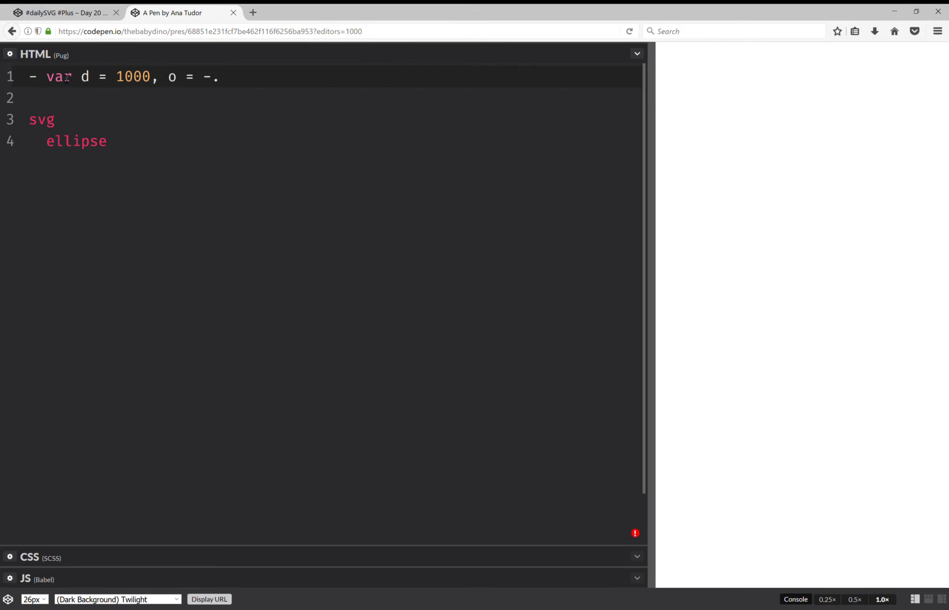
type("5*")
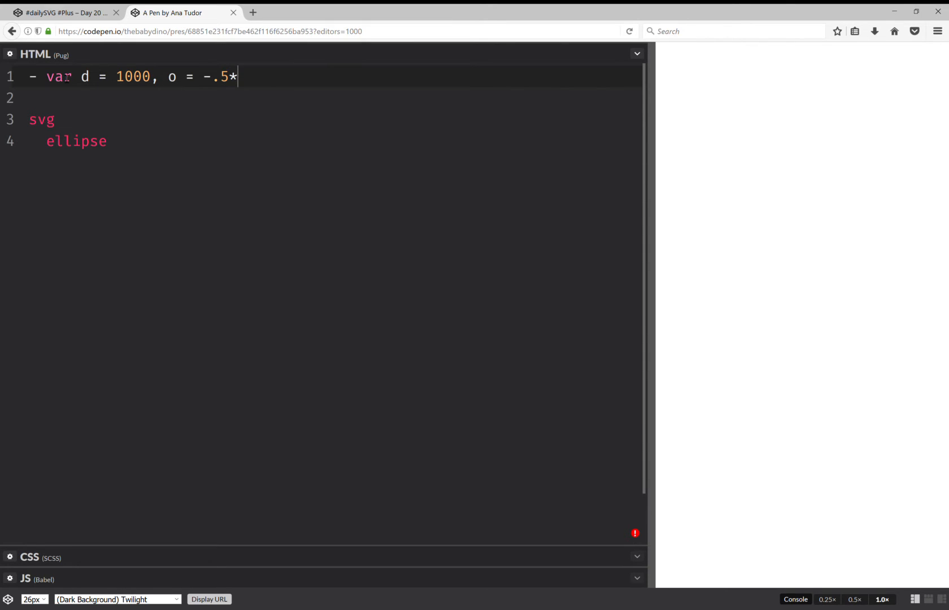
type("d;")
left_click(333, 120)
type("(")
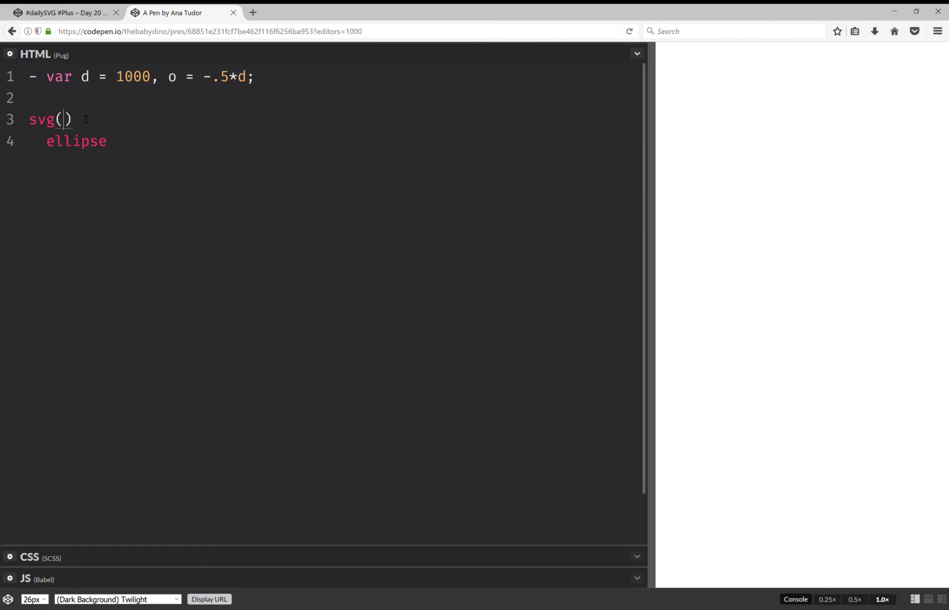
Give the svg a viewBox built from [o, o, d, d].join(' ').
type("viewBio")
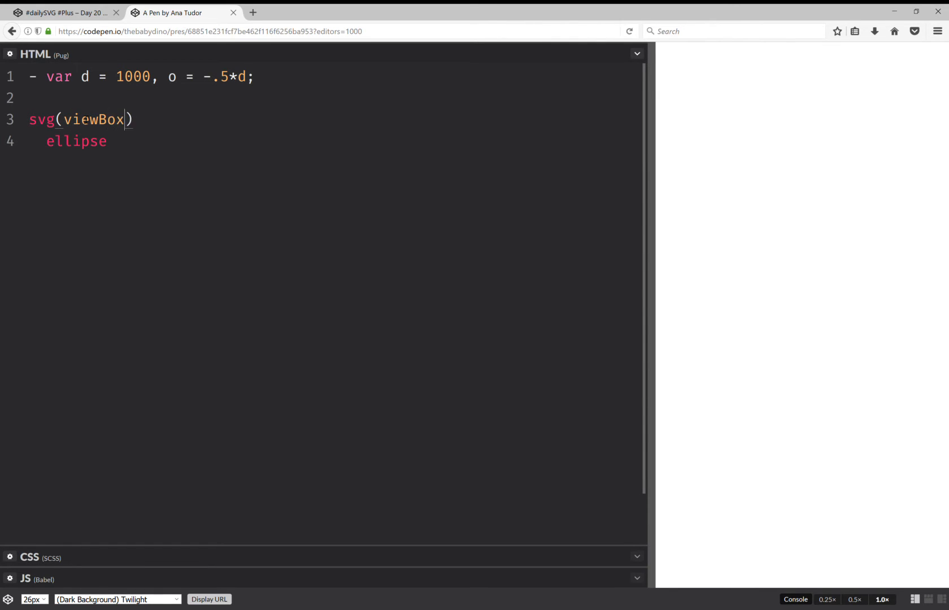
type("=[]")
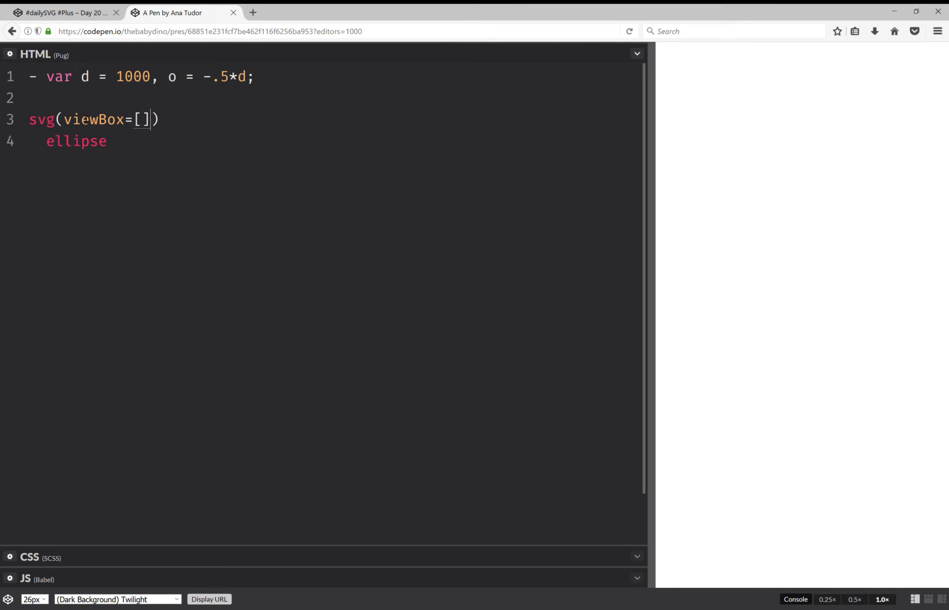
type("o,")
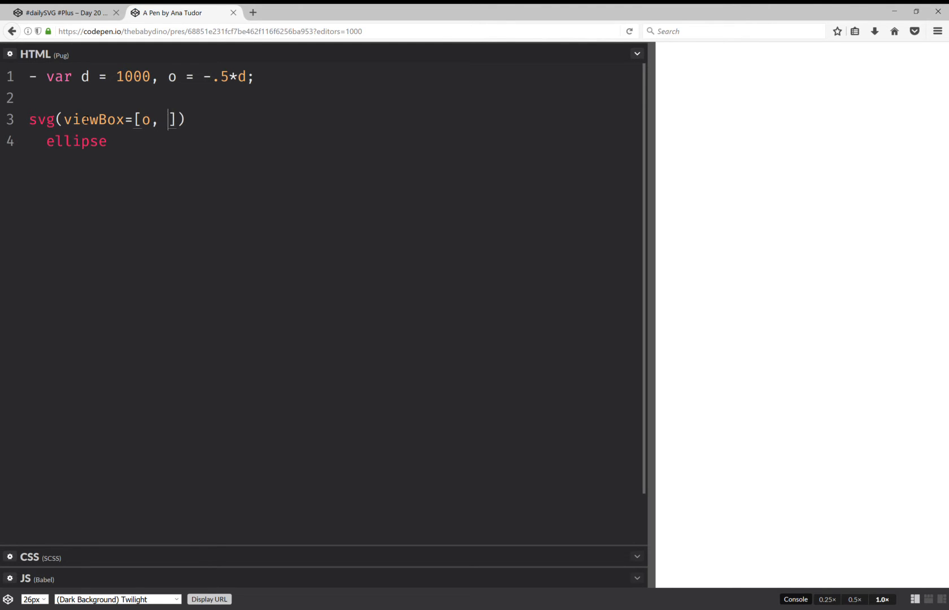
type("o,")
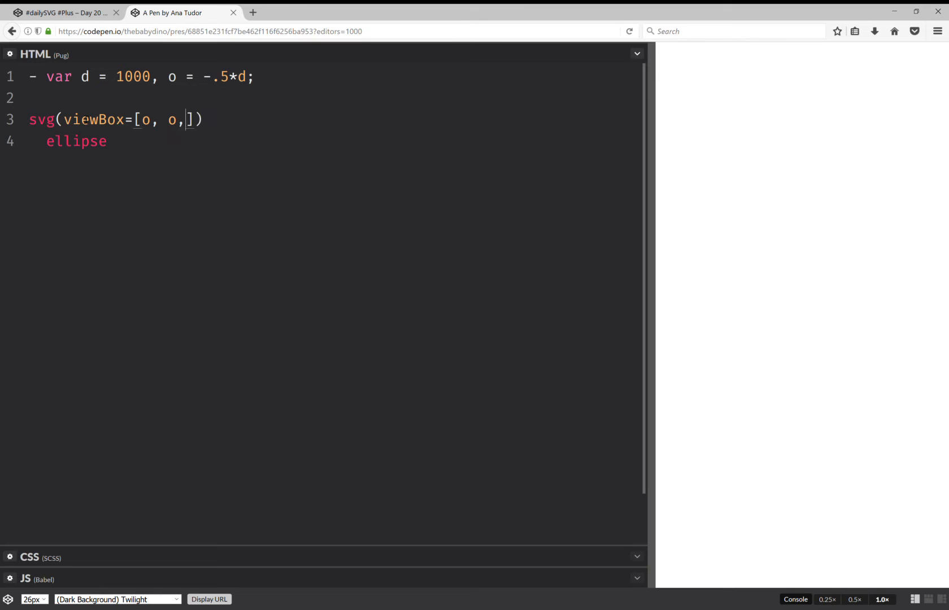
type("d")
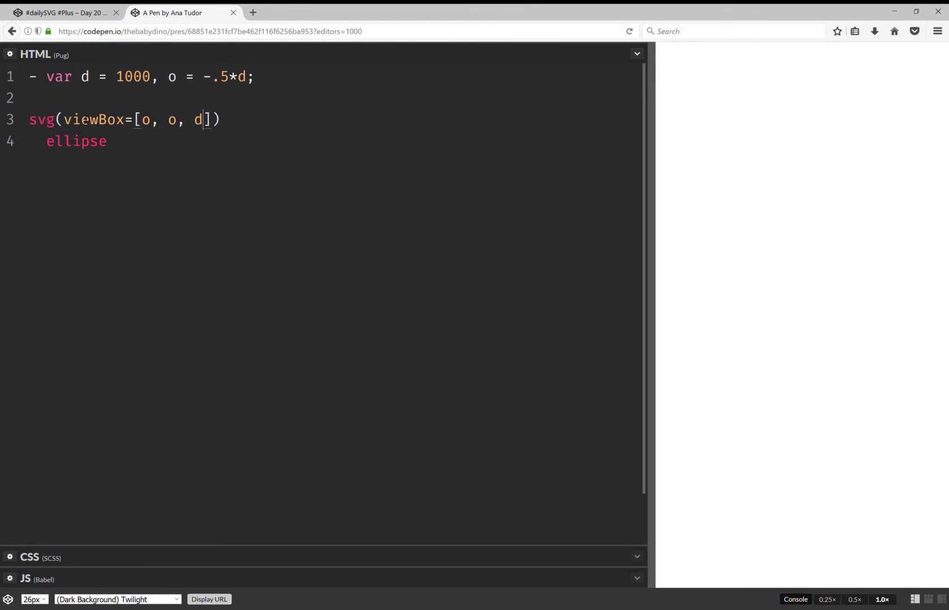
type(", d")
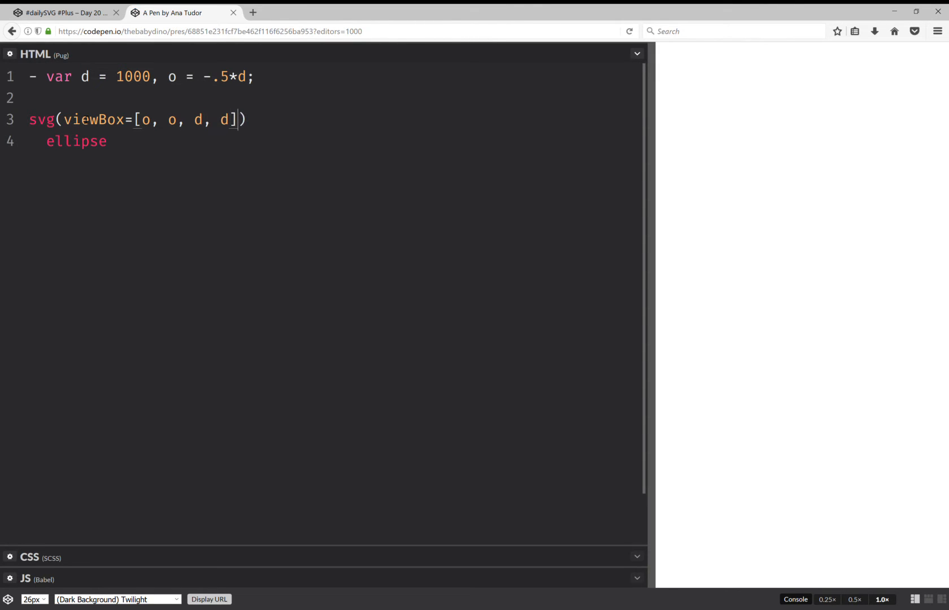
type(".join()")
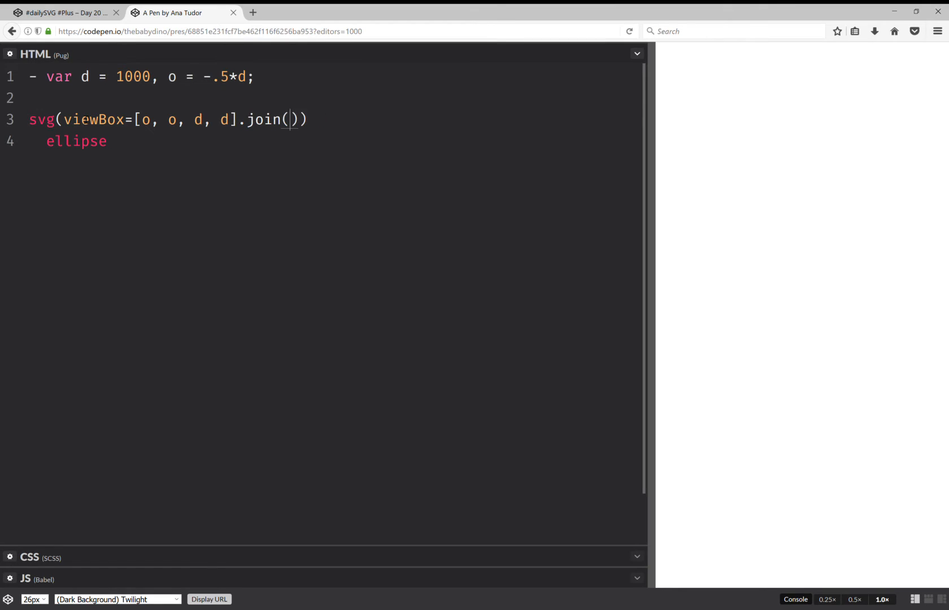
type("' '")
type("-")
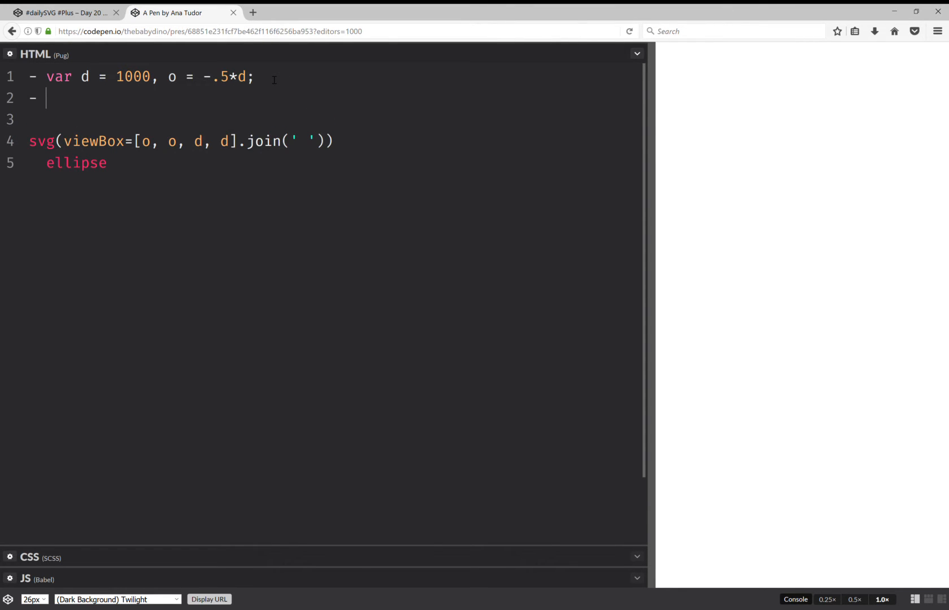
Define a = .4*d and b = a/3, and give the ellipse rx=a ry=b.
type("var")
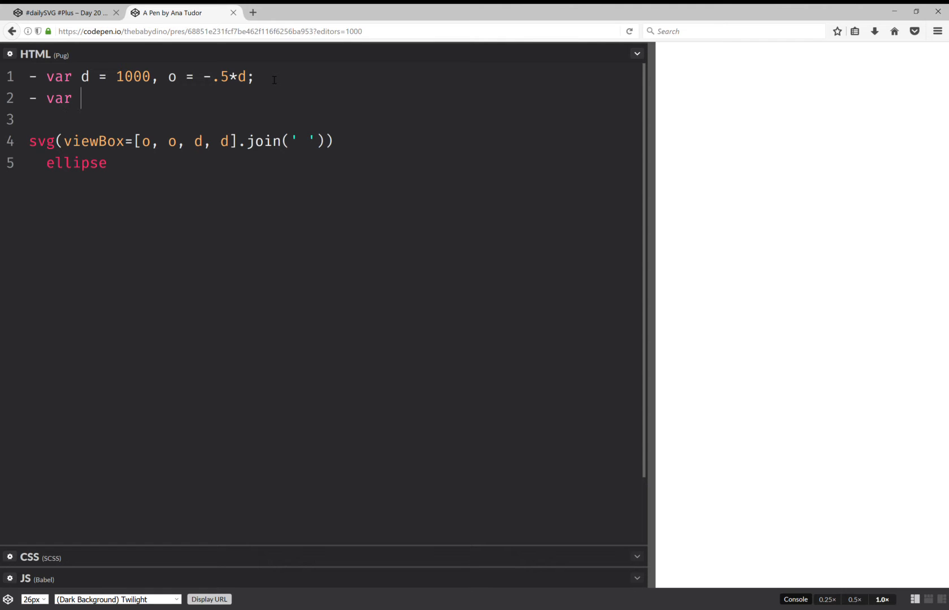
type("a = .")
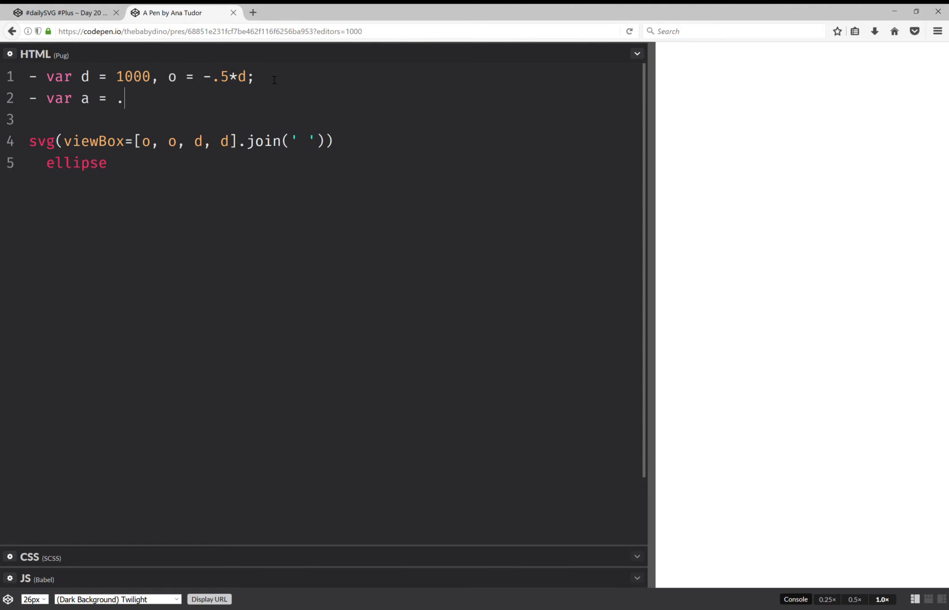
type("4*d,")
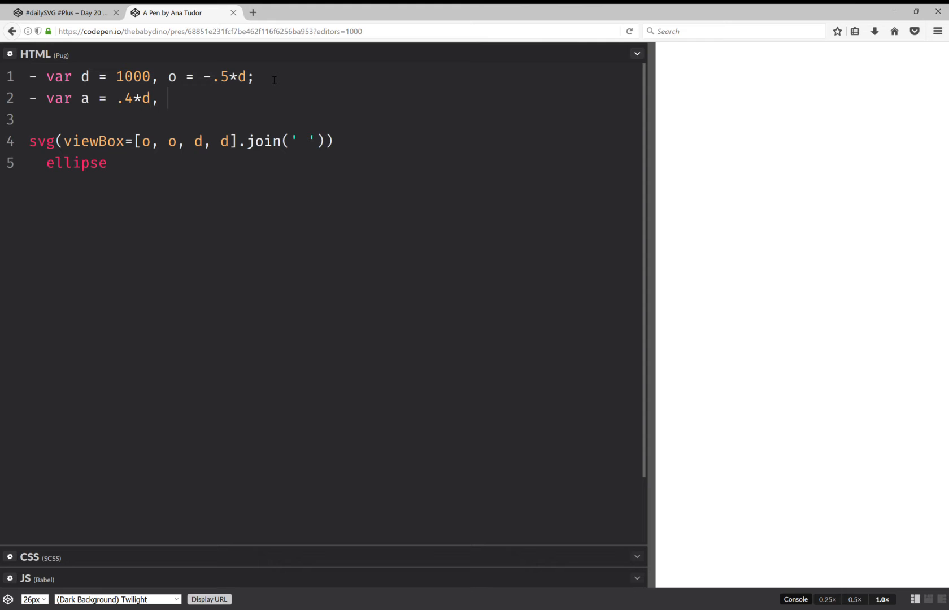
type("b =")
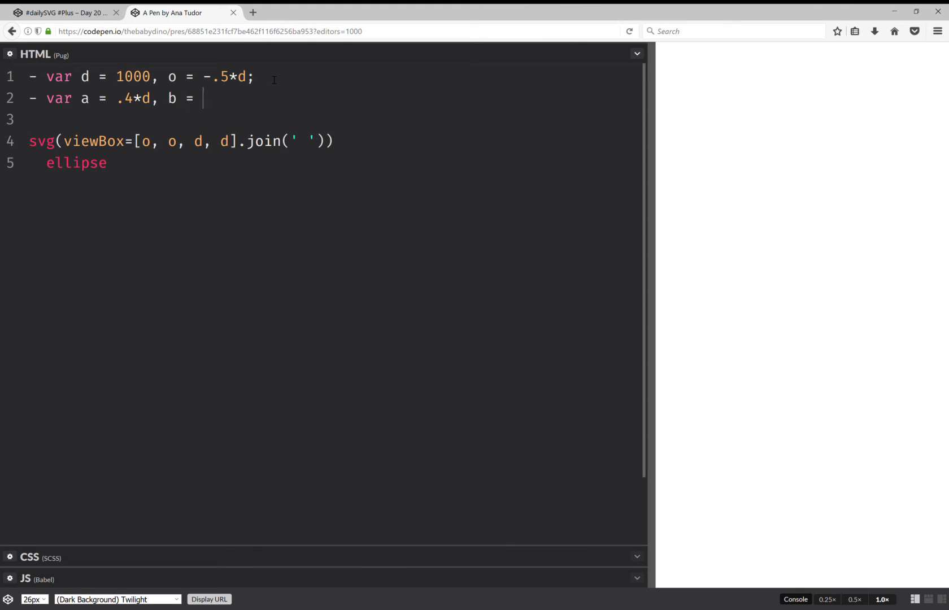
type("a/3")
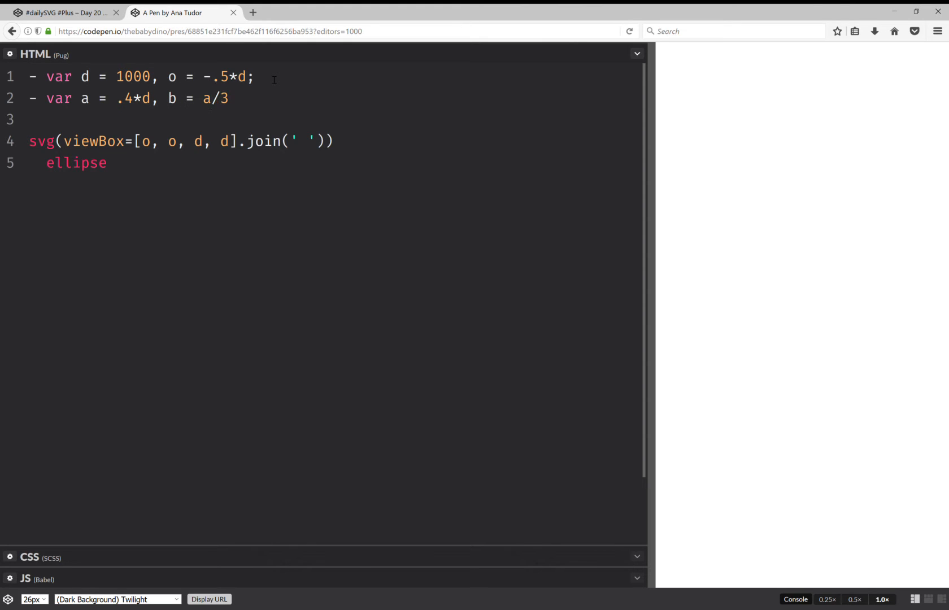
type(";")
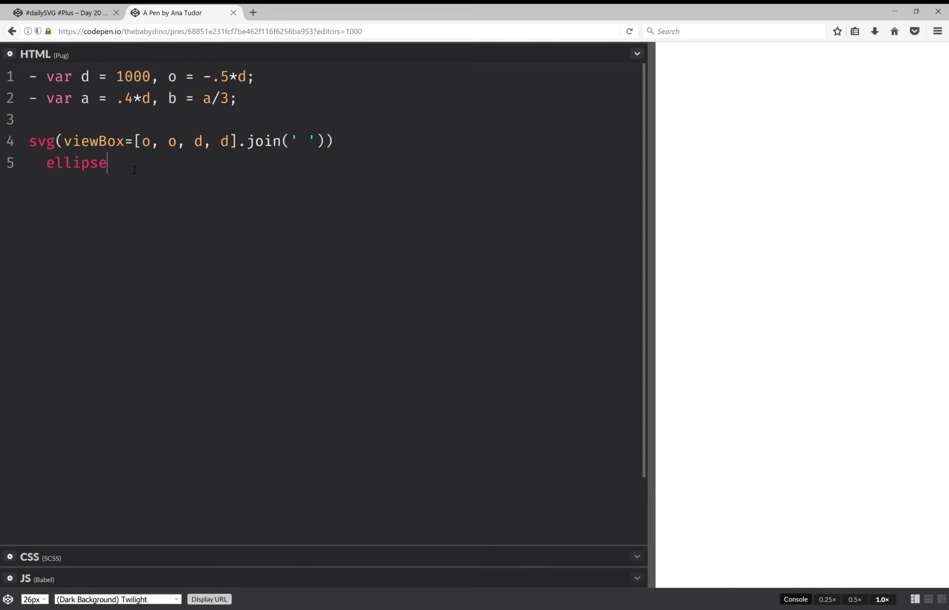
type("(r")
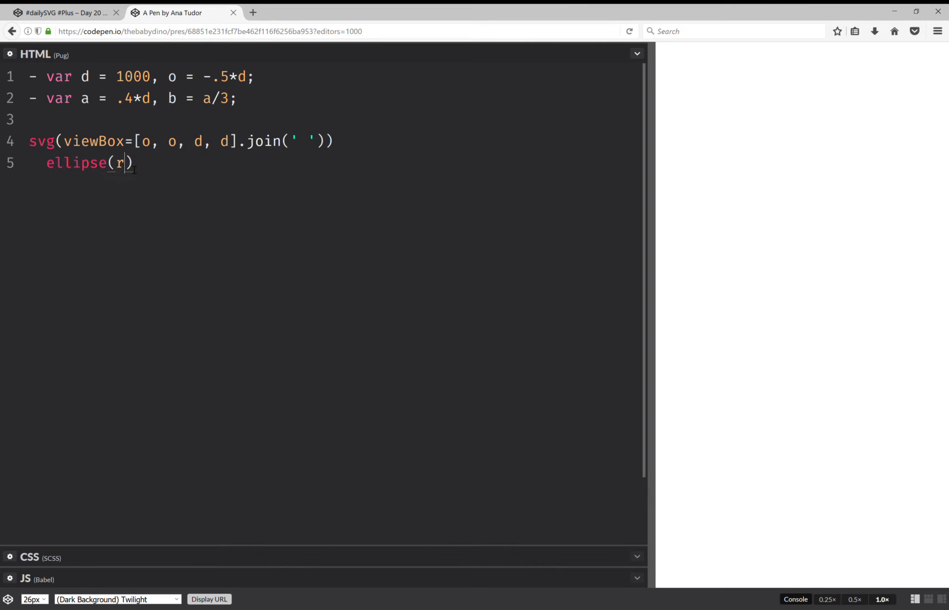
type("x=")
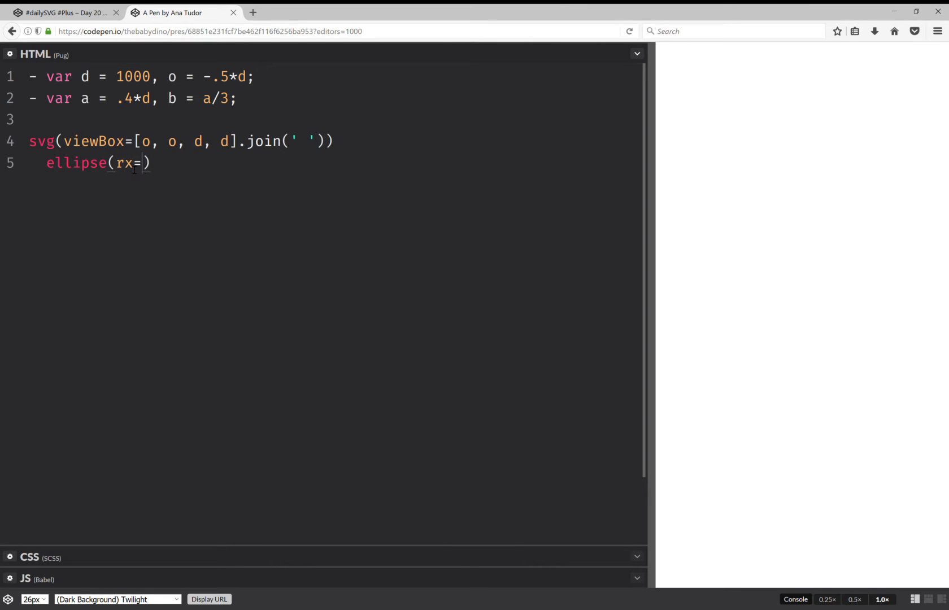
type("a")
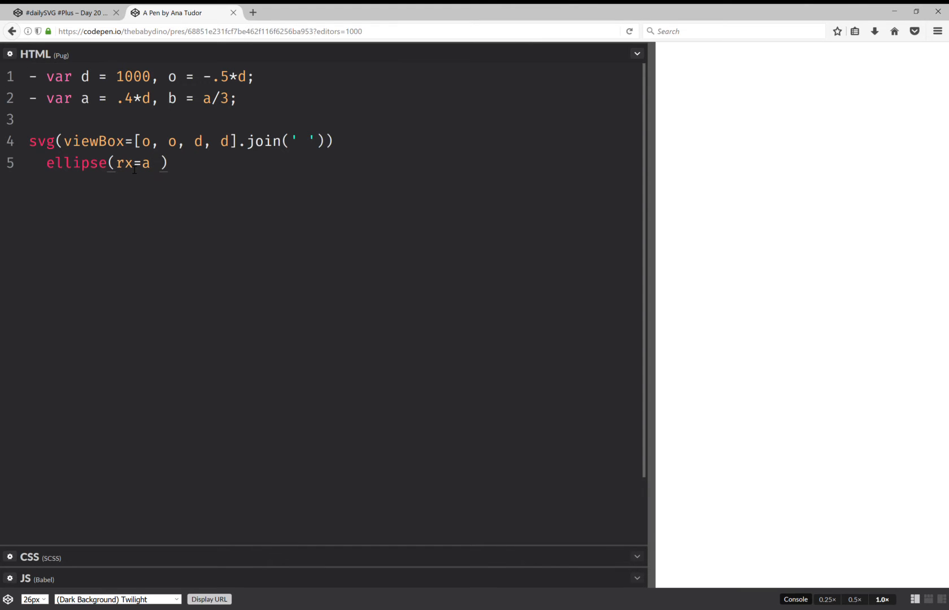
type("ry=")
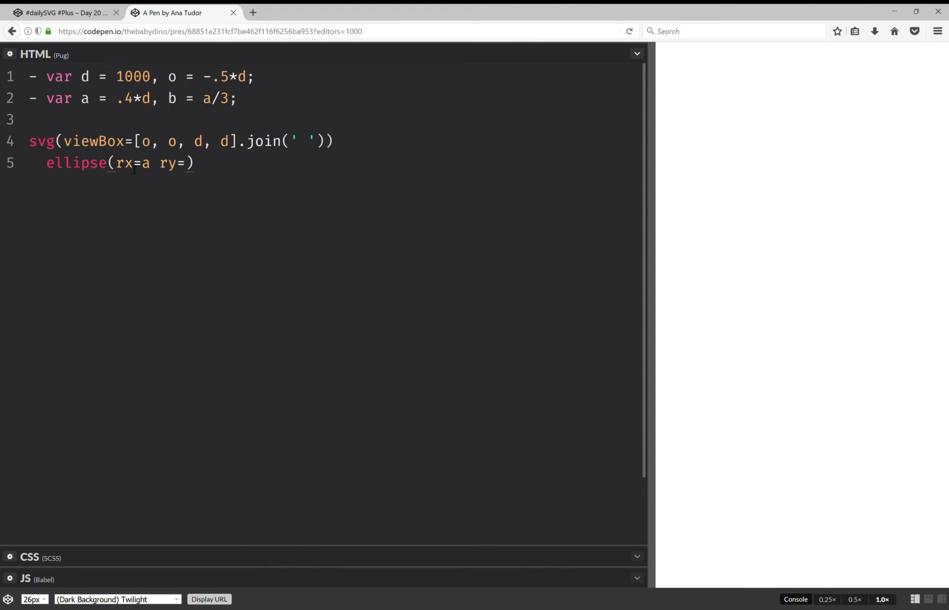
type("b")
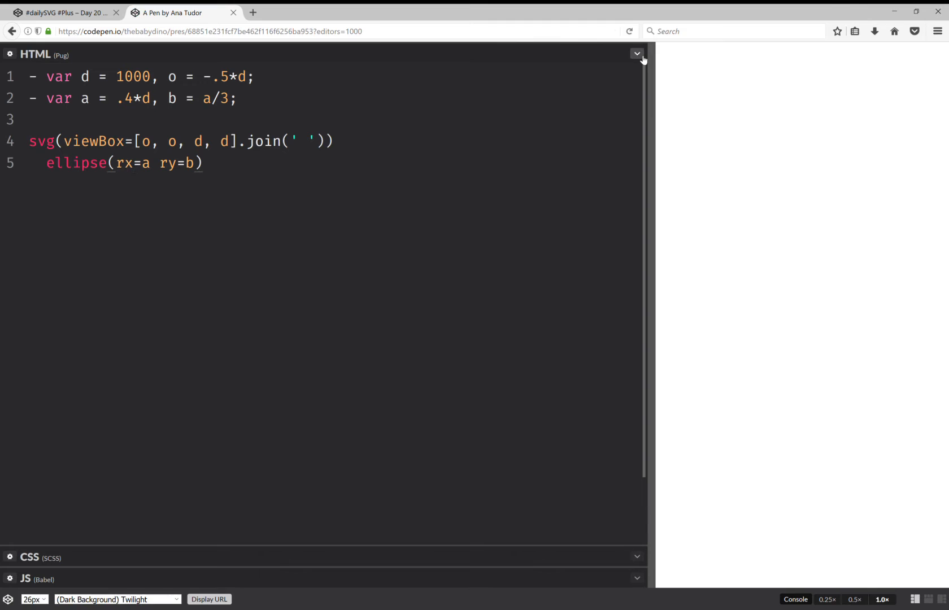
Check the compiled HTML, then change the ellipse's ry to b.toFixed(2).
left_click(636, 54)
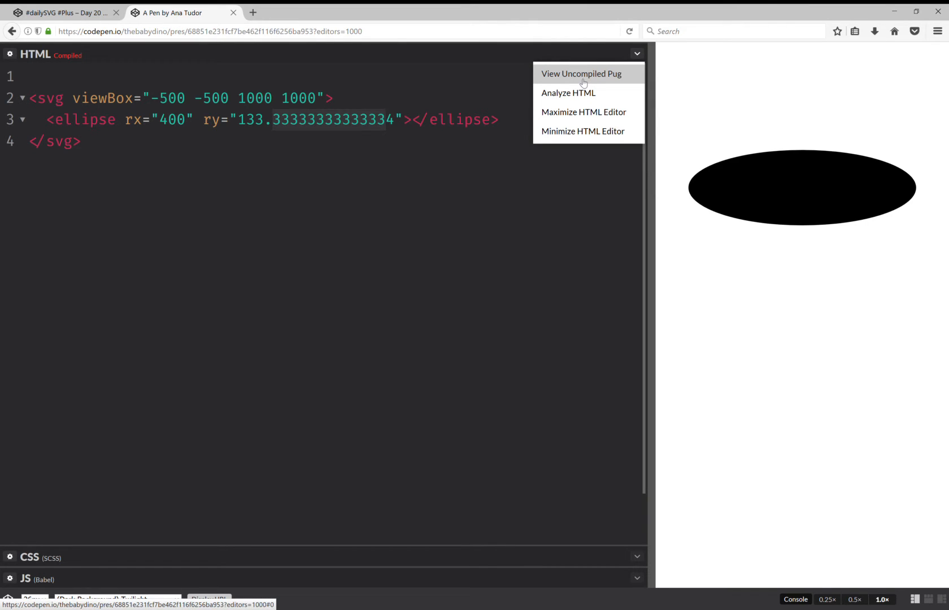
left_click(581, 73)
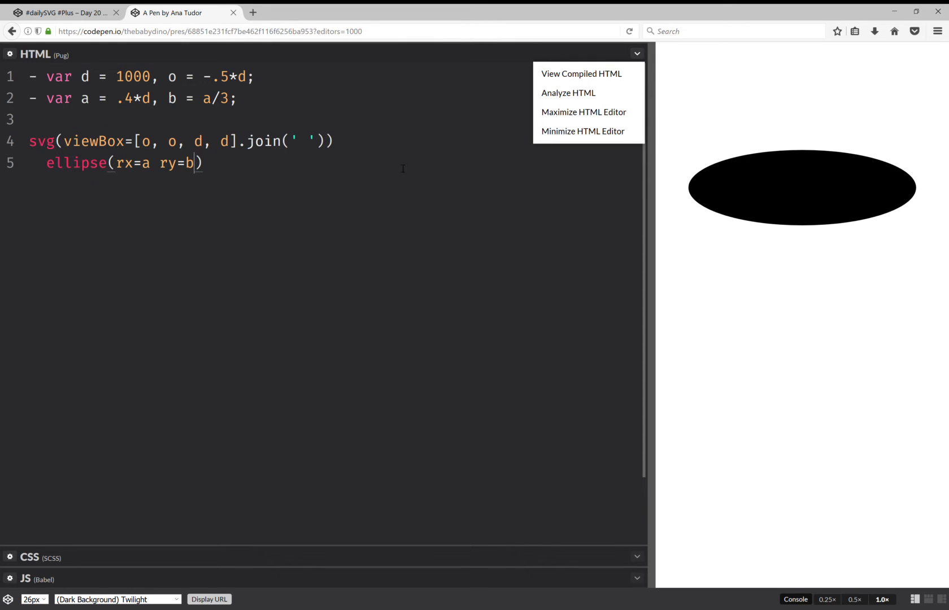
type(".")
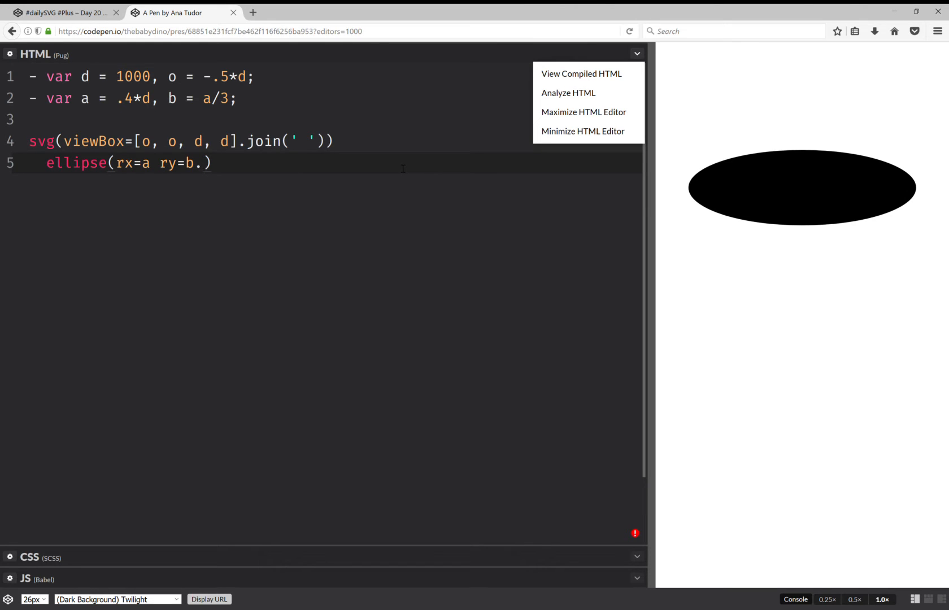
type("toFi")
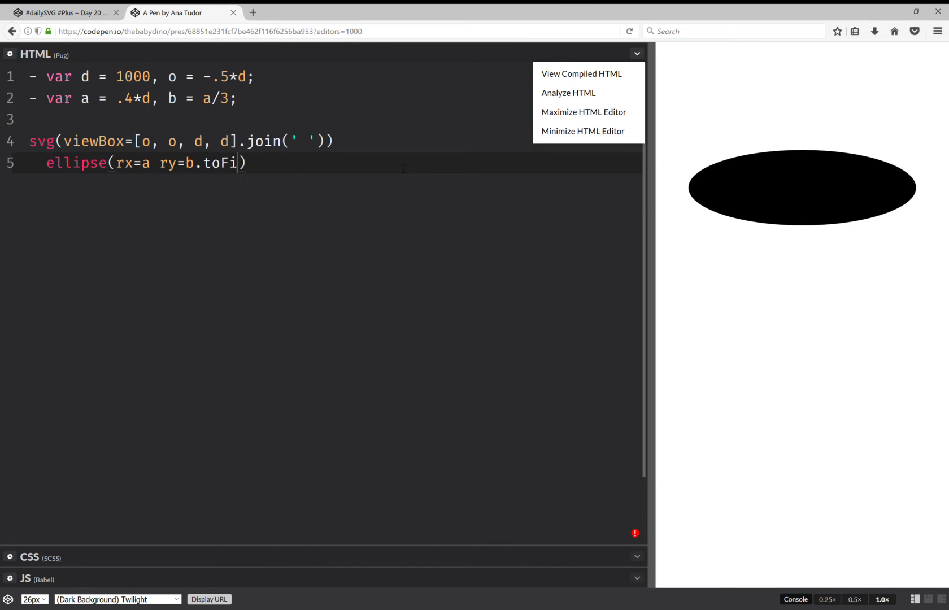
type("xed()")
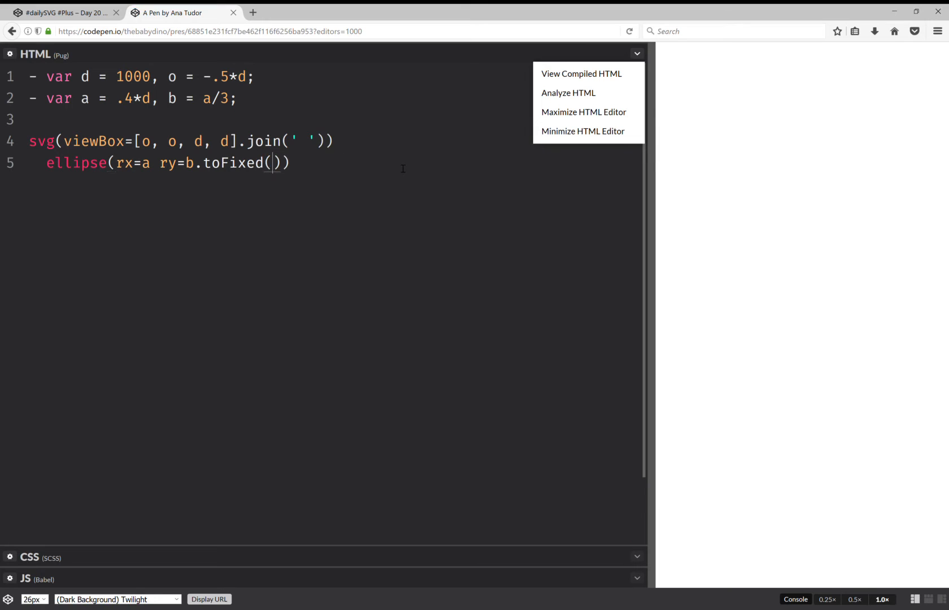
type("2")
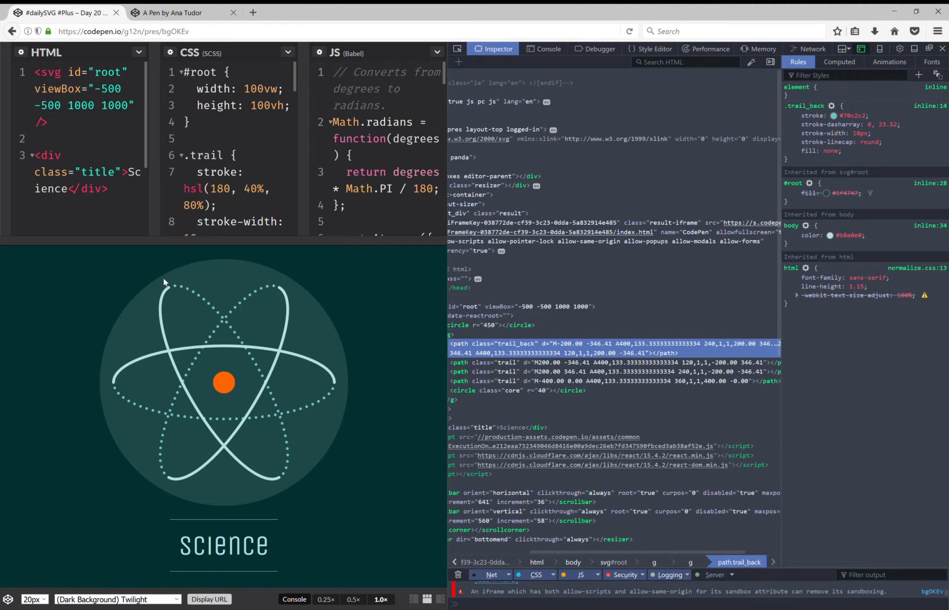
mouse_move(341, 386)
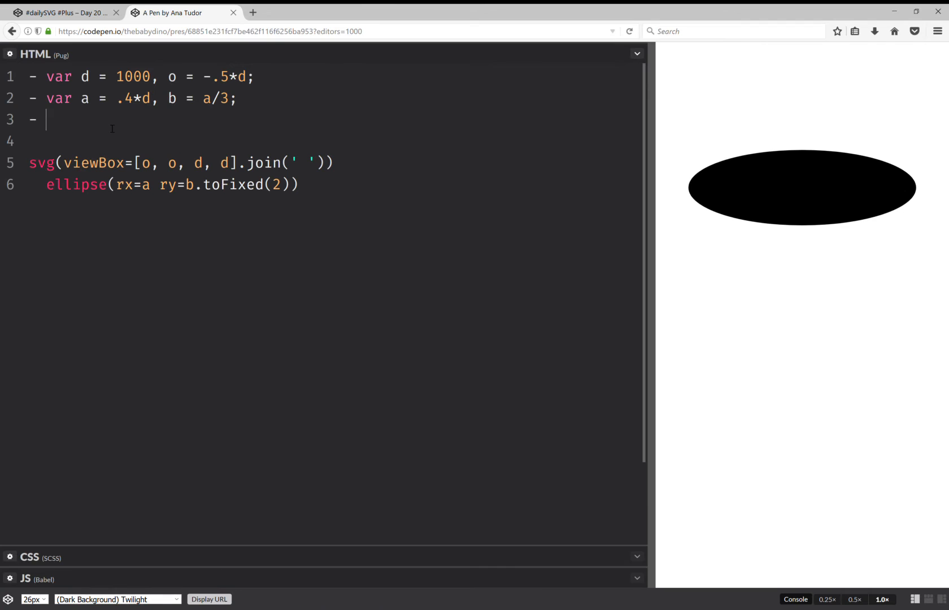
Add the variables nc = 3 and nc1 = nc - 1 for the orbit count.
type("var")
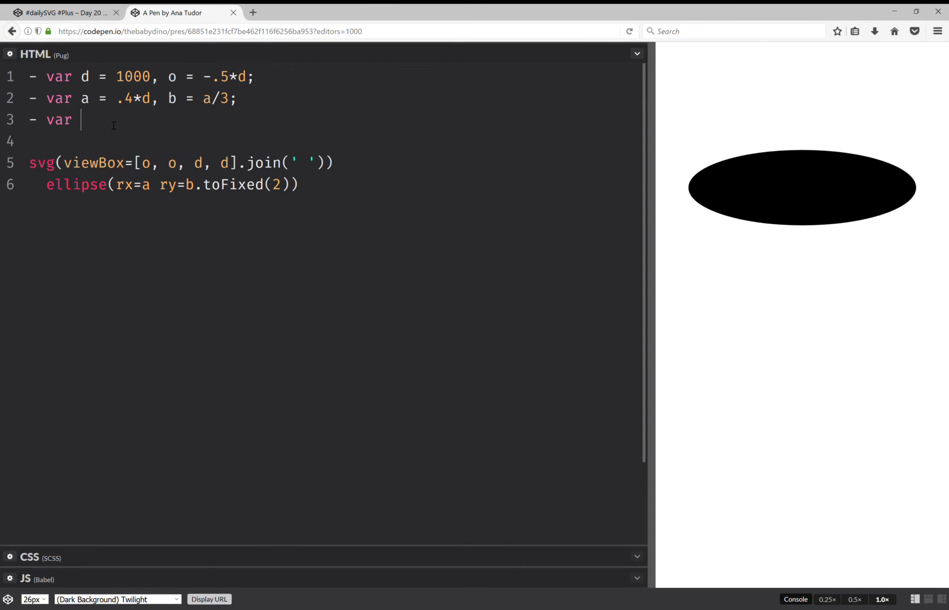
type("nc =")
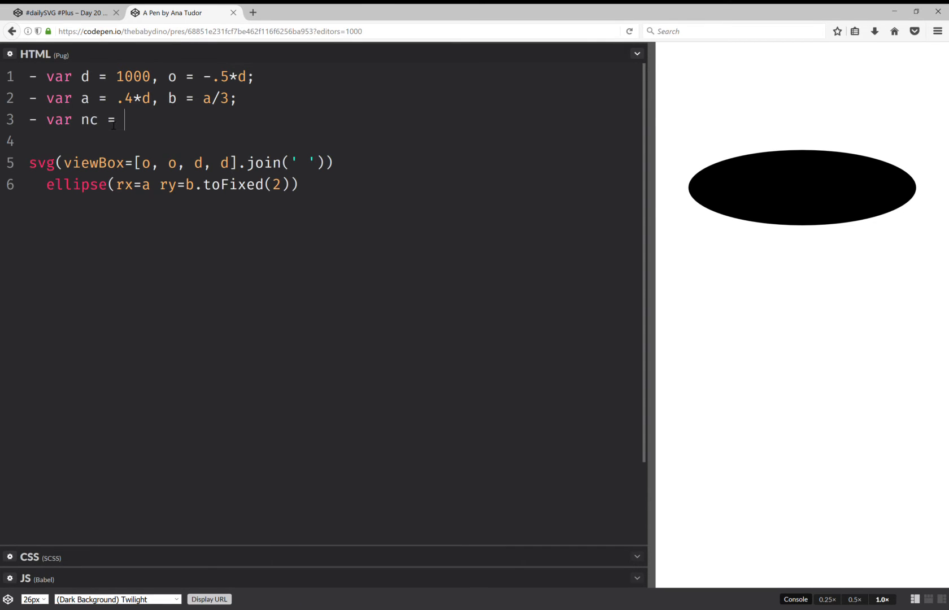
type("3")
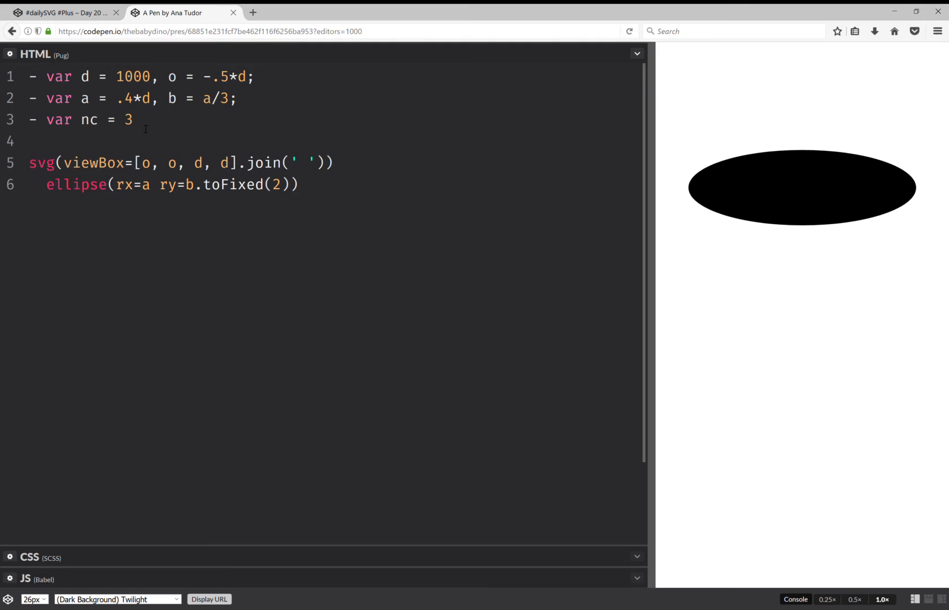
type(",")
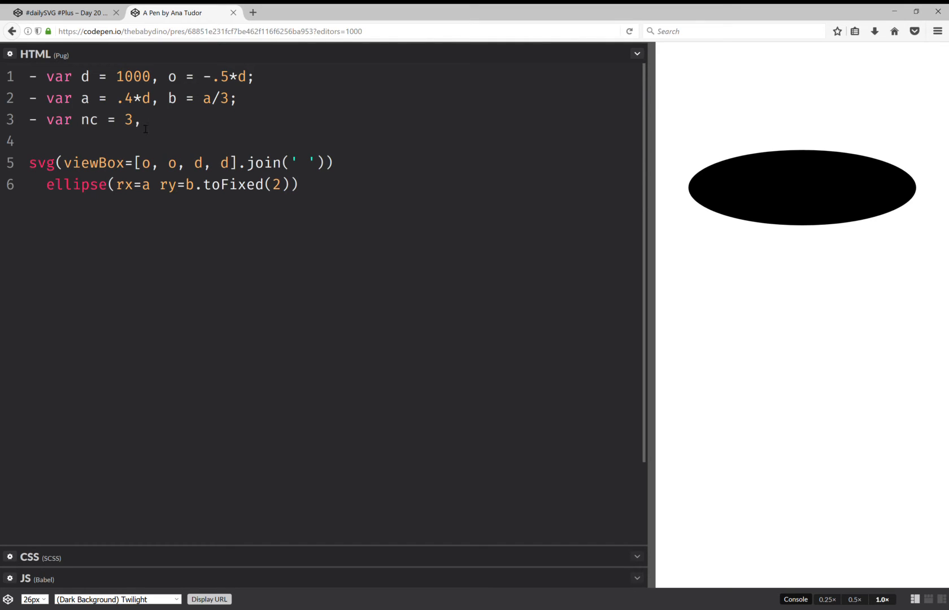
type("nc1 = nc -")
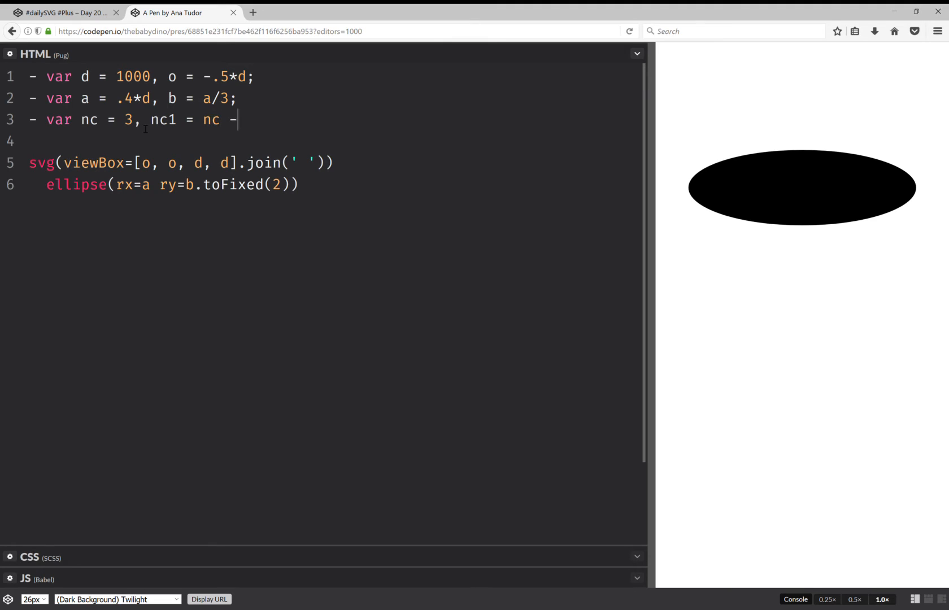
type("1;")
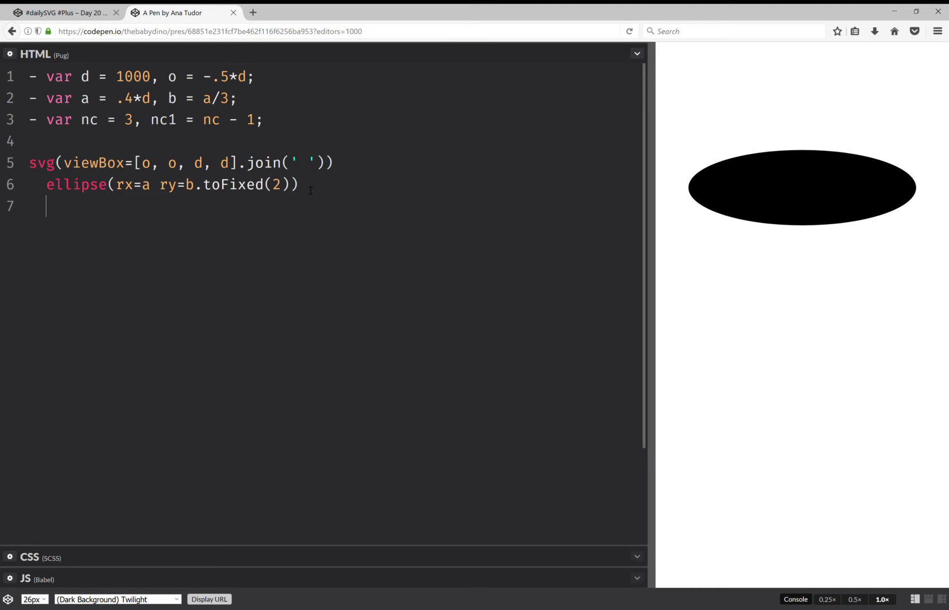
Add a while nc1-- loop with use(xlink:href='#e') reusing the ellipse.
type("while")
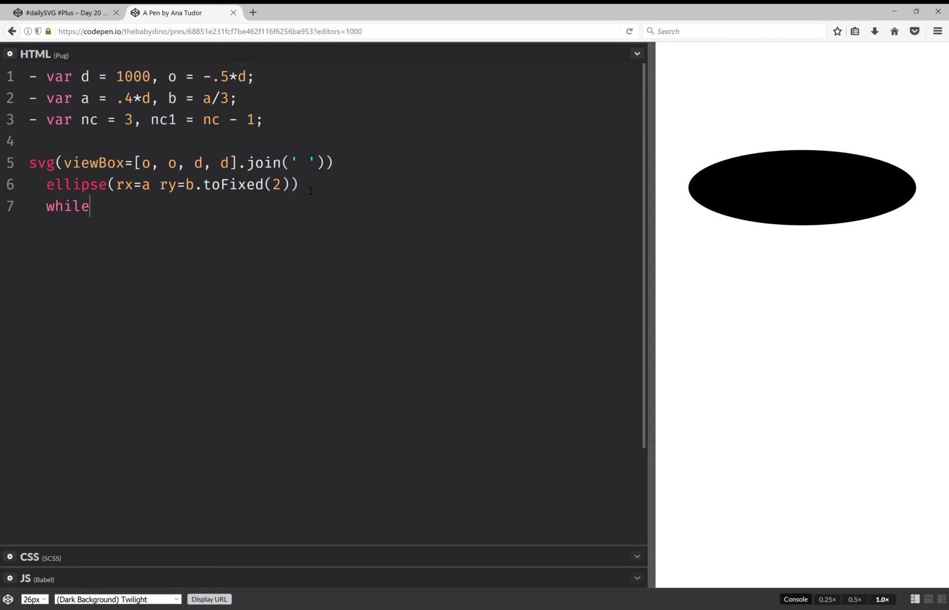
type("n")
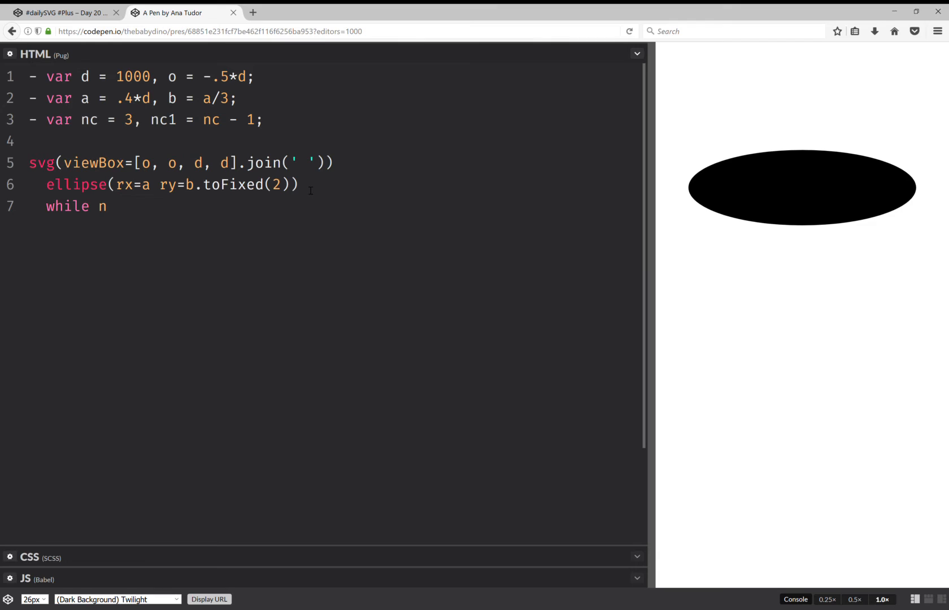
type("c")
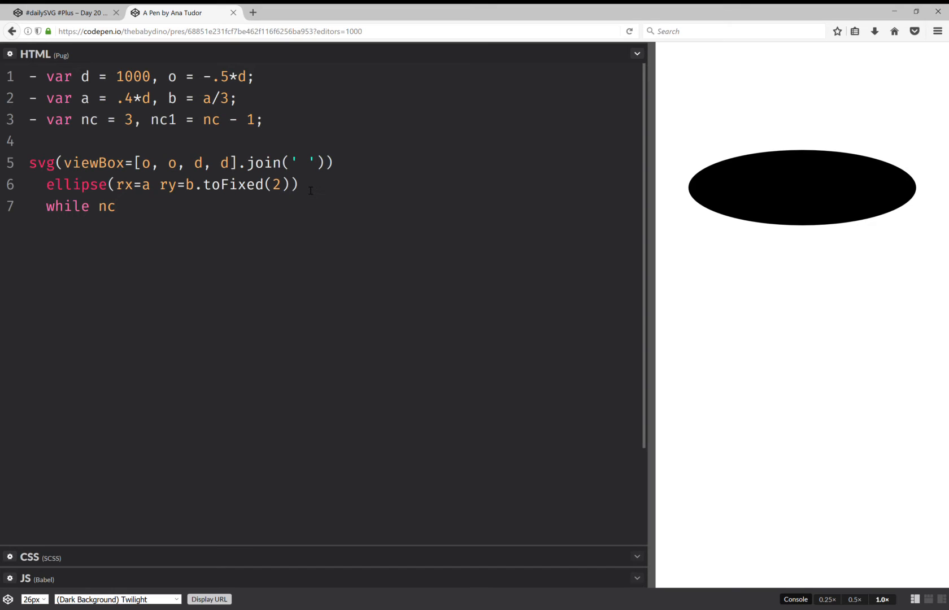
type("-")
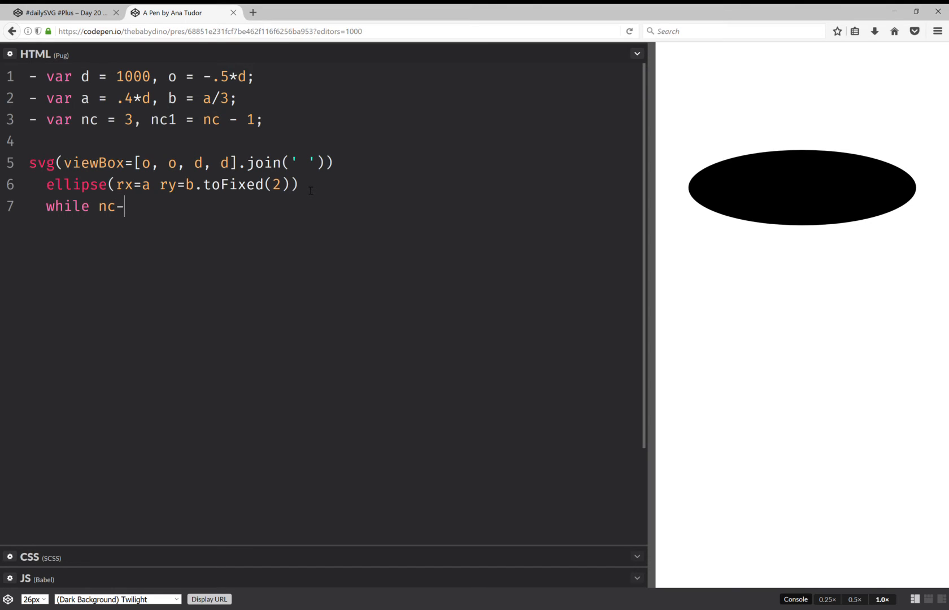
type("1")
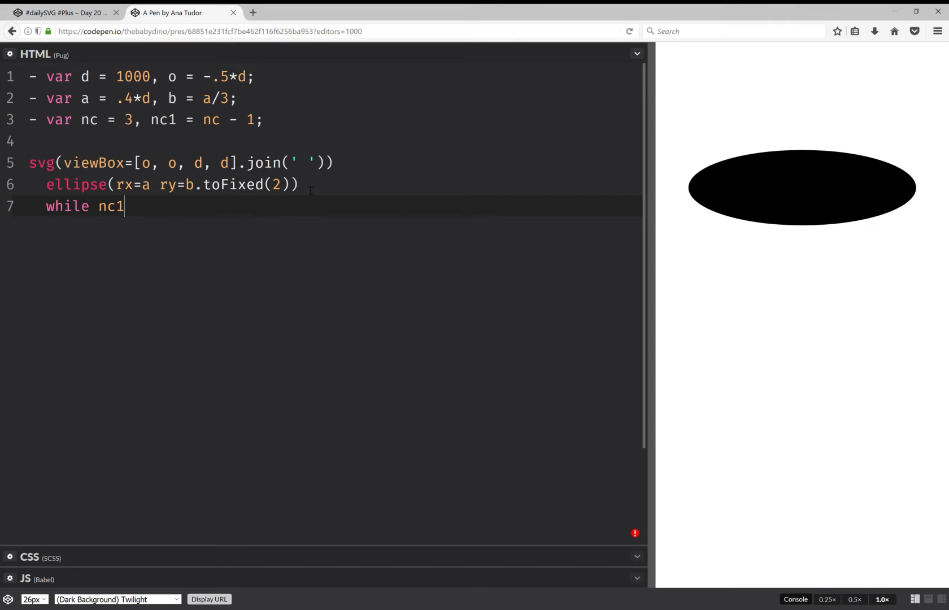
type("--")
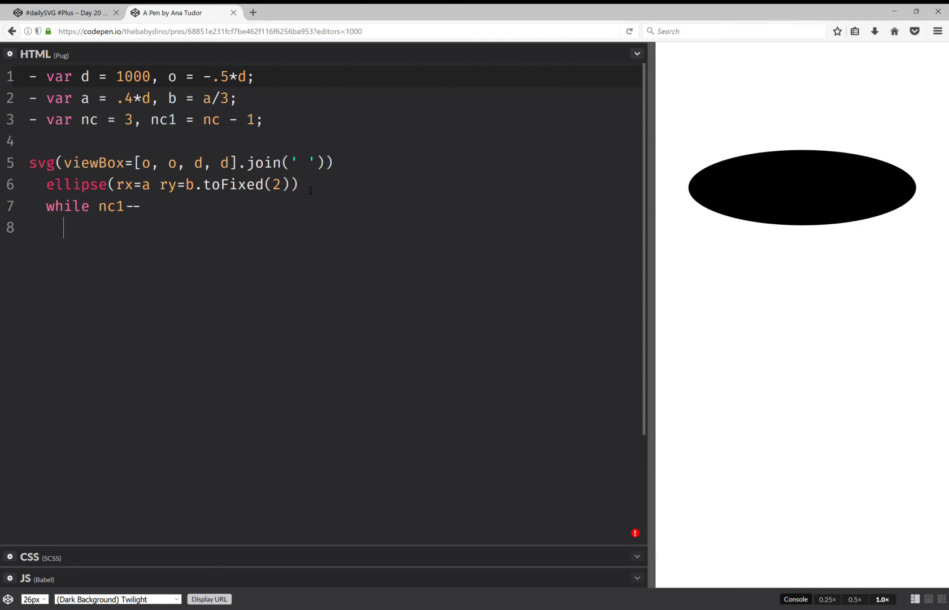
type("use()")
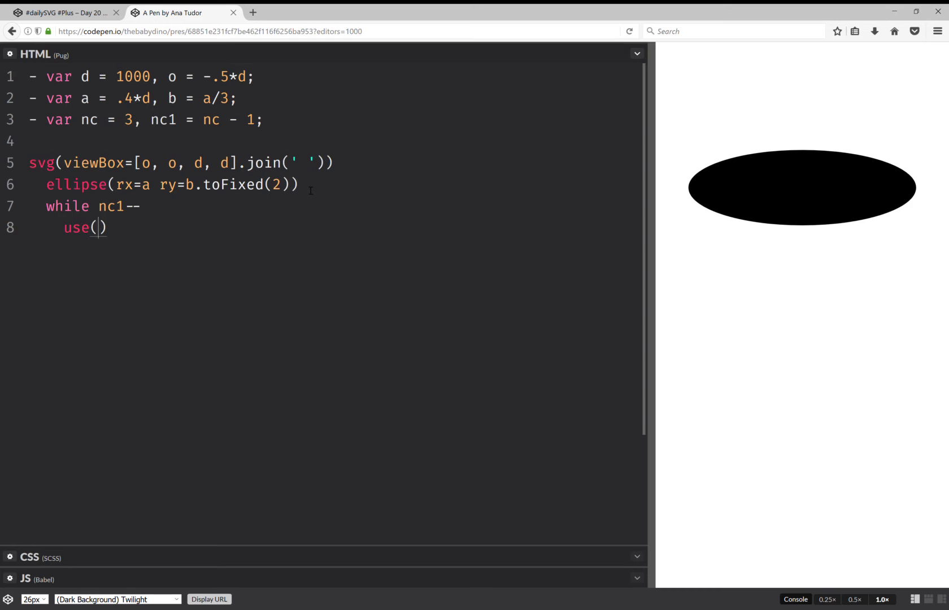
type("x")
left_click(165, 184)
type("#")
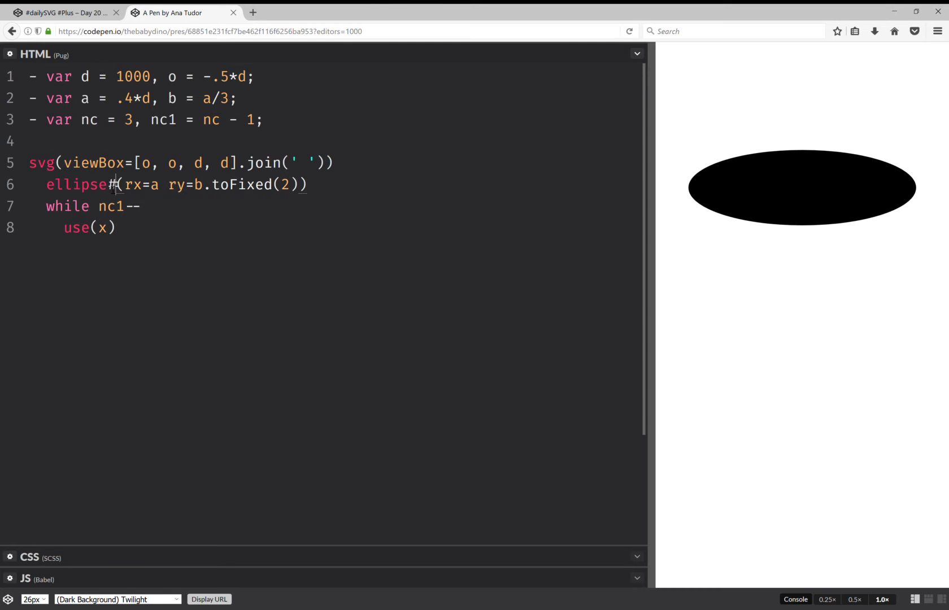
type("e")
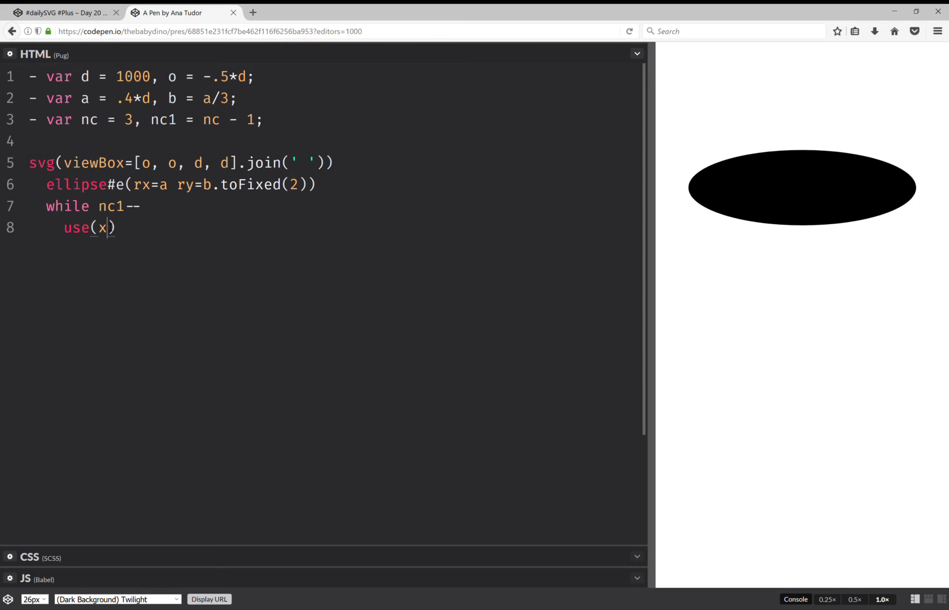
type("link:h")
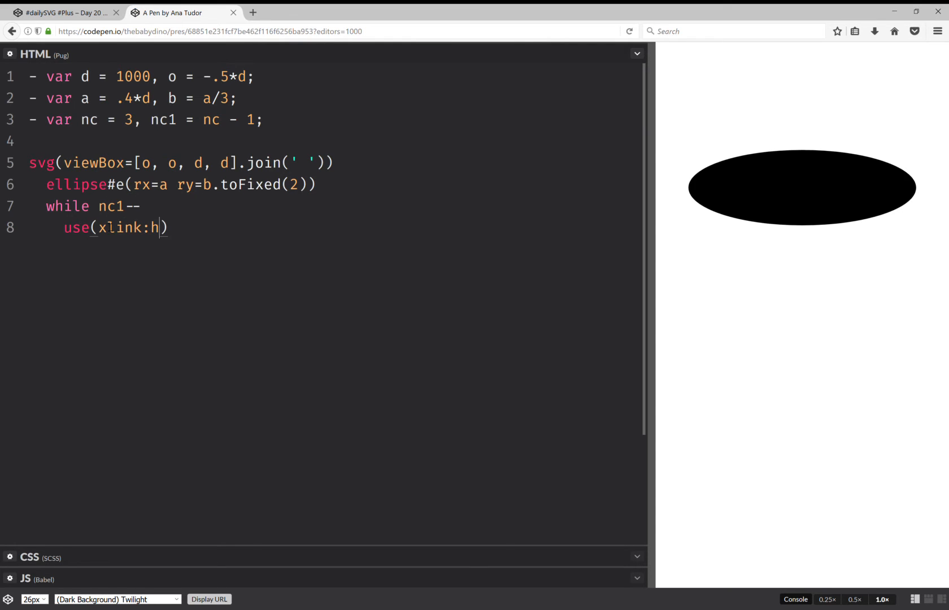
type("ref='#'")
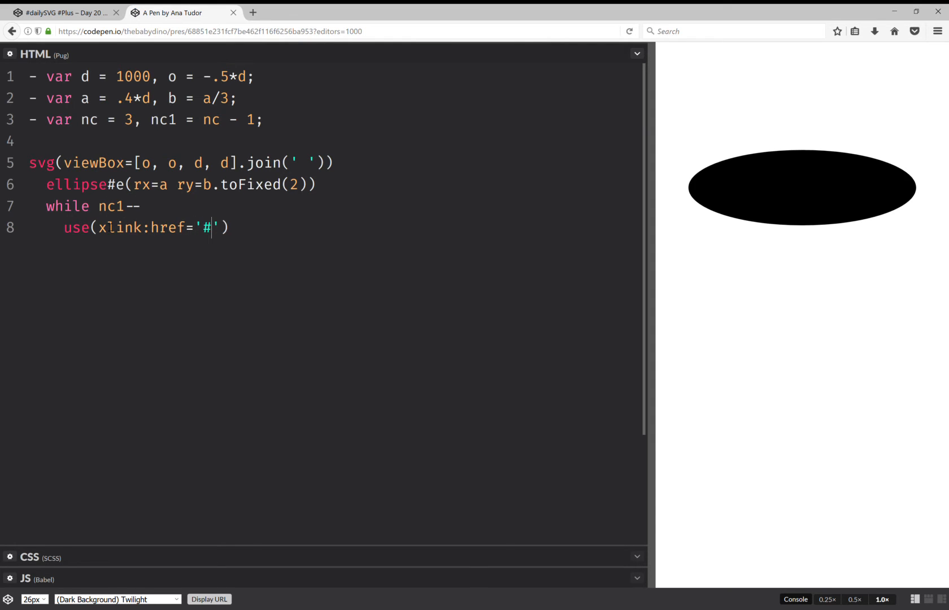
type("e")
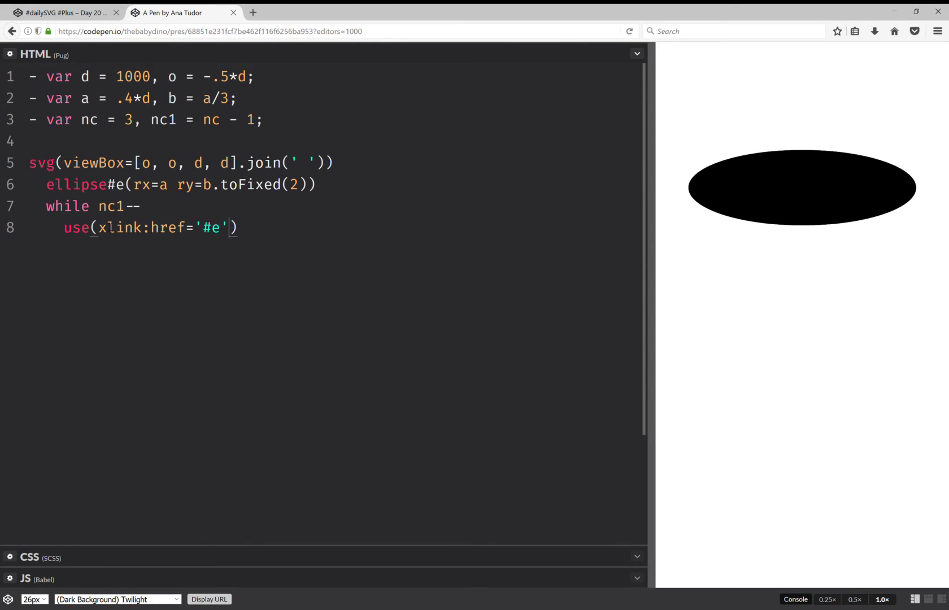
key("Enter")
type("-")
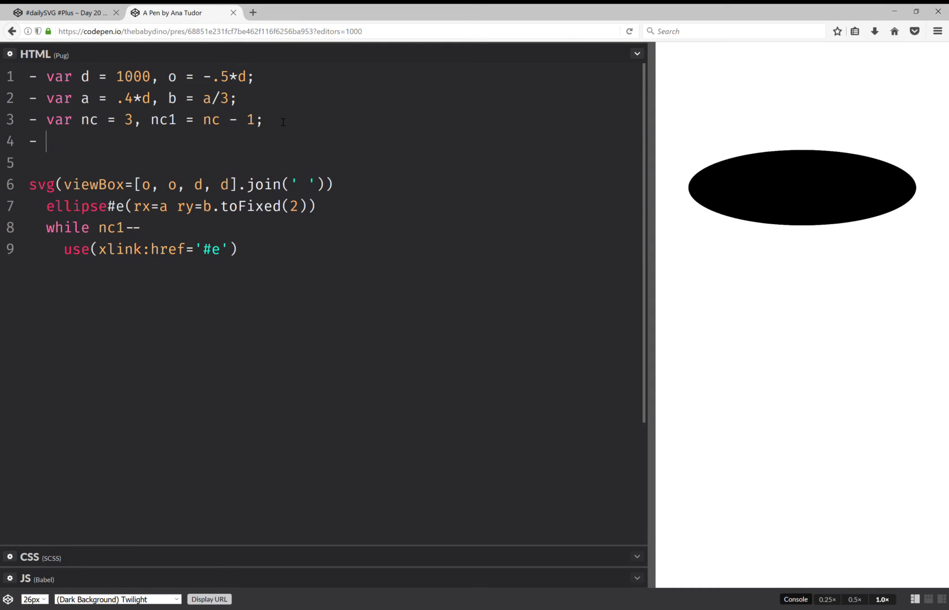
Define the base angle variable ba = 360/nc.
type("var")
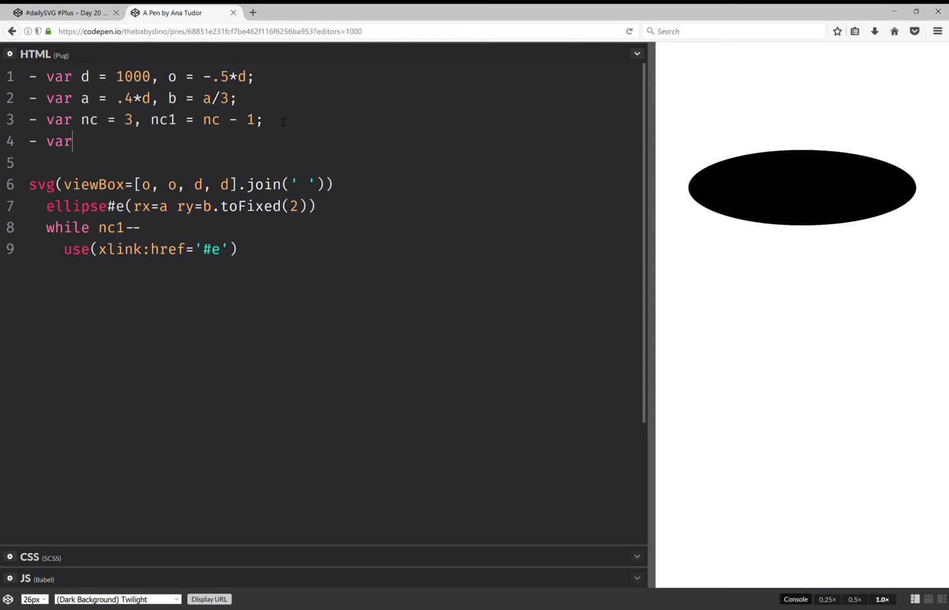
type("36")
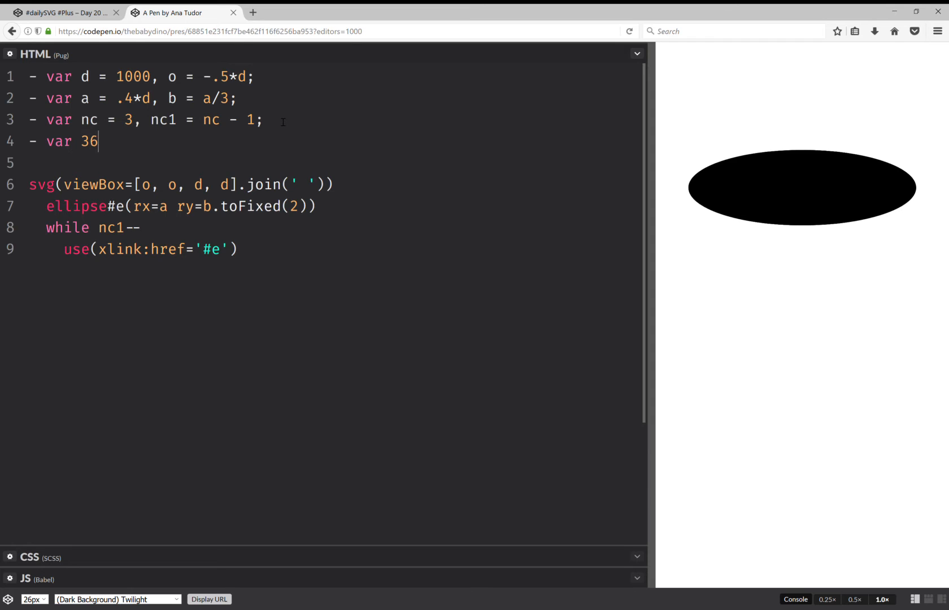
type("0/")
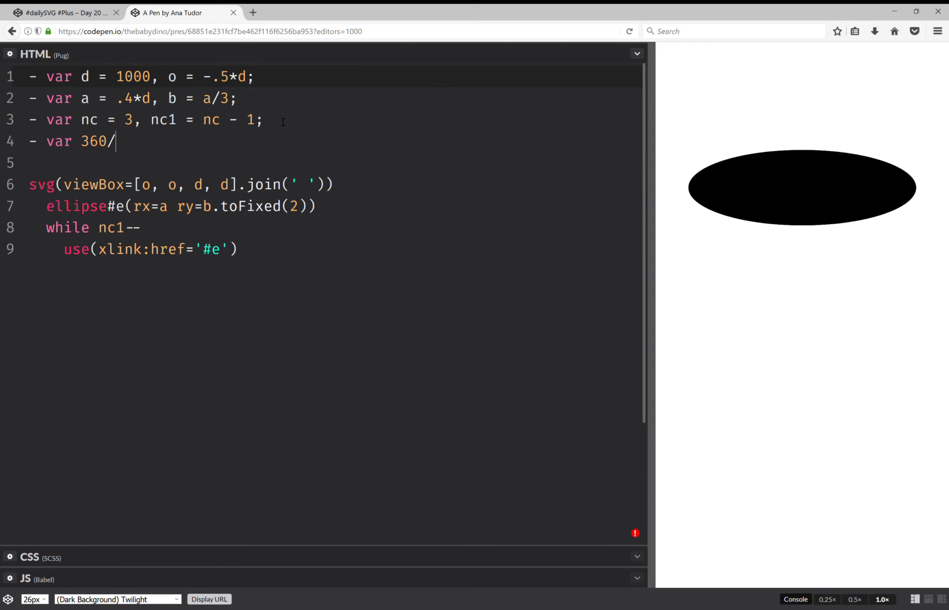
type("nc")
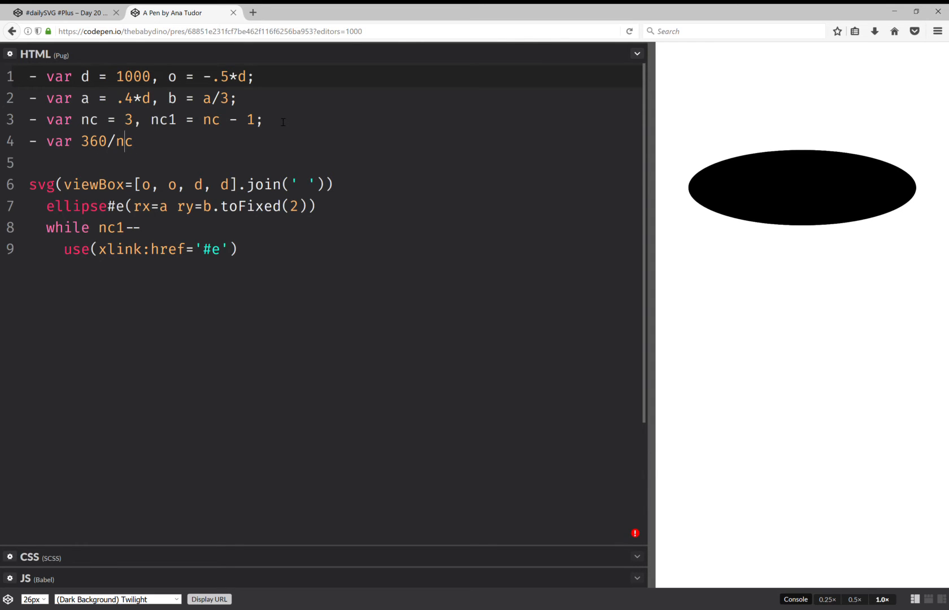
type("ba")
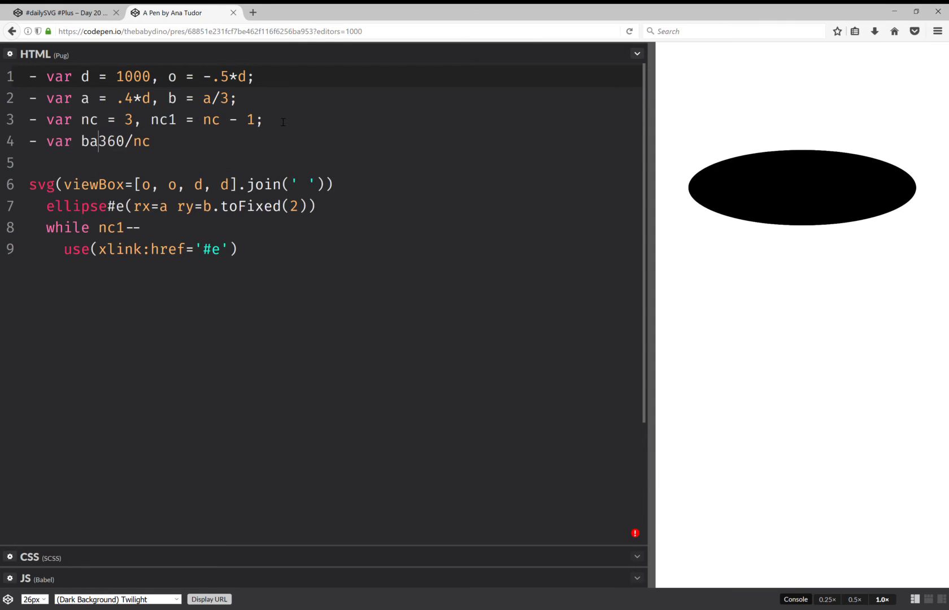
type("=")
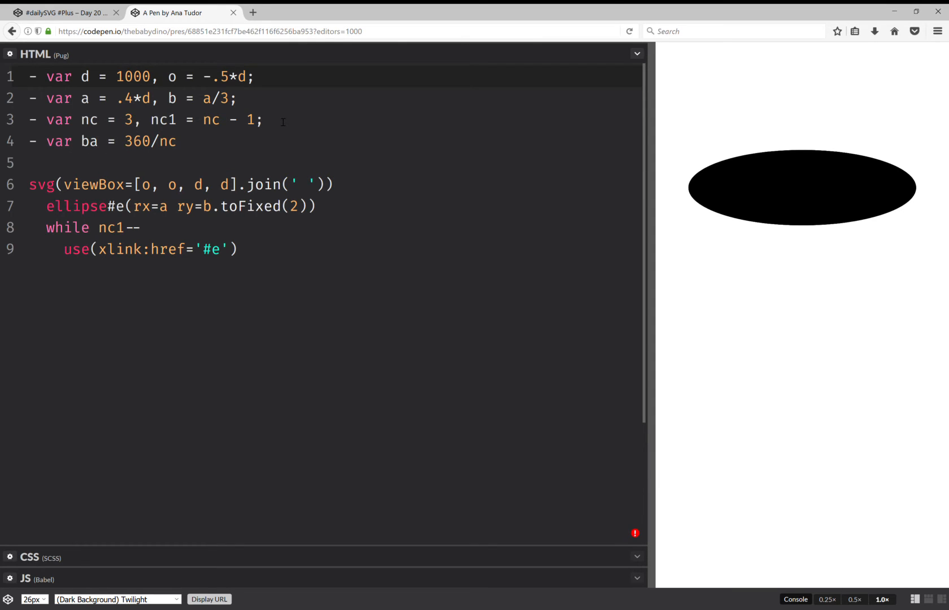
type(";")
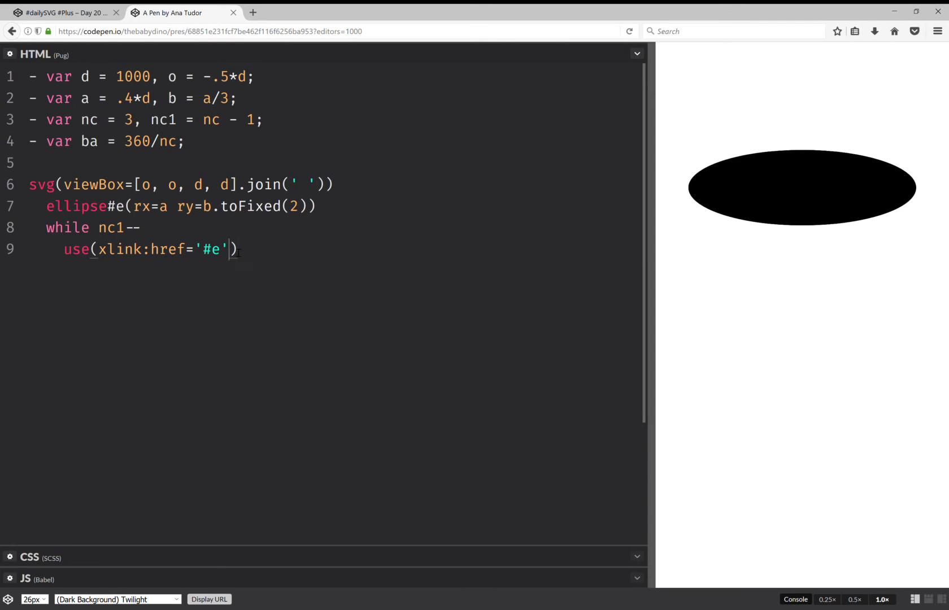
Give each use transform=`rotate(${Math.pow(-1, nc1)*ba})` for alternating rotation.
type("transf")
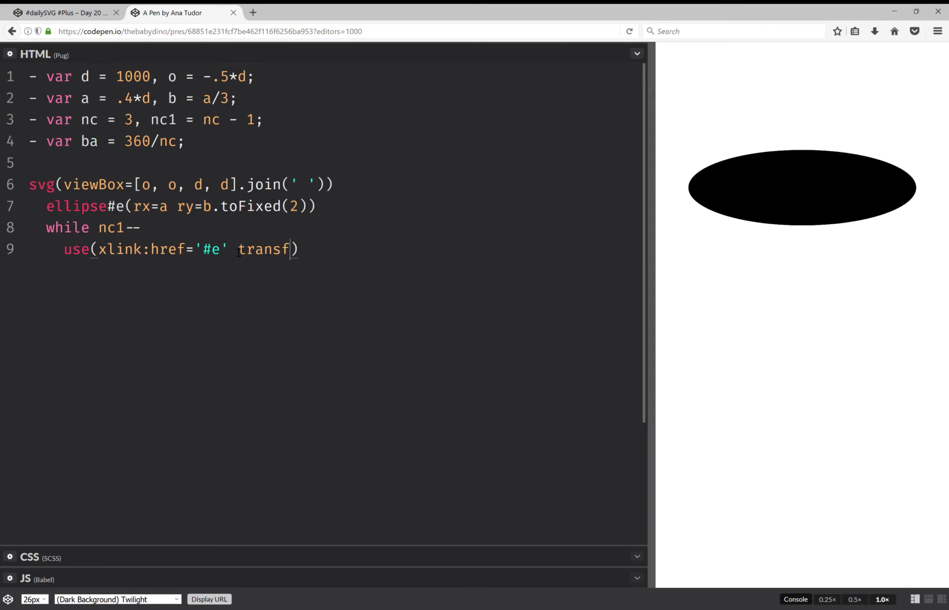
type("orm=``")
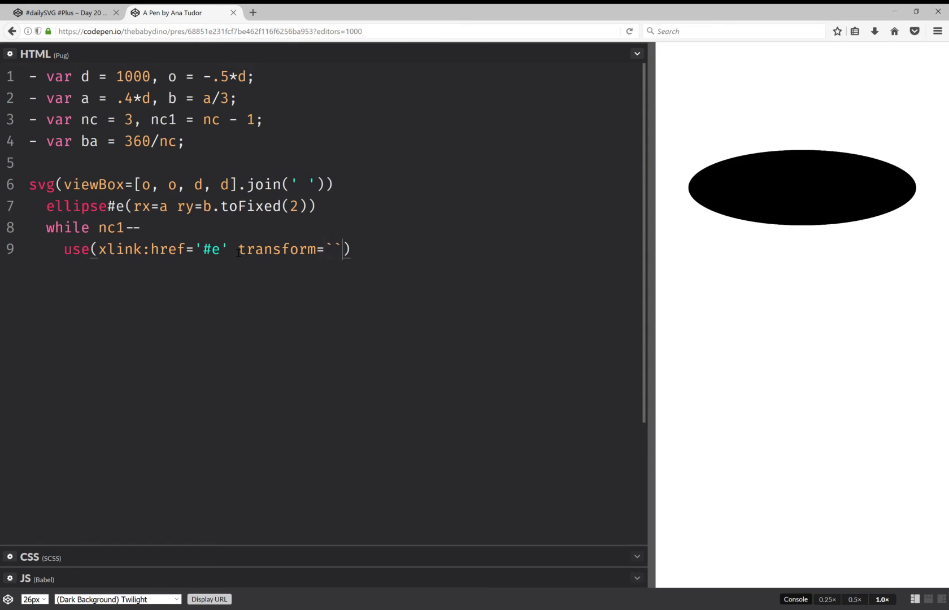
type("rotate")
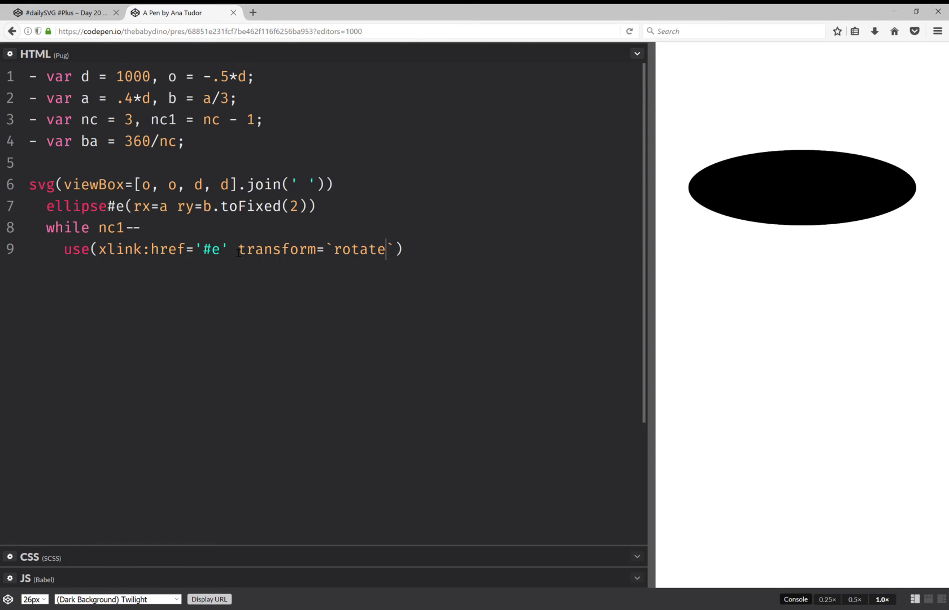
type("()")
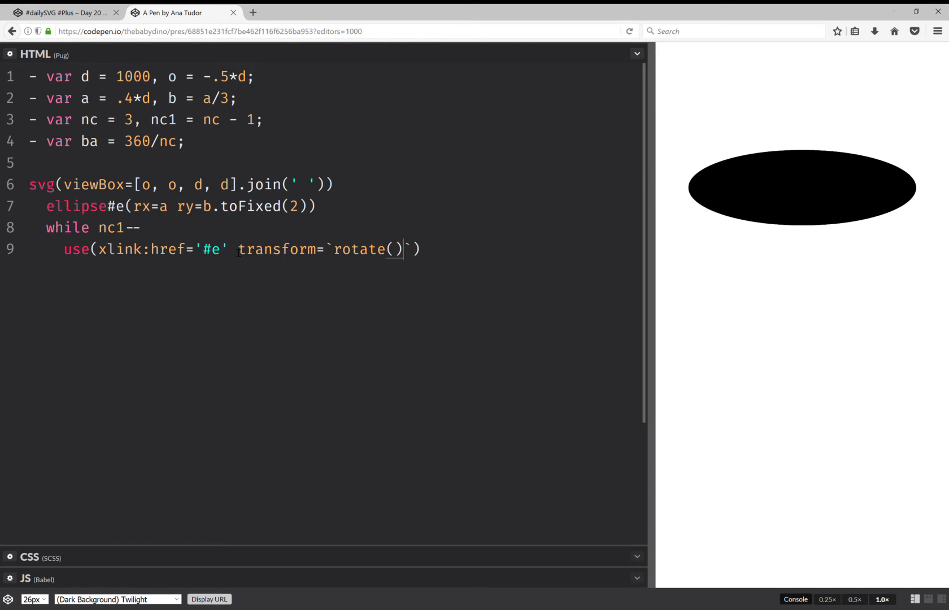
type("${")
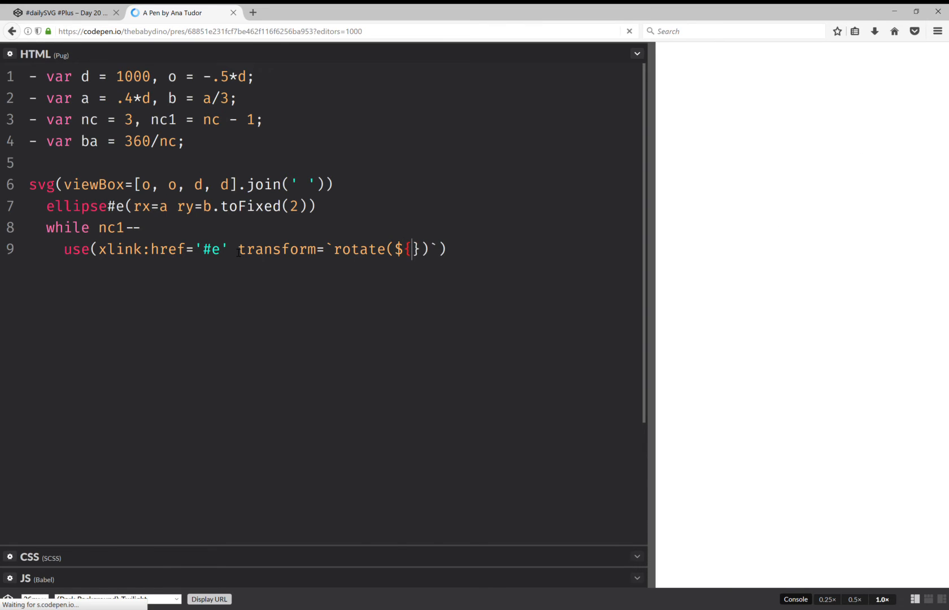
type("ba")
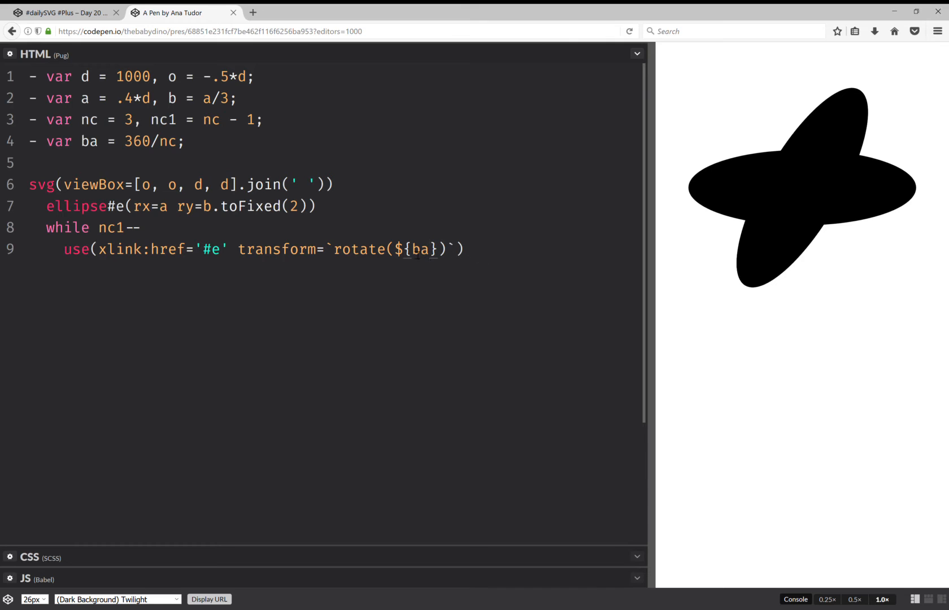
left_click(414, 249)
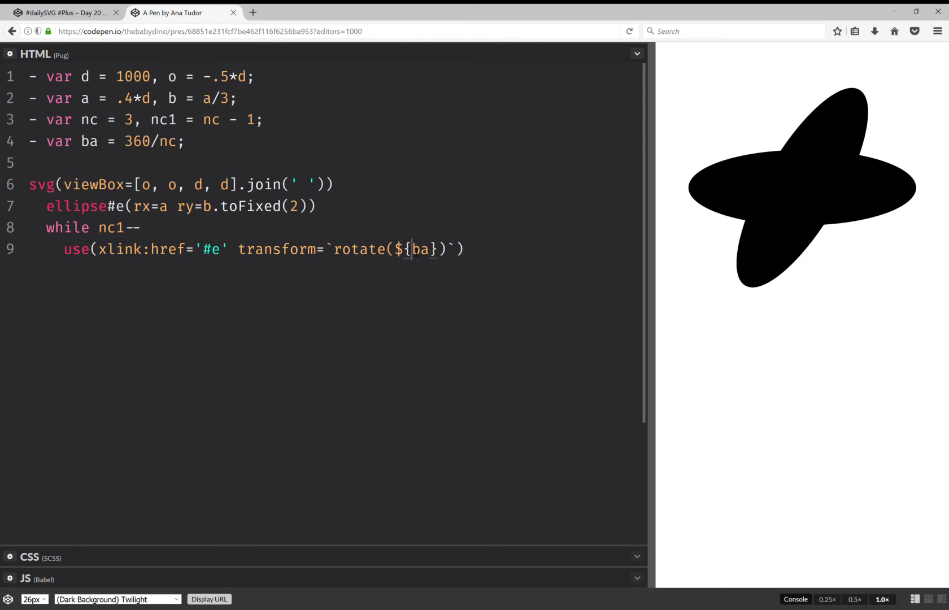
type("Math.pow(")
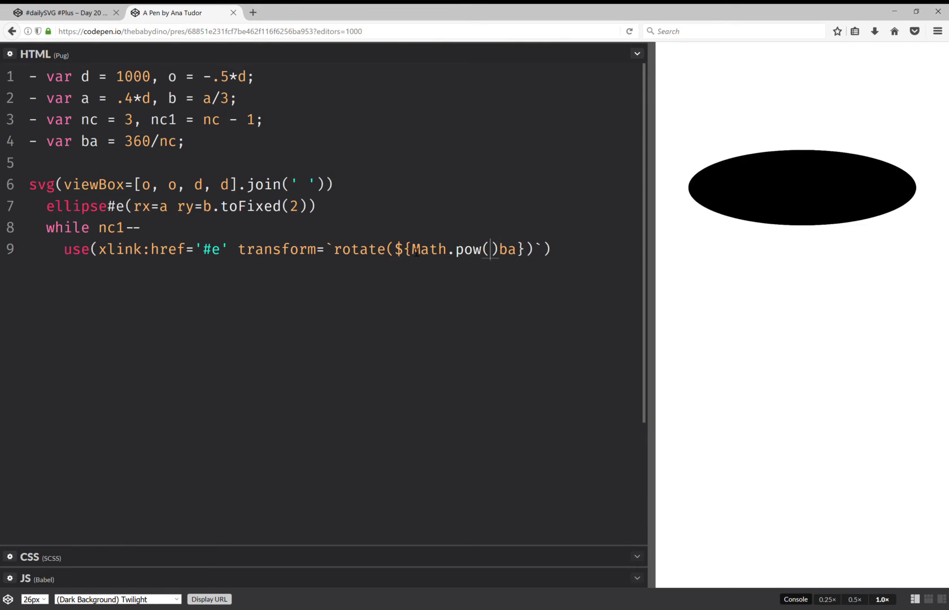
type("-1,")
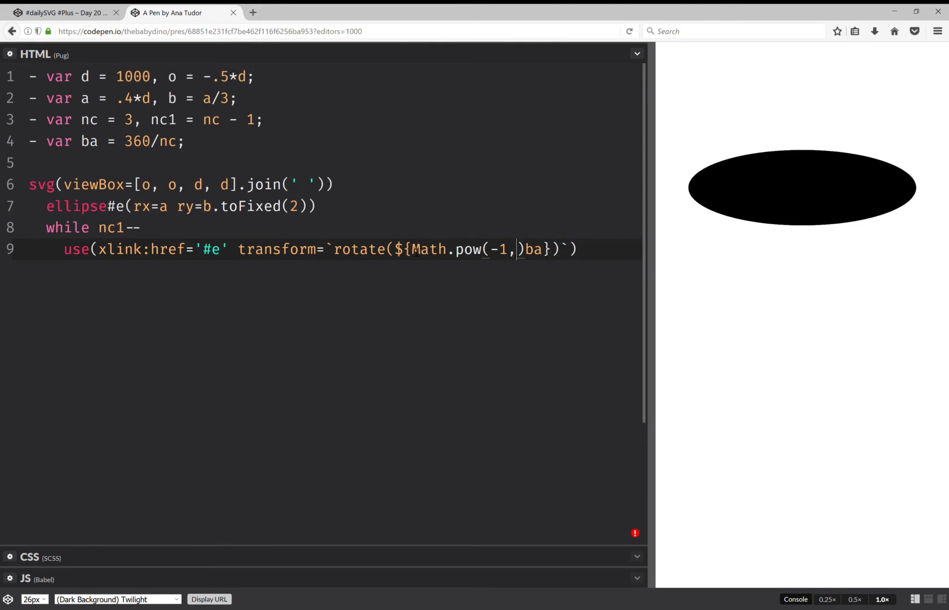
type("nc1")
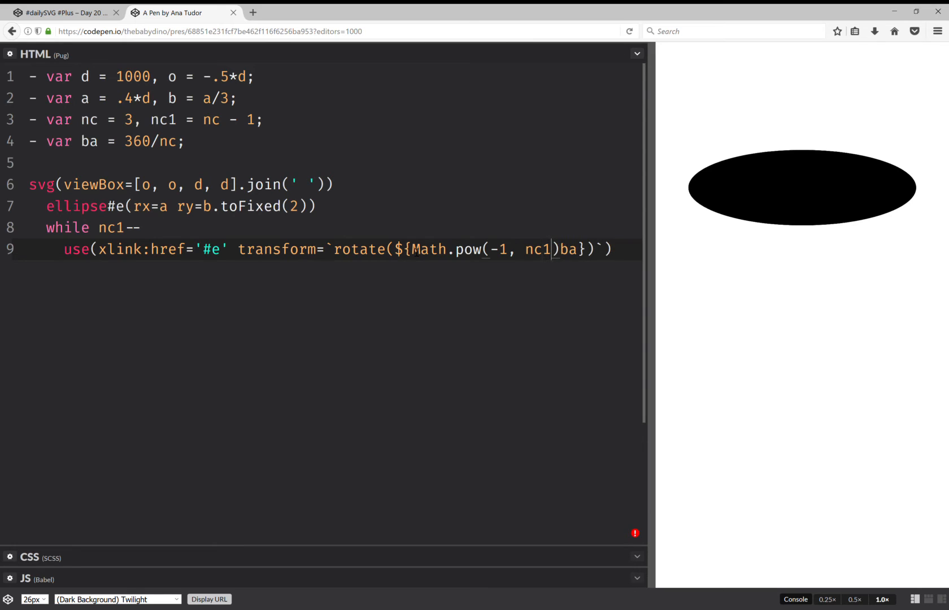
type("*")
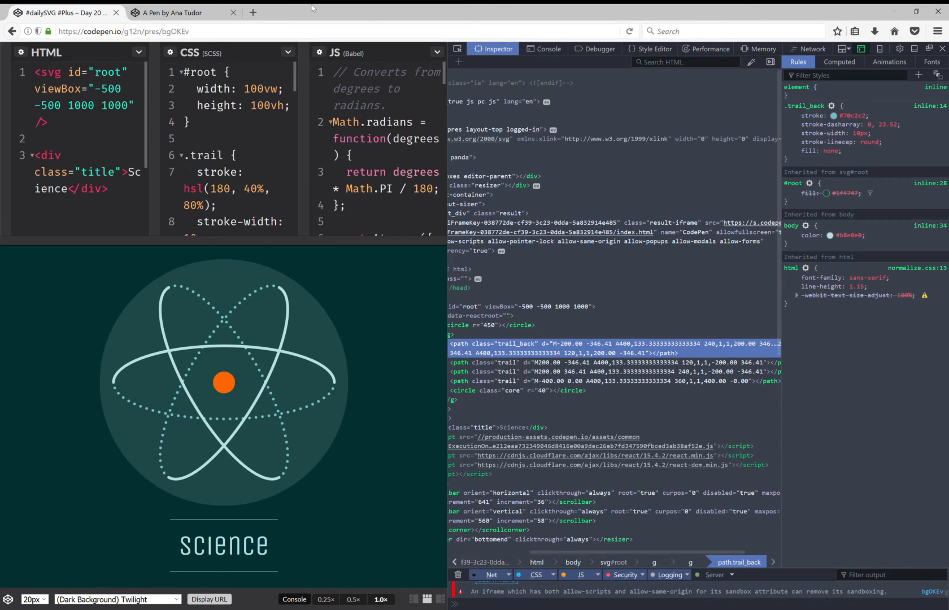
left_click(182, 13)
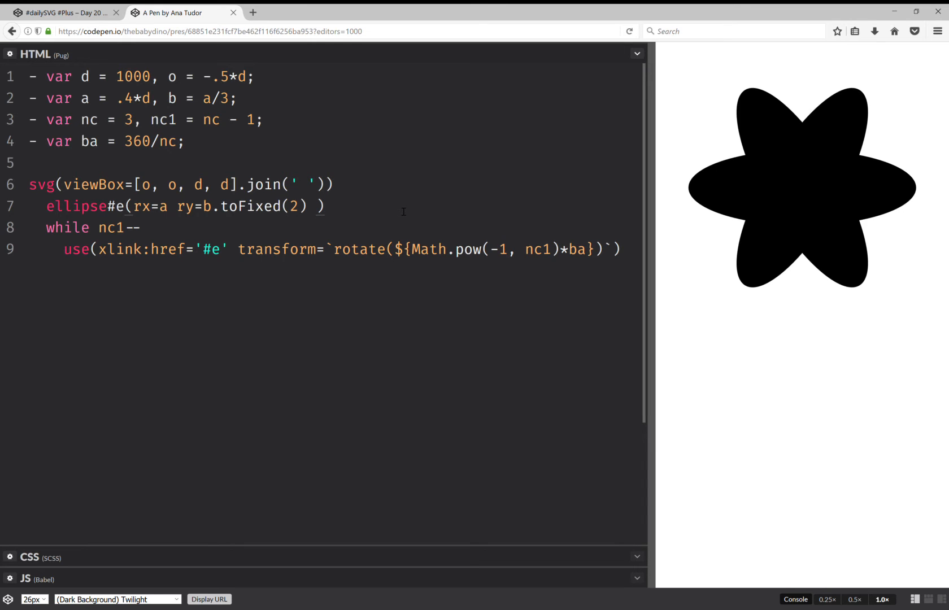
Add fill='none' to the Pug ellipse.
type("fill")
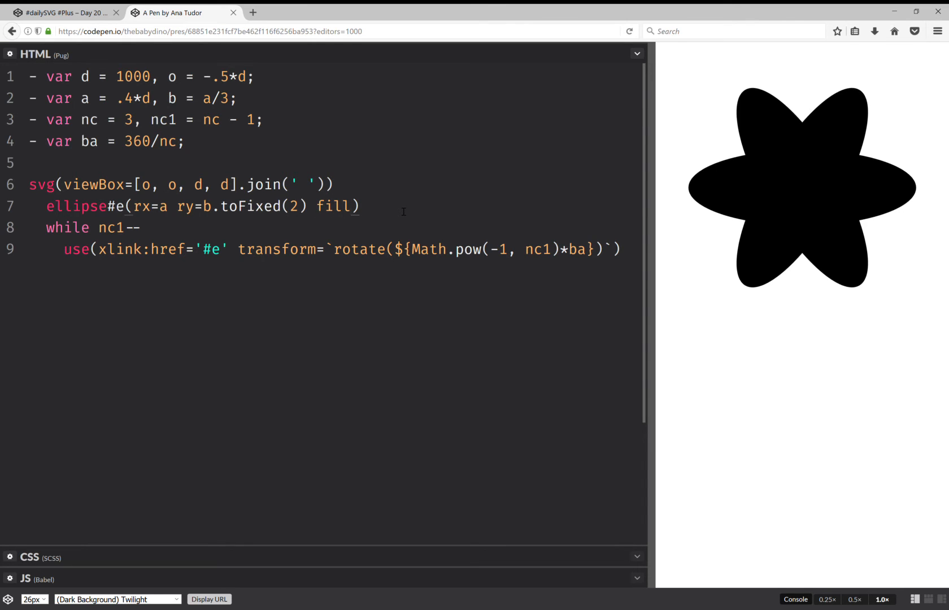
type("''")
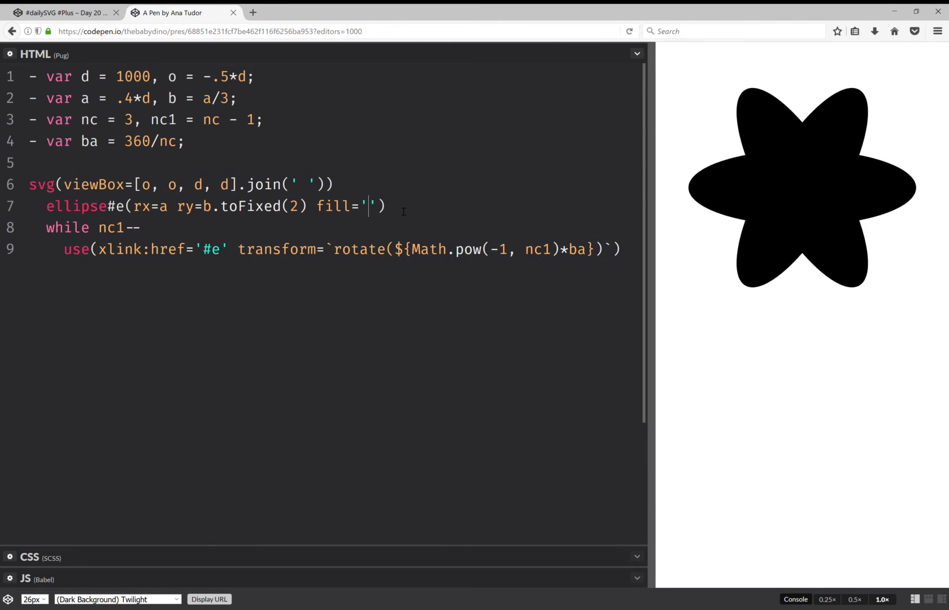
type("none")
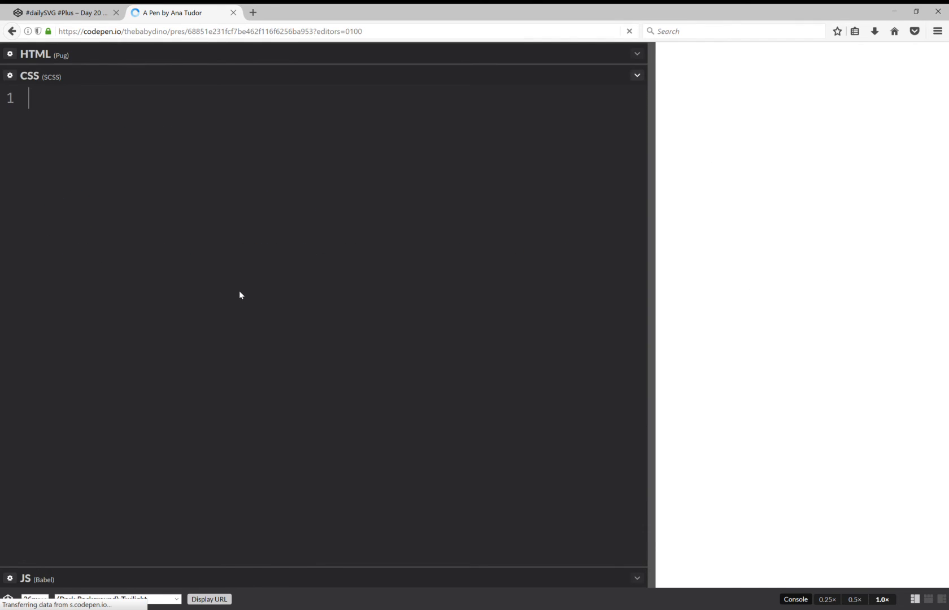
Start an `svg {` rule in SCSS and review the reference pen's .trail styling.
type("svg {")
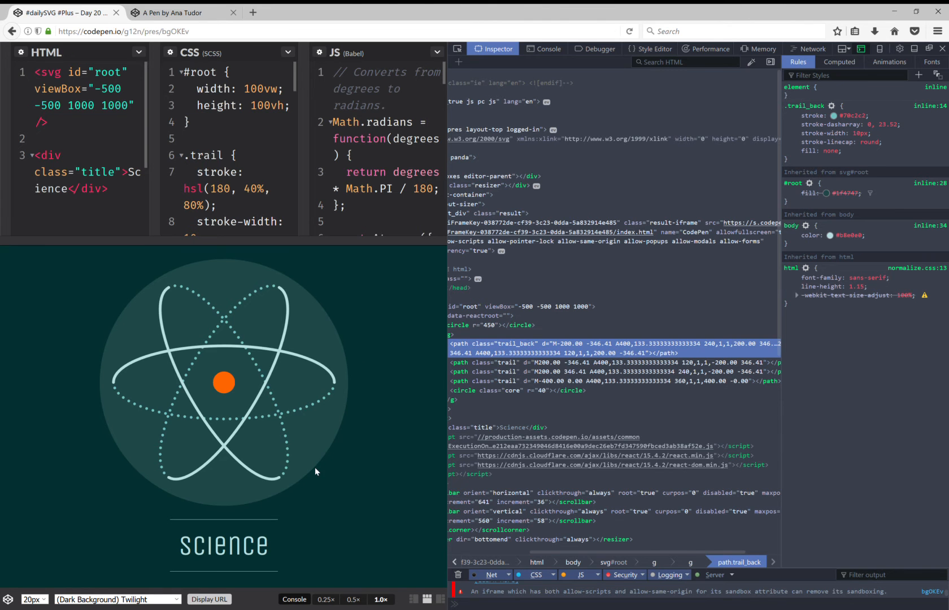
mouse_move(281, 329)
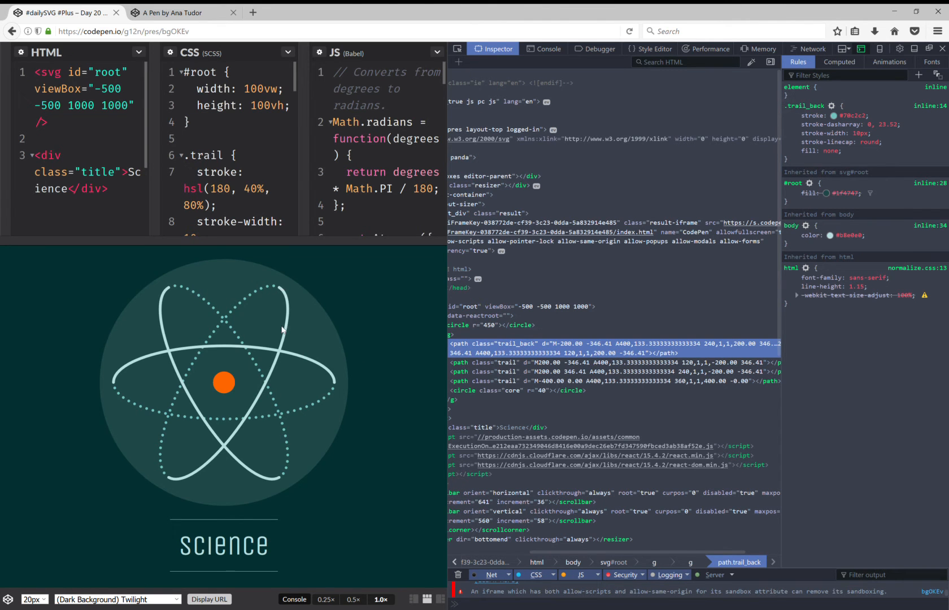
mouse_move(241, 321)
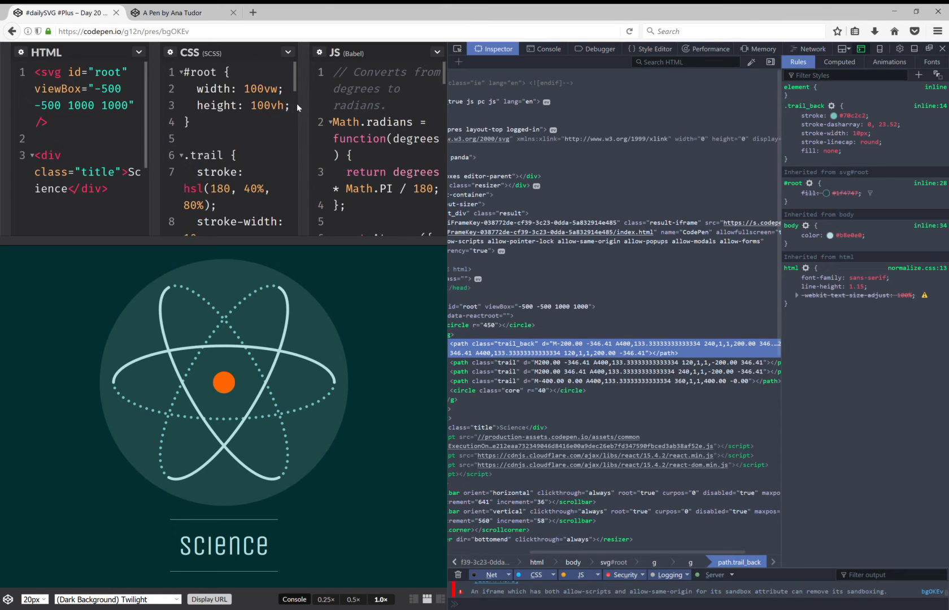
scroll("down", 3)
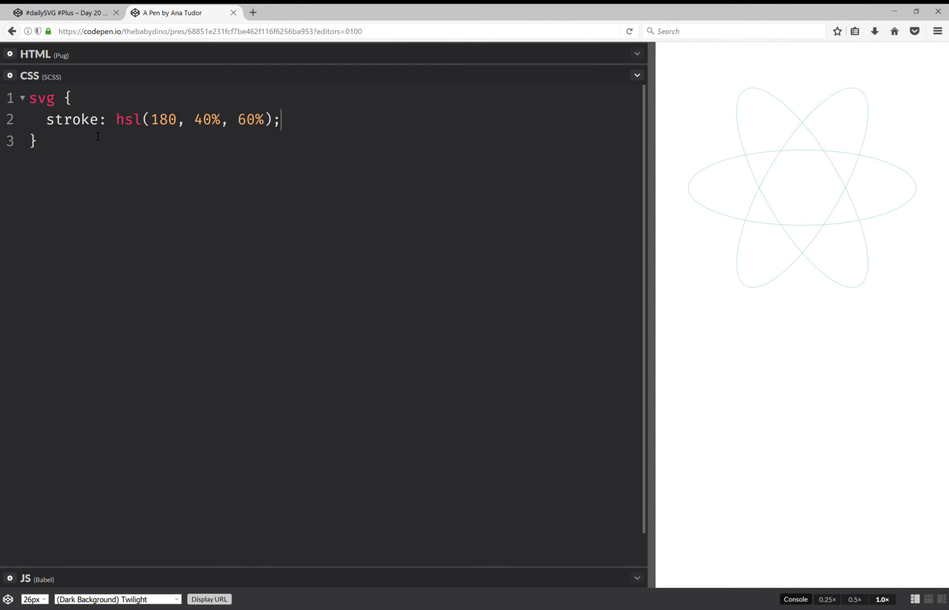
Give the svg an hsl(180, 40%, 60%) stroke with stroke-linecap: round.
type("s")
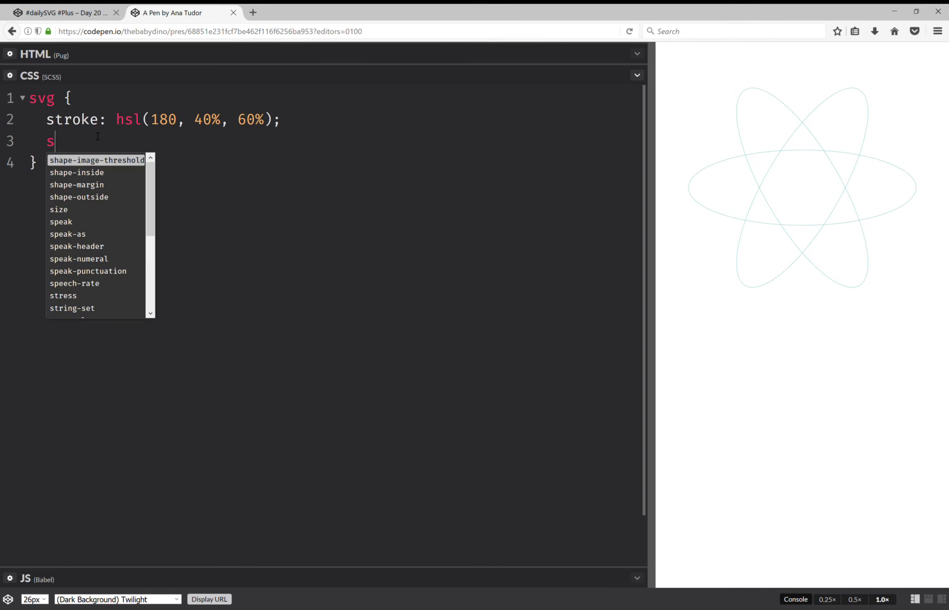
type("troke-linecap:")
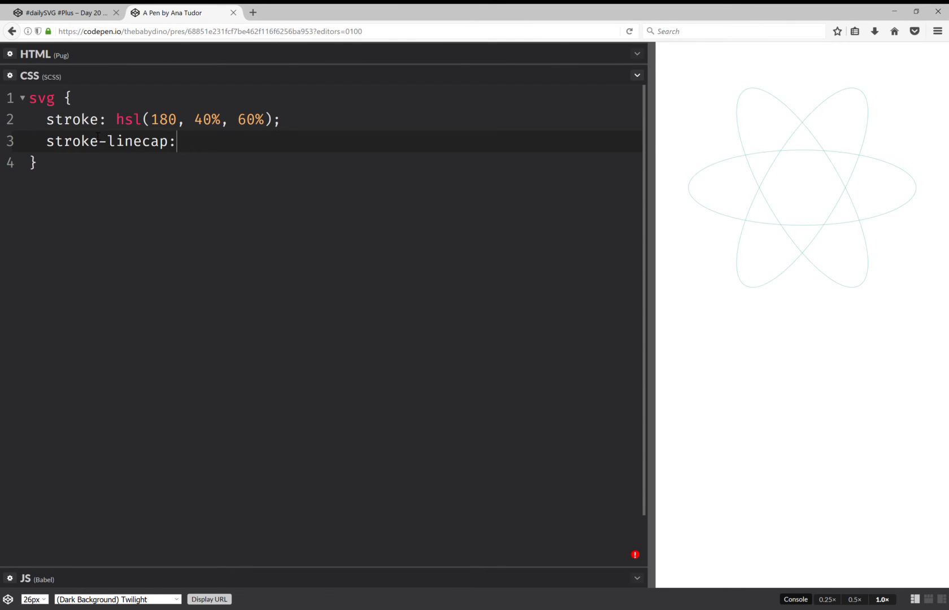
type("rou")
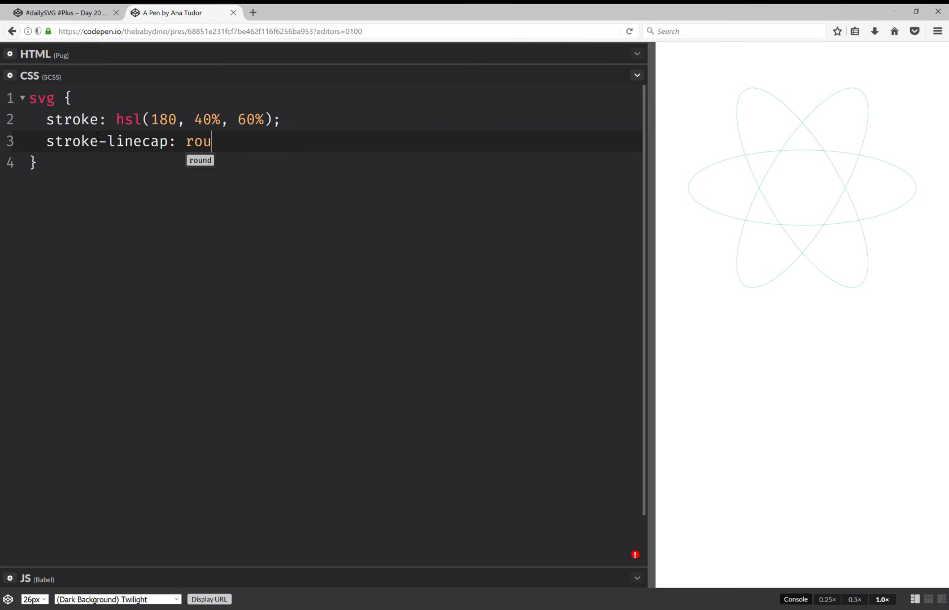
type("nd;")
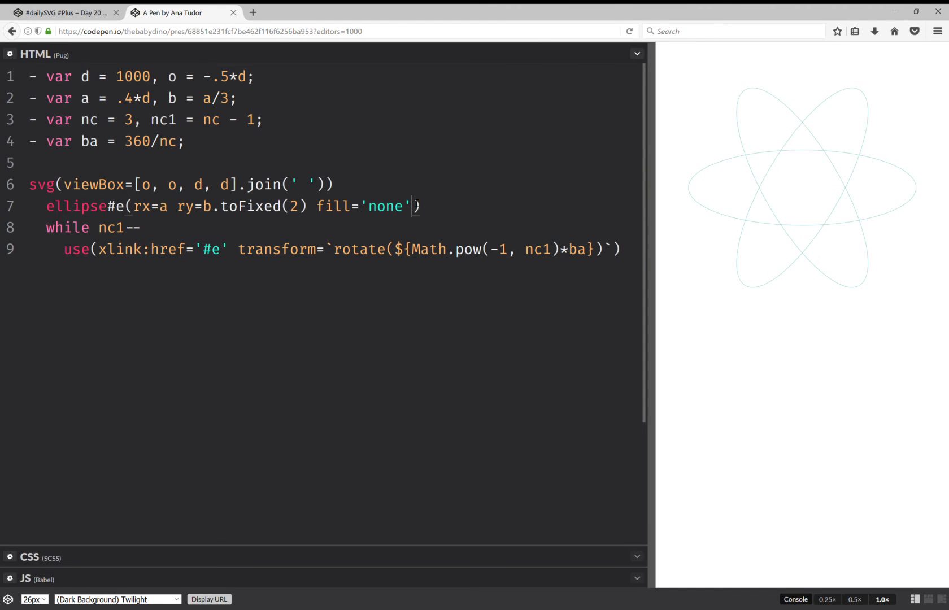
Add stroke-width=.01*d to the Pug ellipse so the teal outlines render thicker.
type("stroke-")
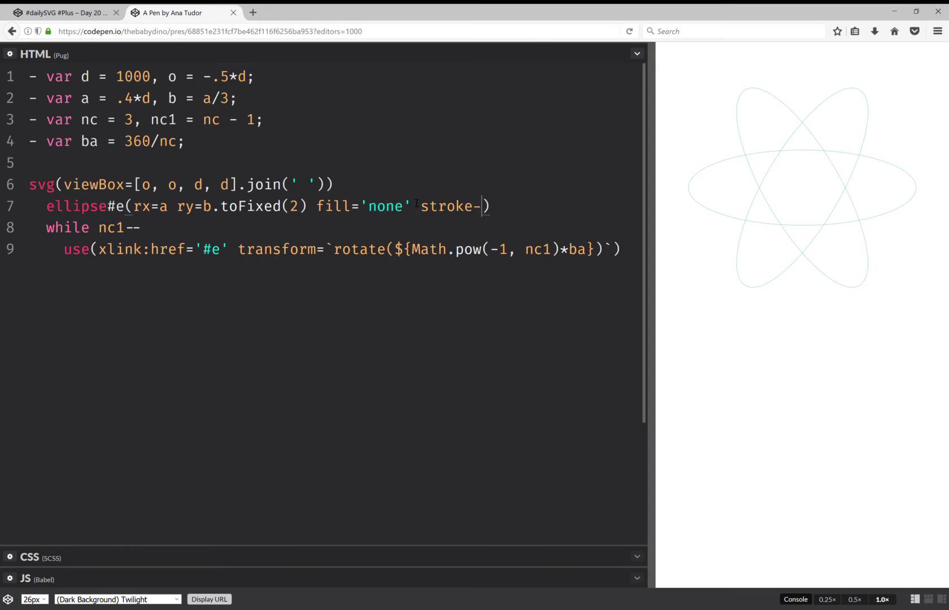
type("width=")
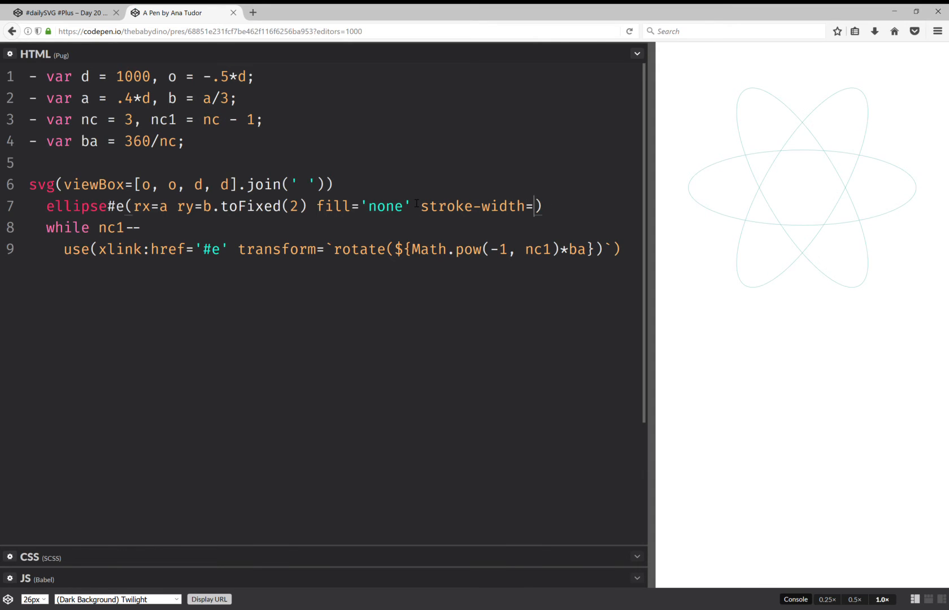
type(".1")
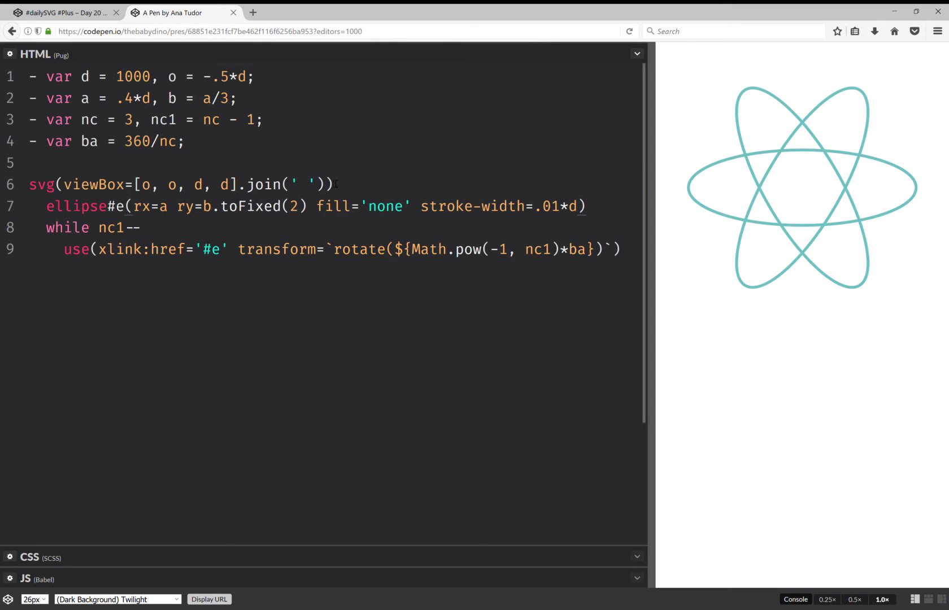
mouse_move(834, 127)
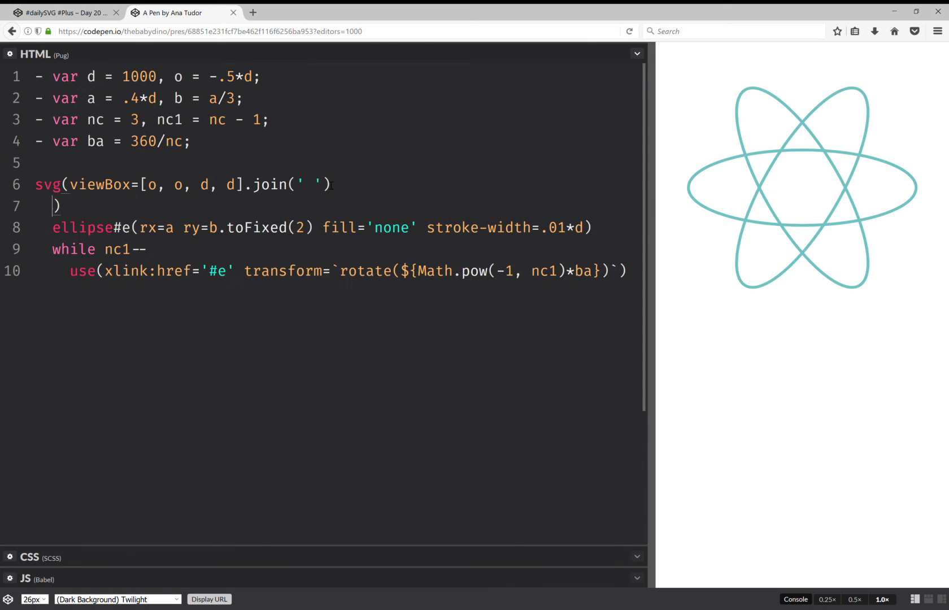
type("s")
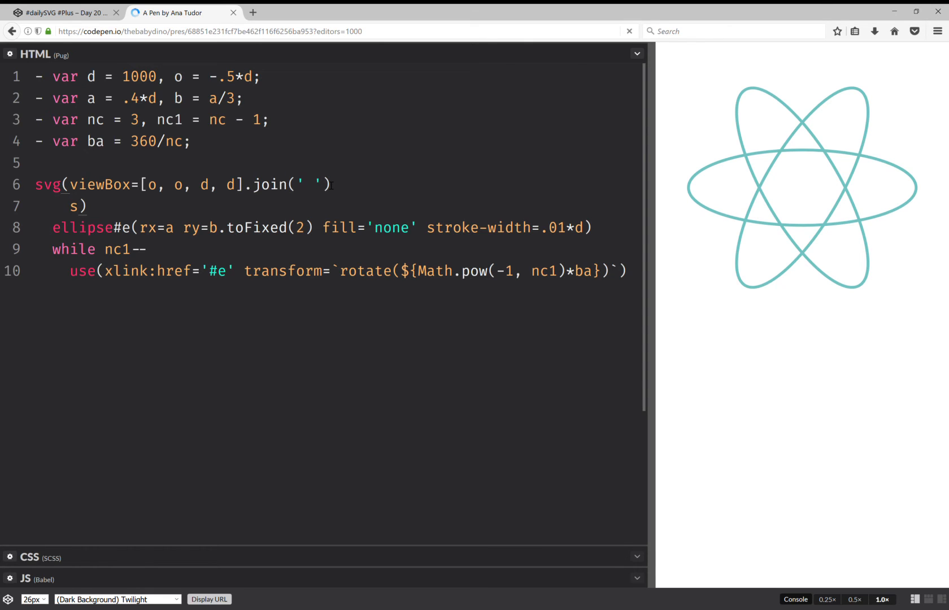
Add an empty stroke-dasharray=`` attribute on the svg line and bring up the reference pen's trail styling.
type("troke")
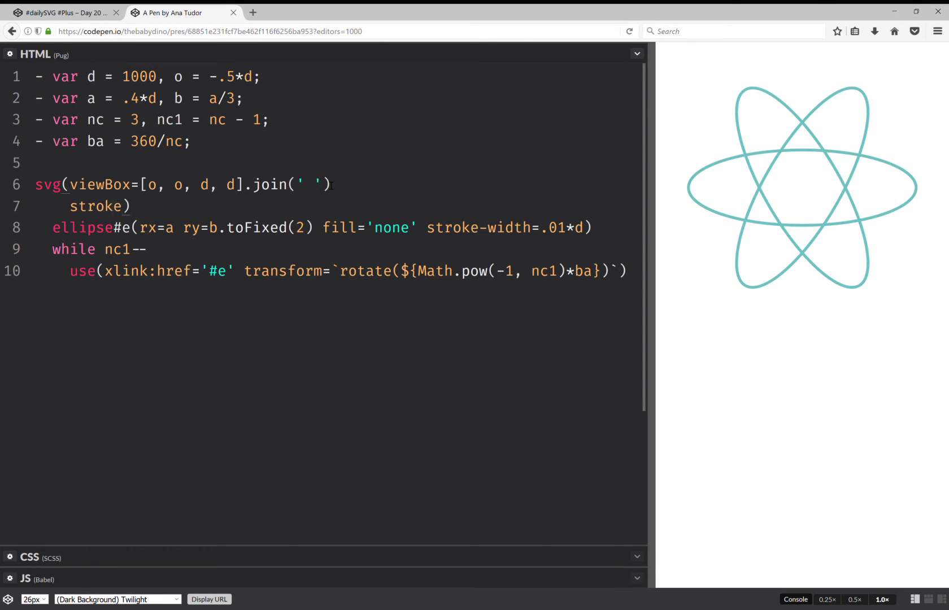
type("-")
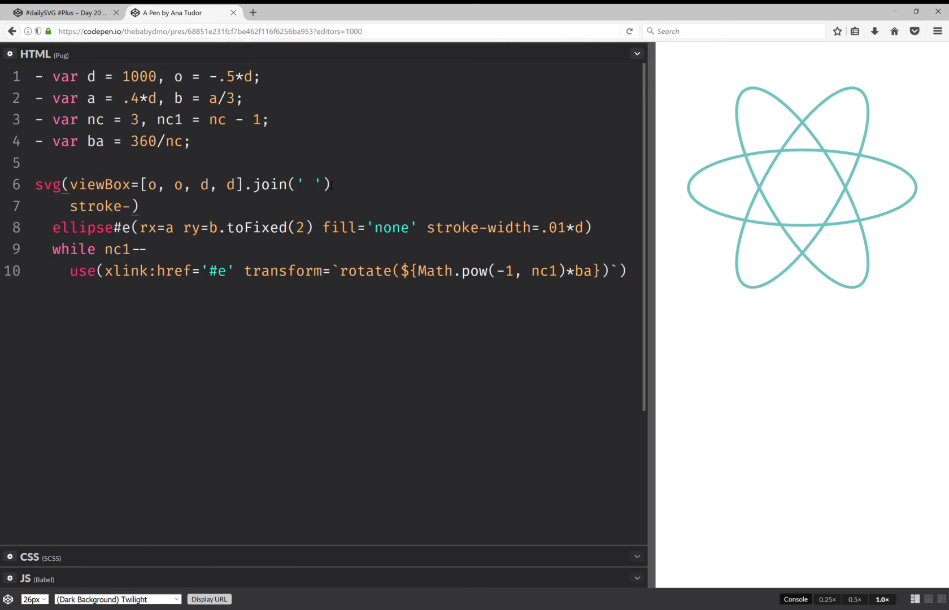
type("da")
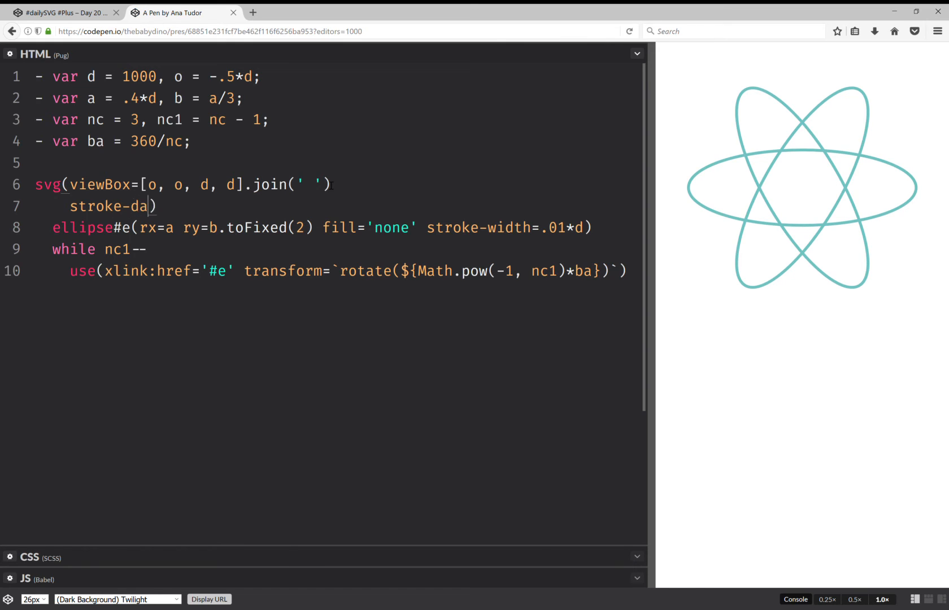
type("sharray")
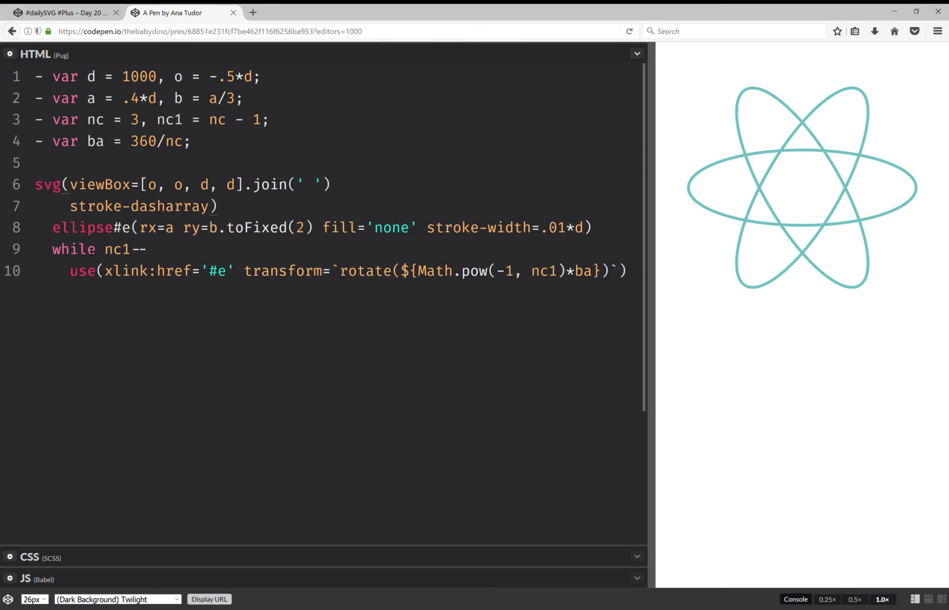
left_click(209, 205)
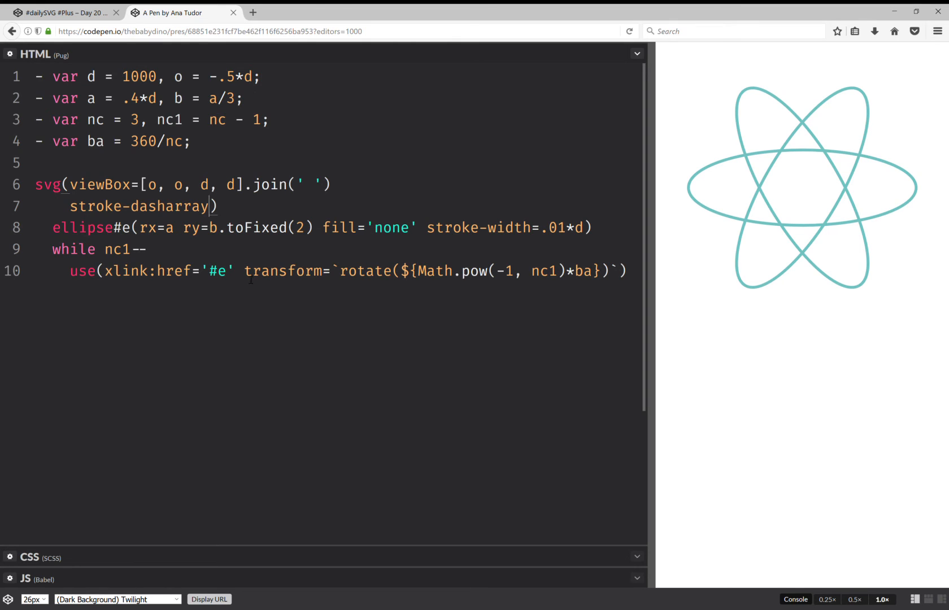
type("=")
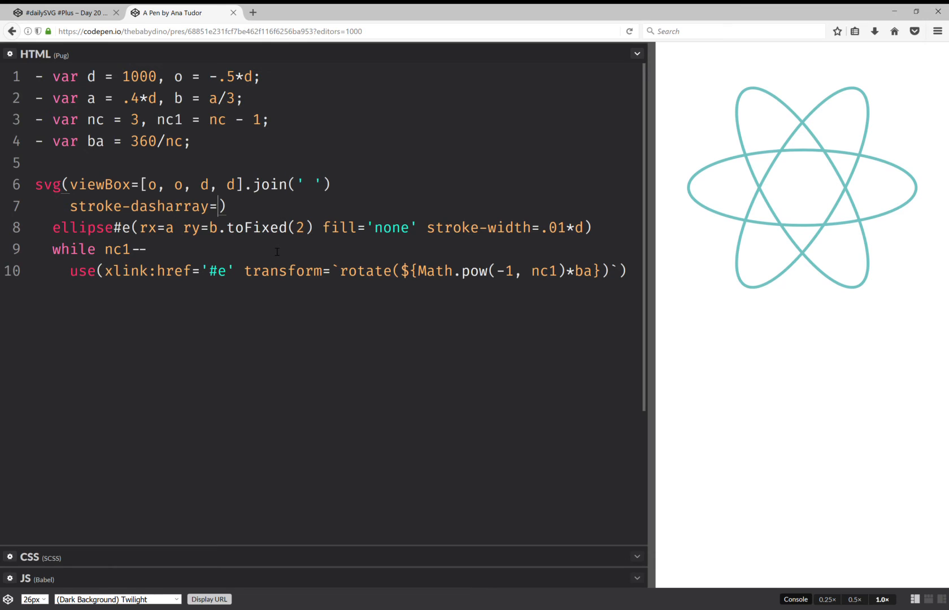
type("`")
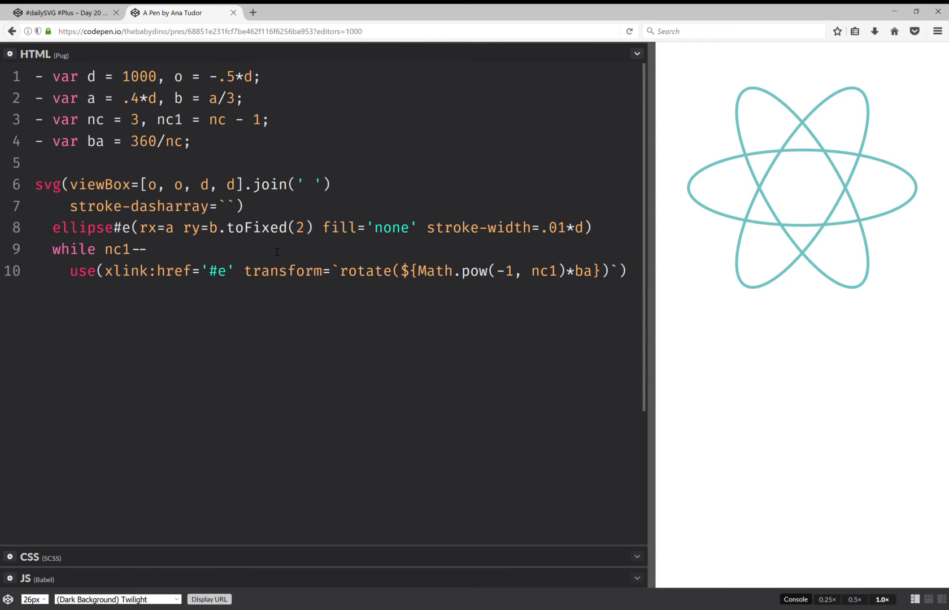
left_click(225, 206)
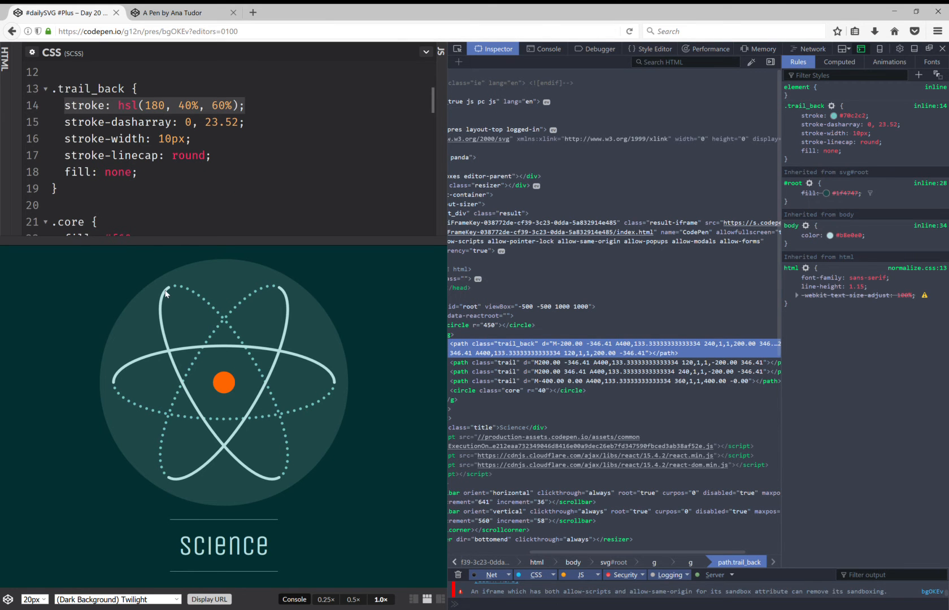
mouse_move(185, 287)
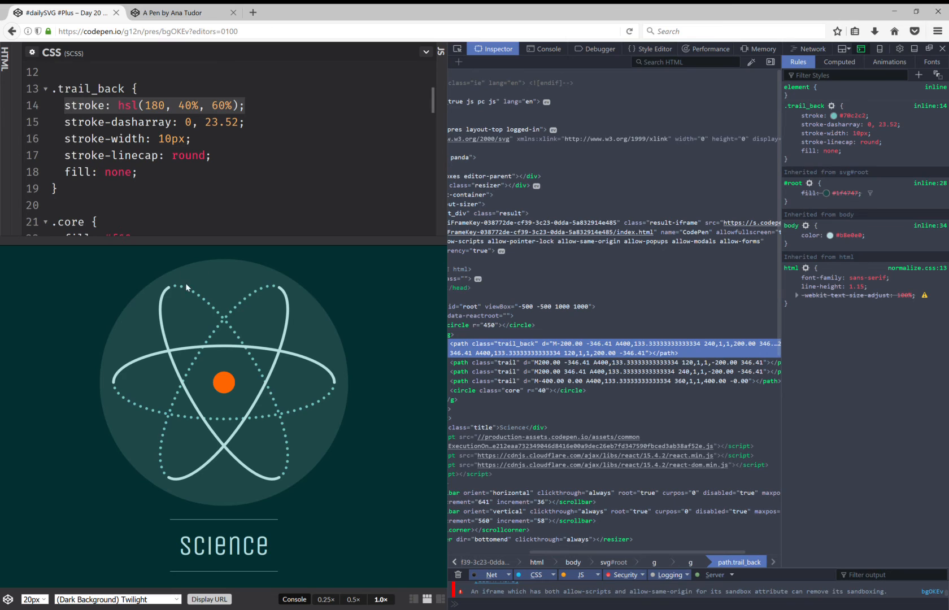
left_click(182, 12)
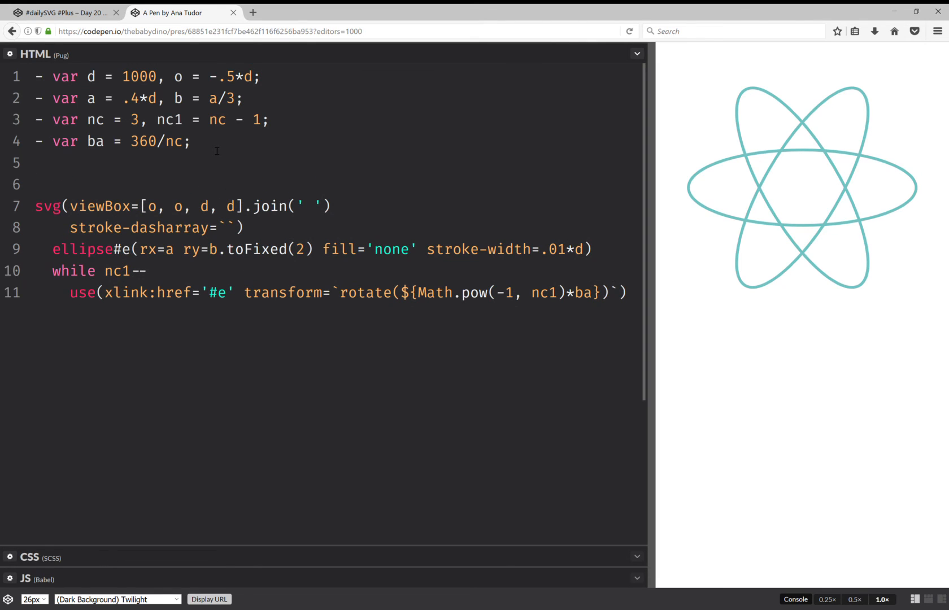
Start a Pug variable p = .5*Math.PI*(3*(a + b) - ... for the ellipse perimeter.
type("va")
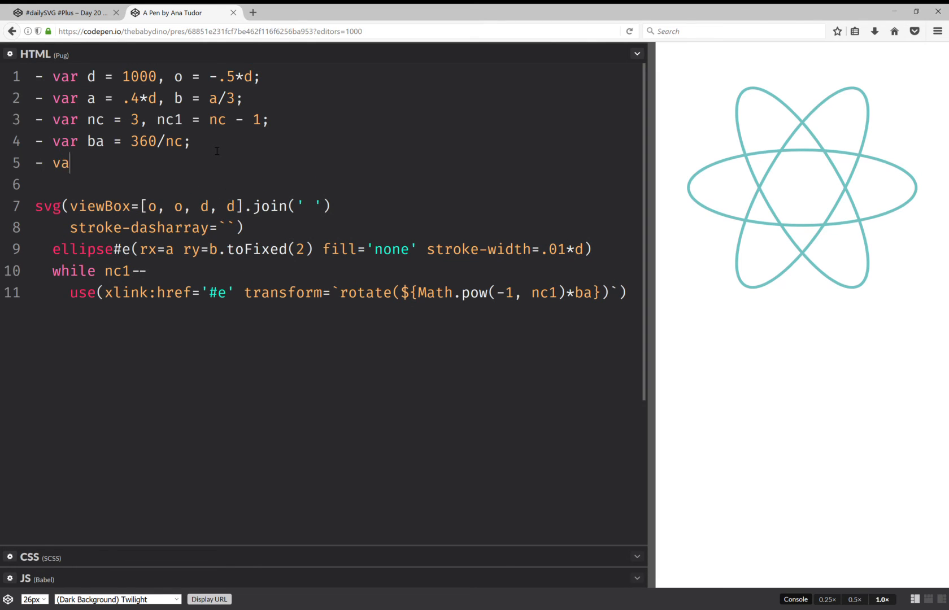
type("r")
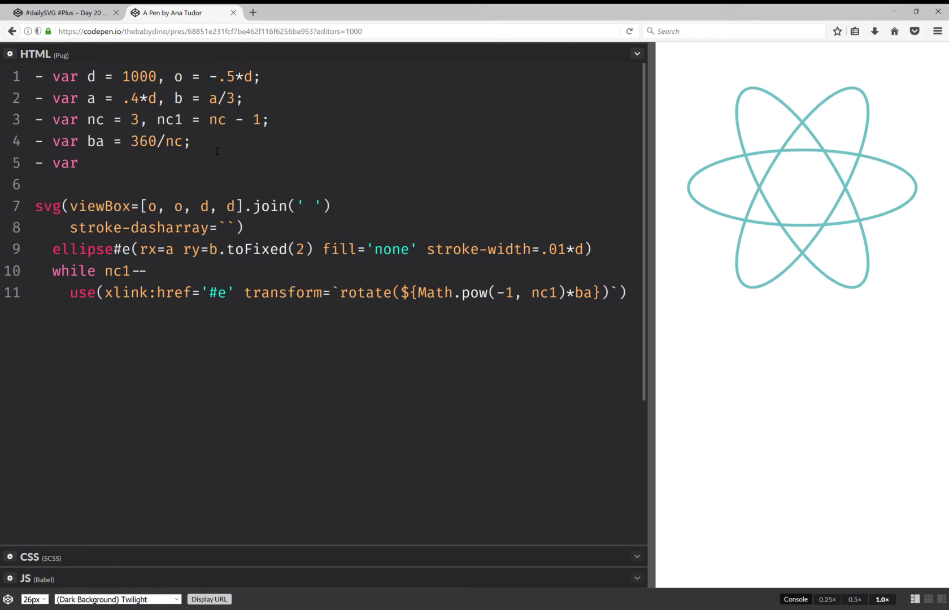
type("p =")
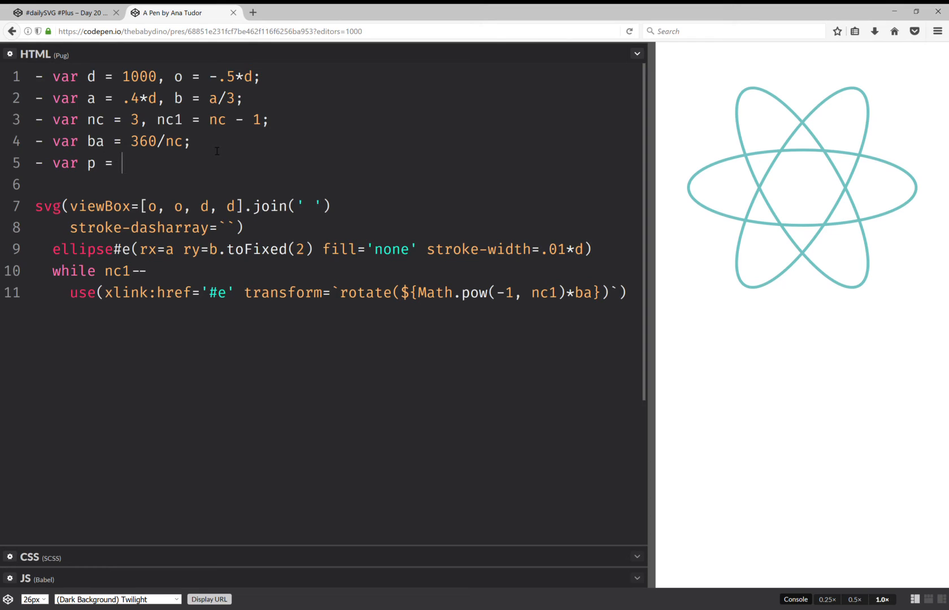
type(".5*")
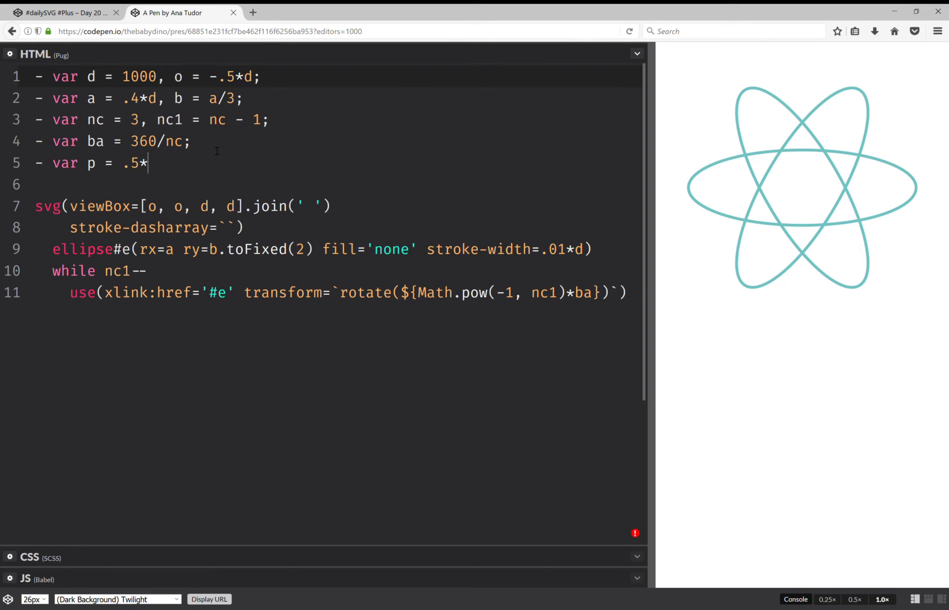
type("Math")
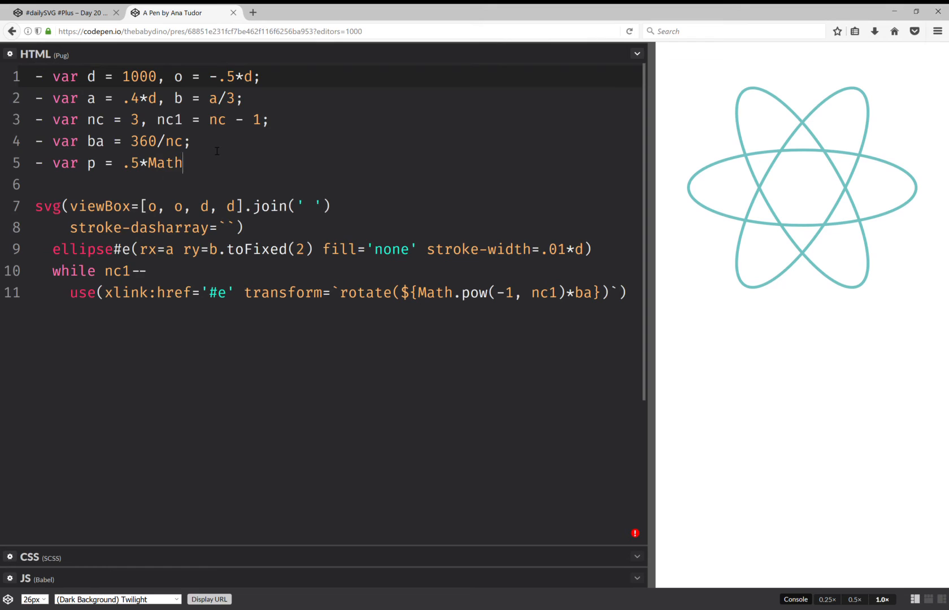
type(".")
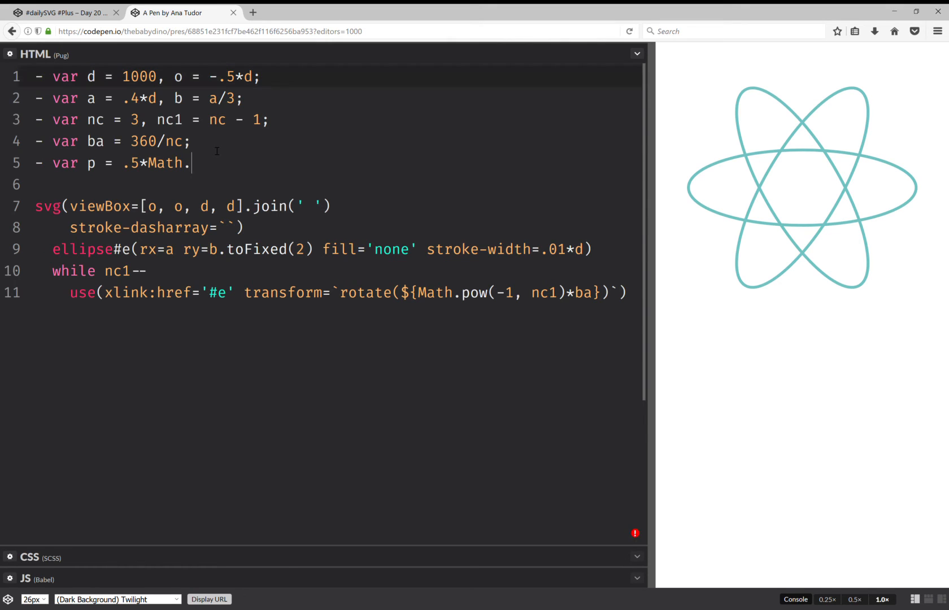
type("PI")
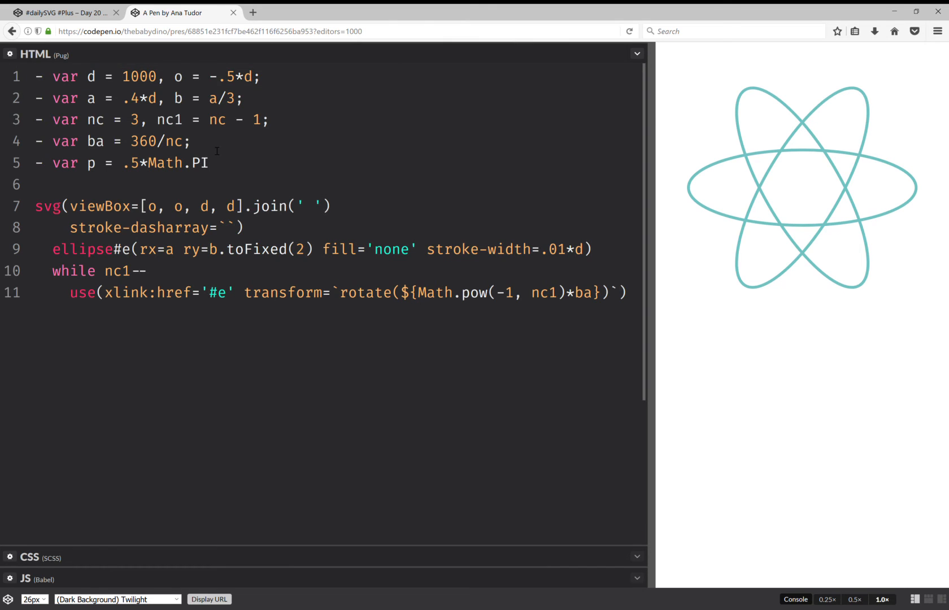
type("*")
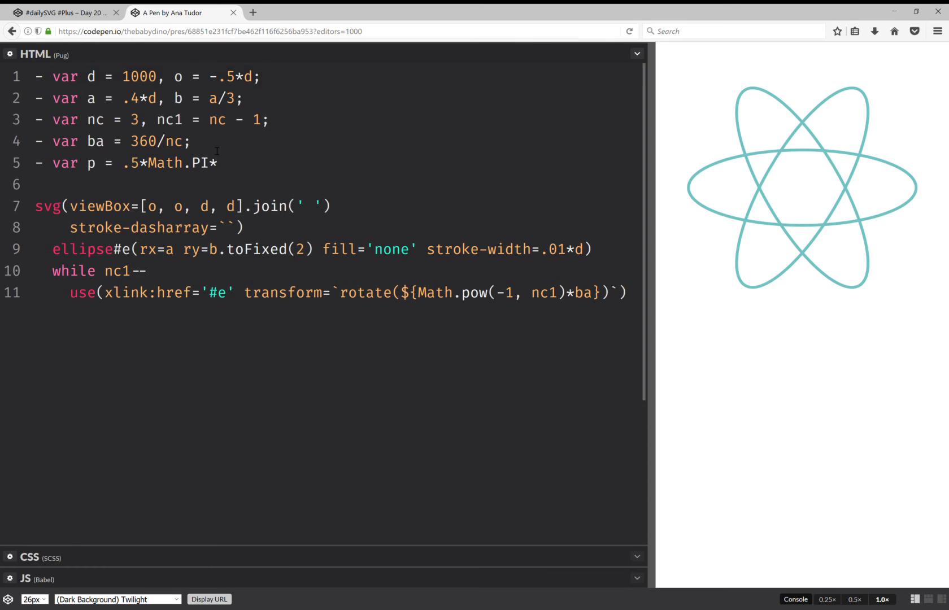
type("(3*")
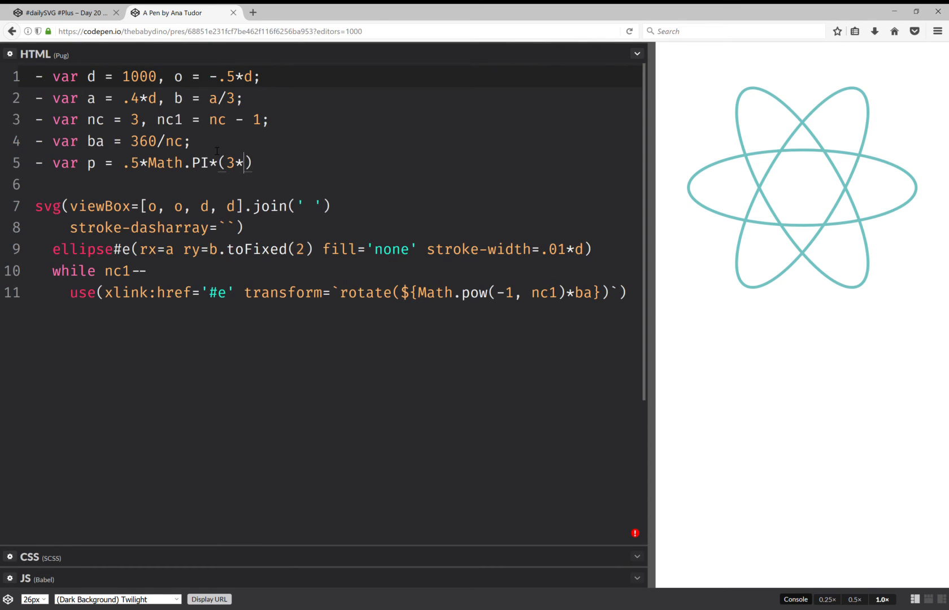
type("(a + b")
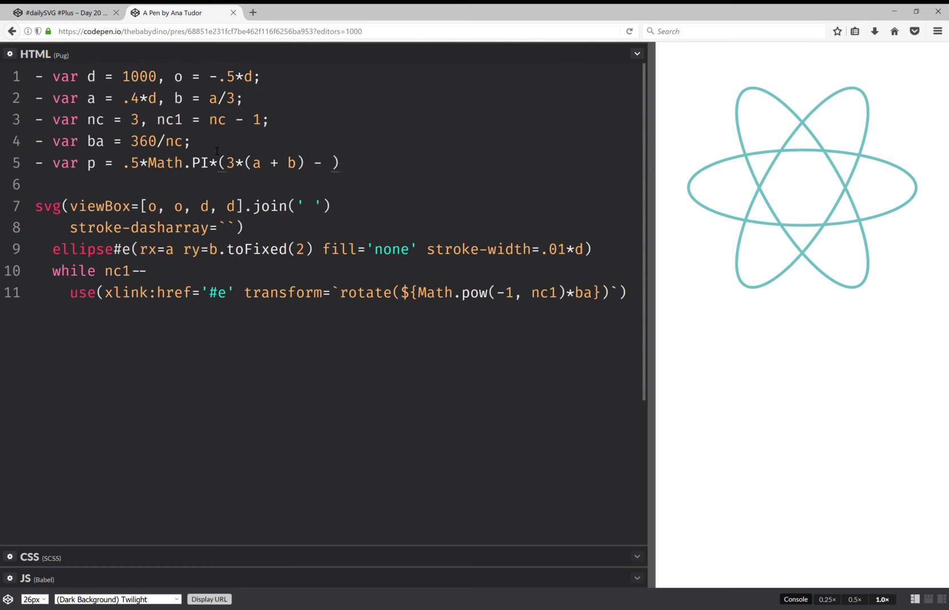
Complete the perimeter formula with Math.sqrt((3*a + b)*(a + 3*b)));.
type("Math.")
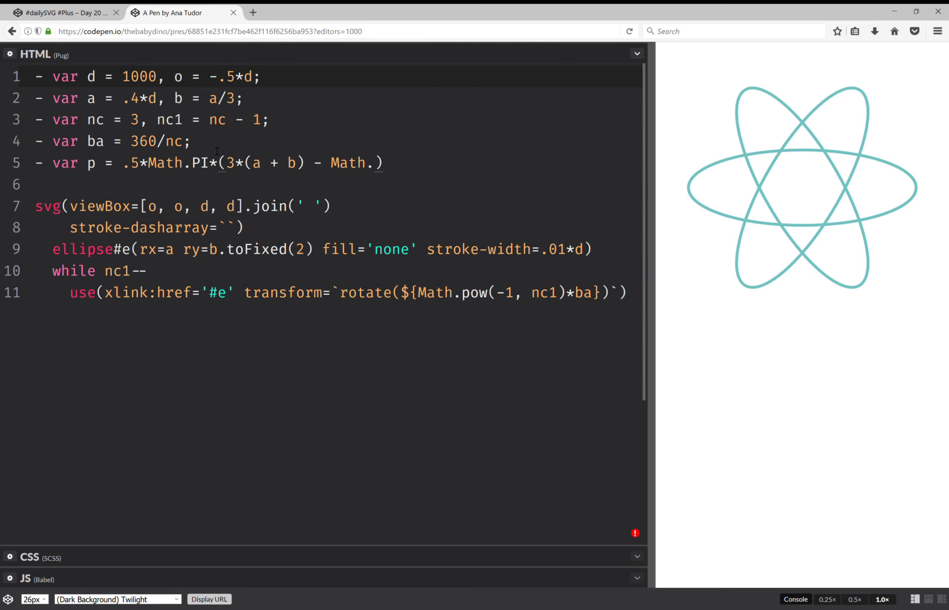
type("sqrt()")
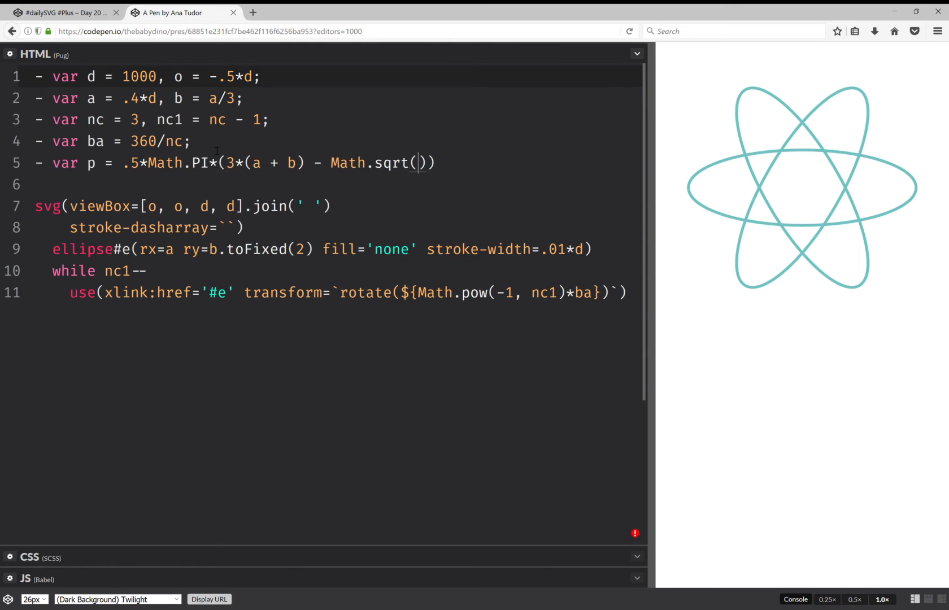
type("(")
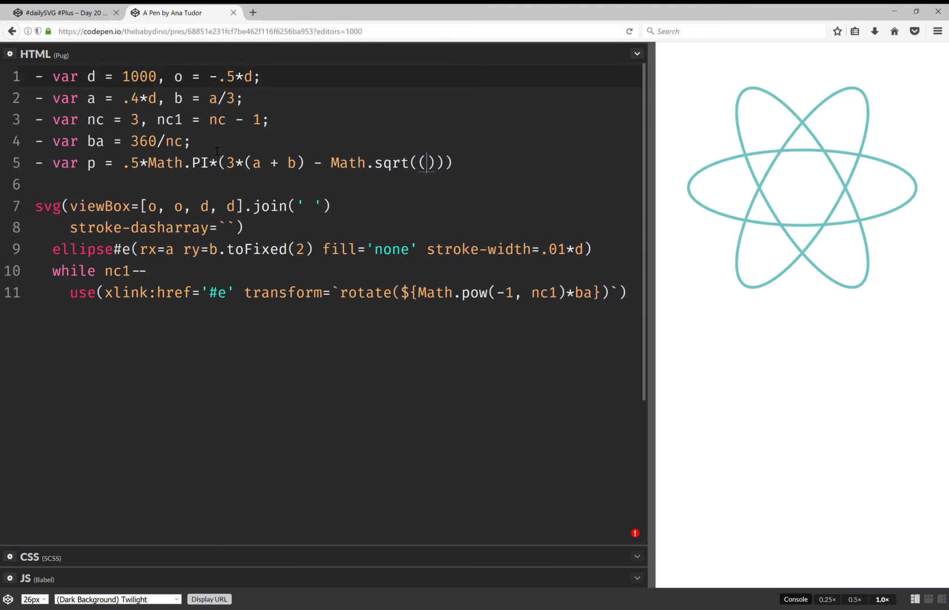
type("3*a +")
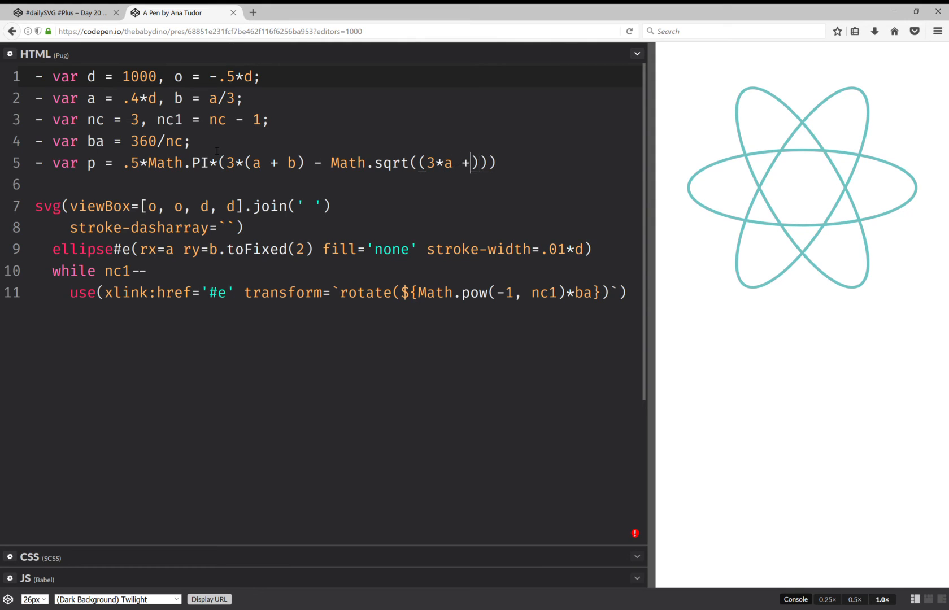
type("b)*")
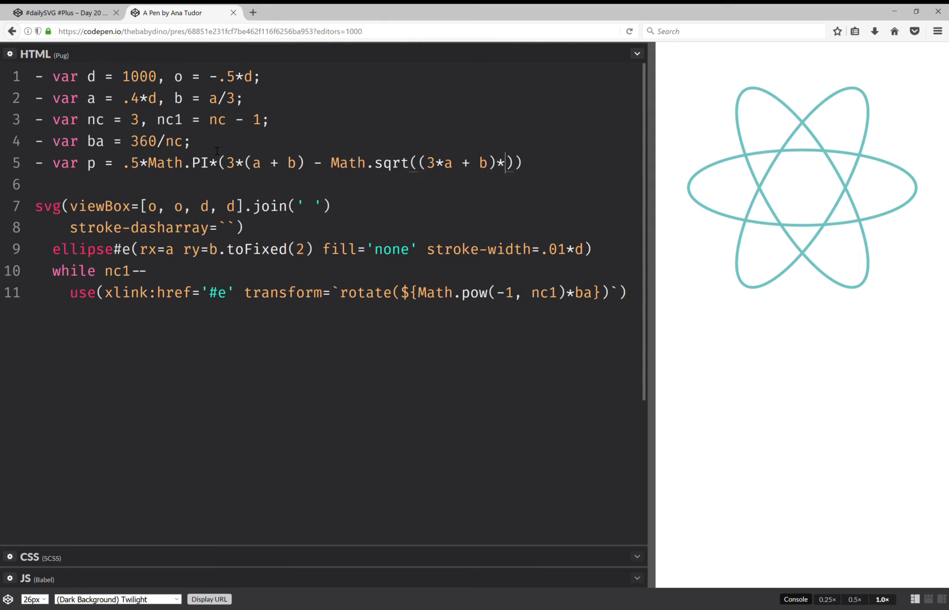
type("(a +")
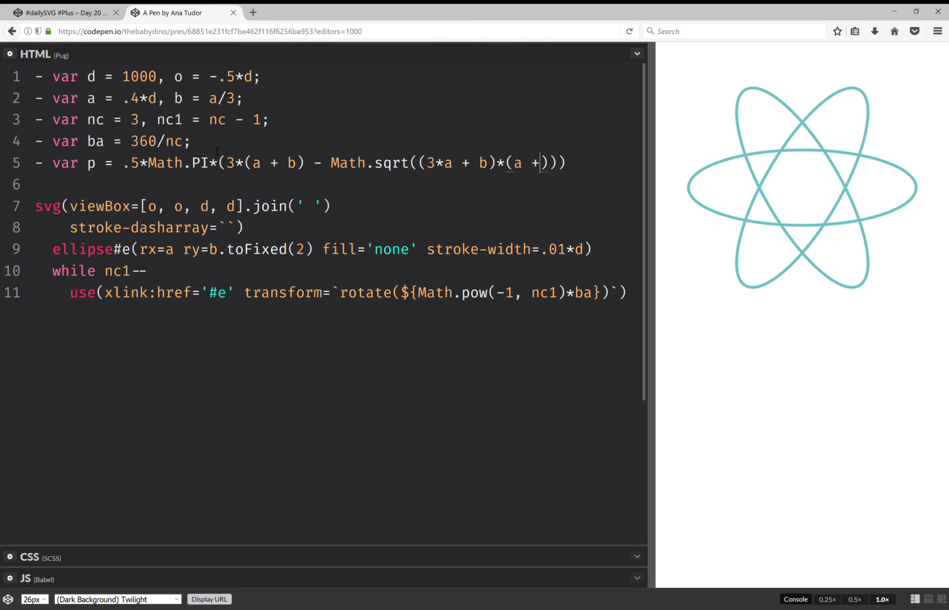
type("3*b")
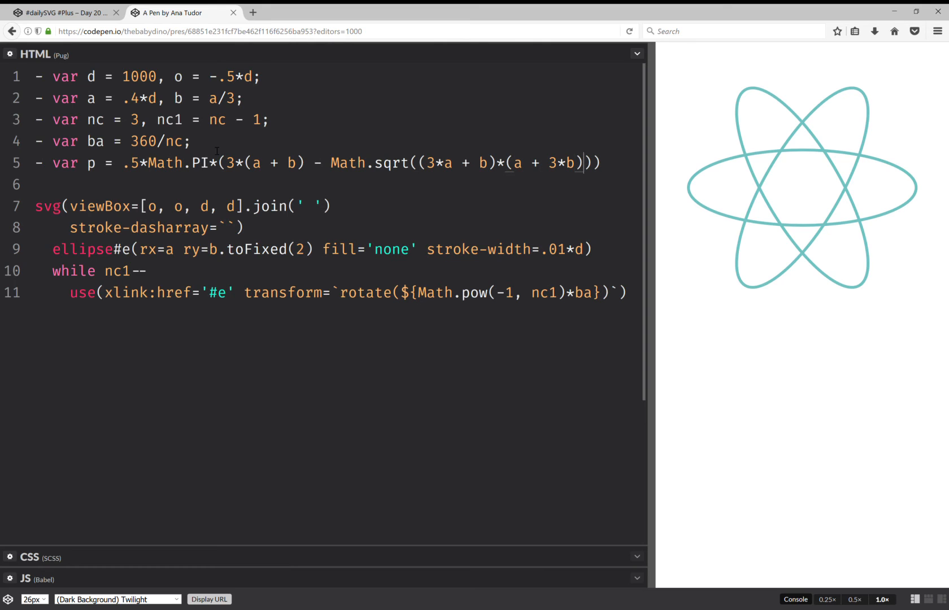
type(");")
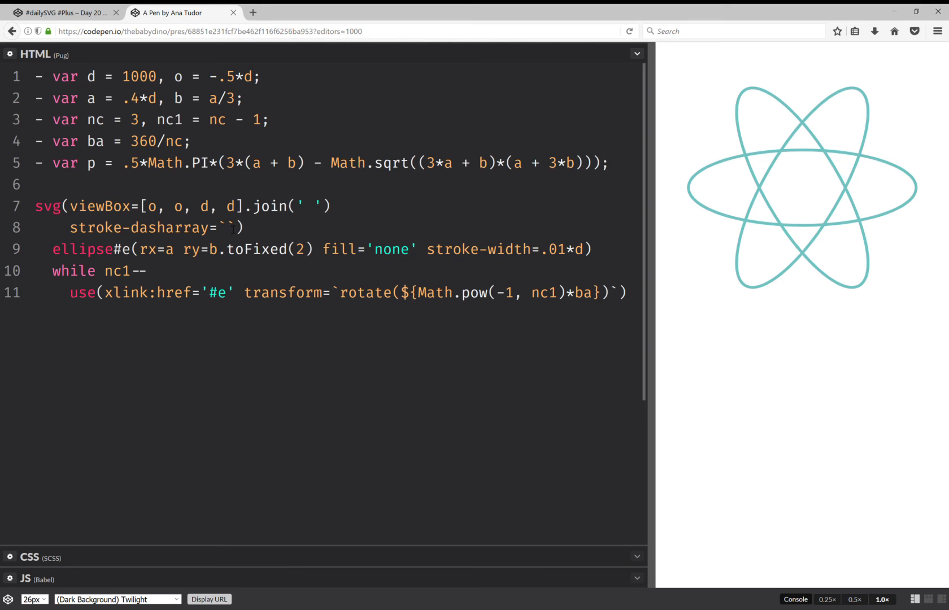
Set the svg stroke-dasharray to `0 ${p/38}` so the three orbits become dotted.
type("0 $")
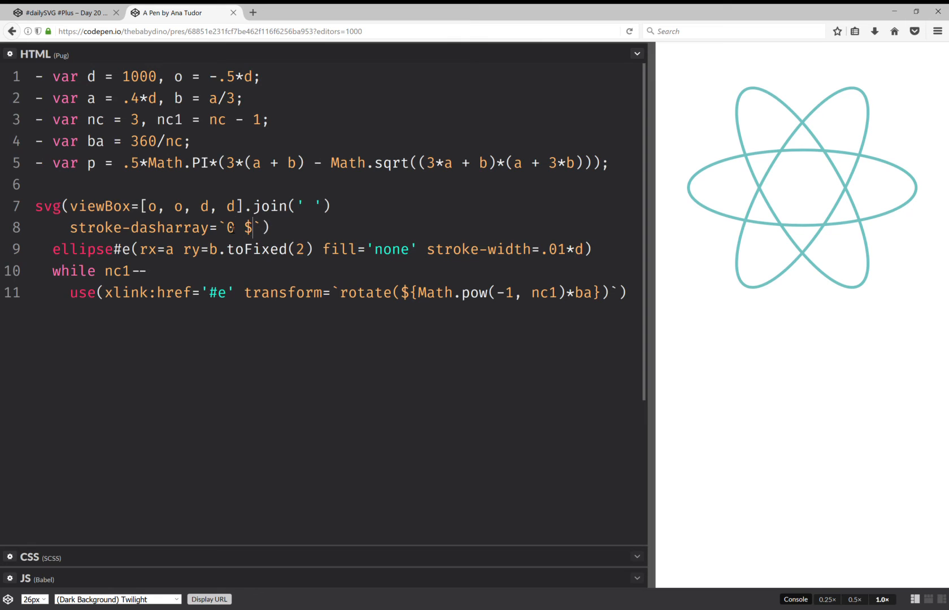
type("{}")
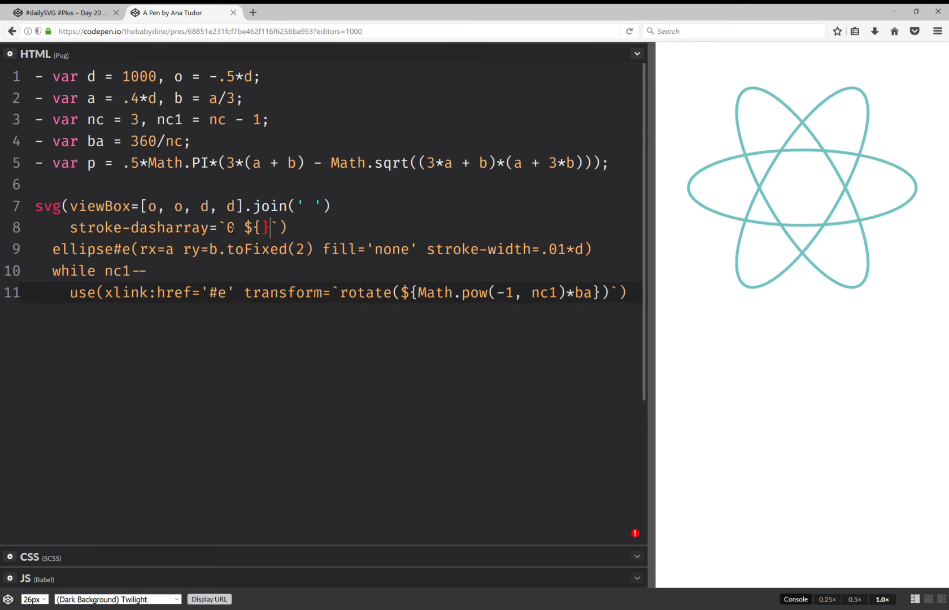
type("p/")
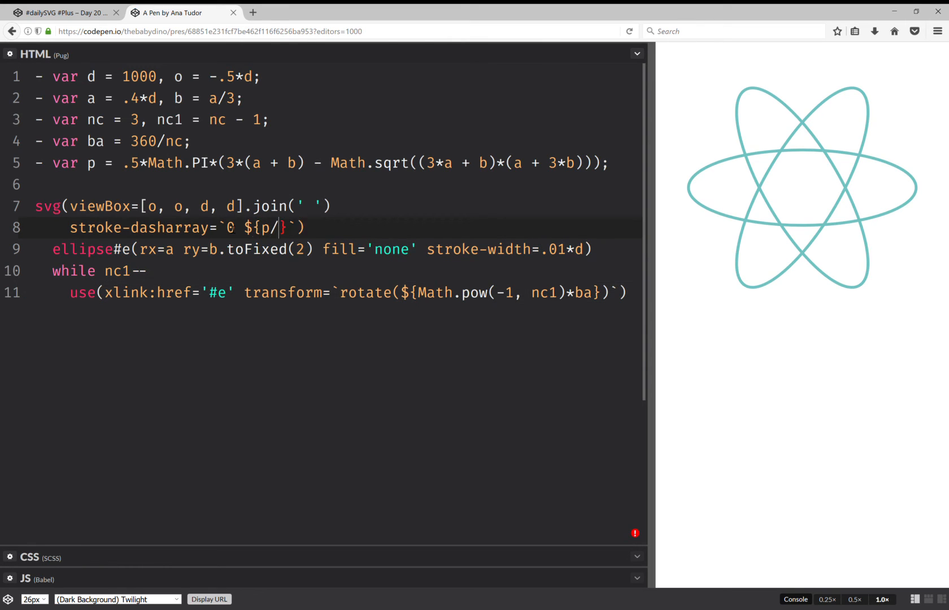
type("38")
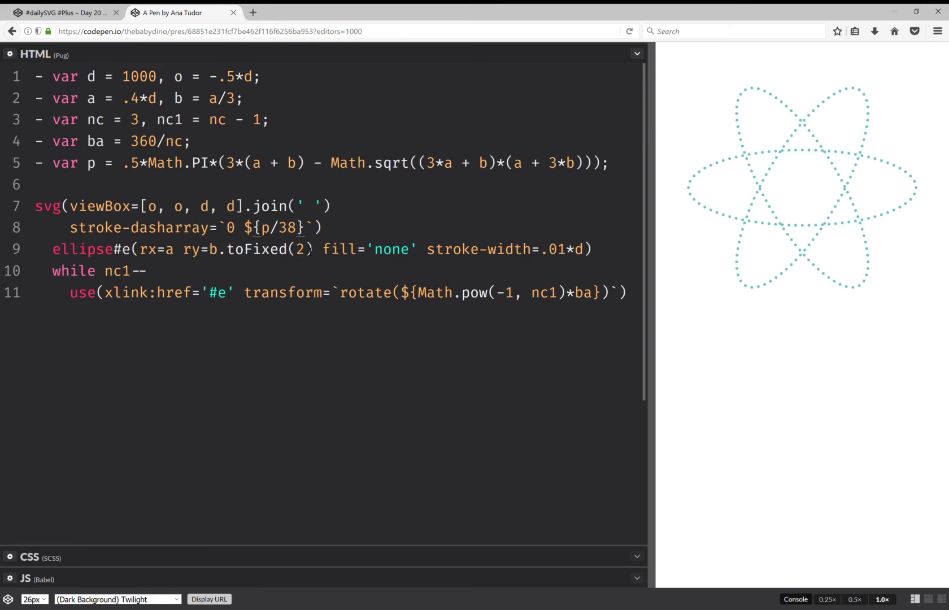
mouse_move(630, 273)
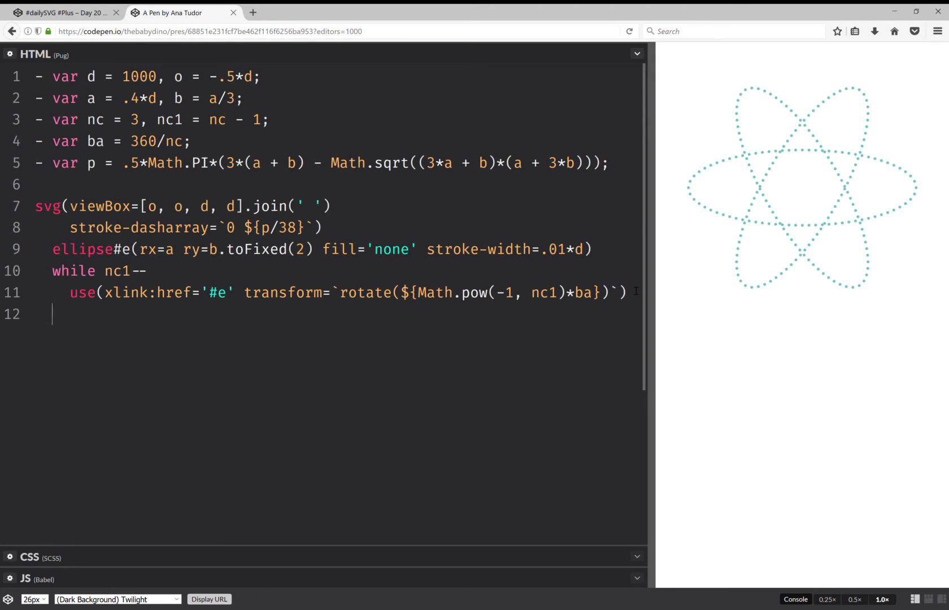
Add a second group g(stroke-dasharray=p) for solid-stroked orbits.
type("g()")
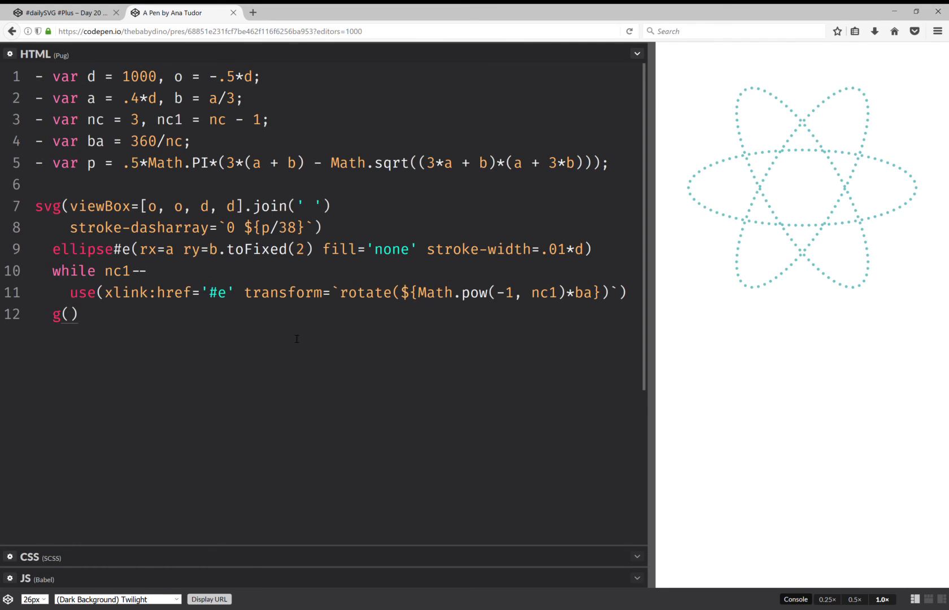
mouse_move(151, 376)
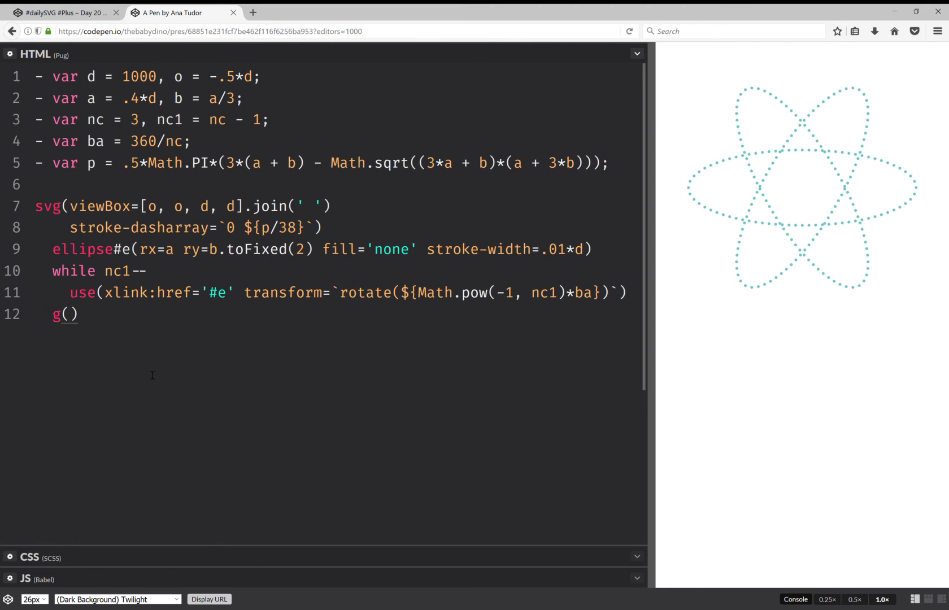
type("s")
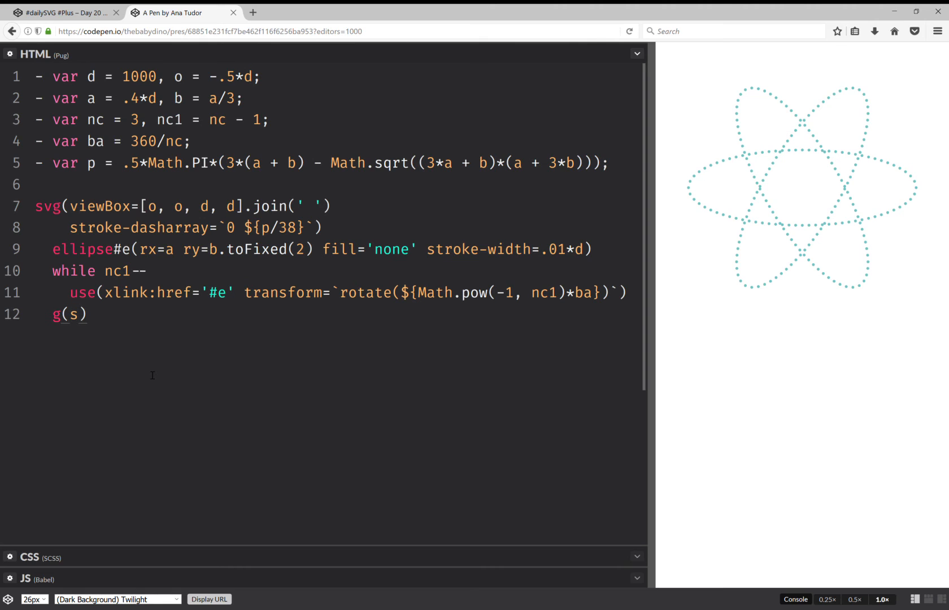
type("stroke-")
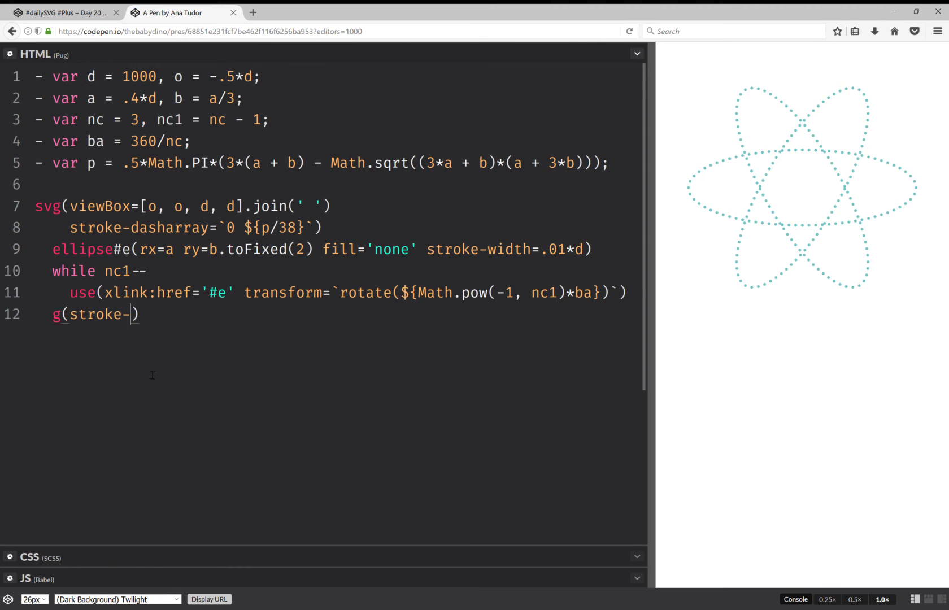
type("dash")
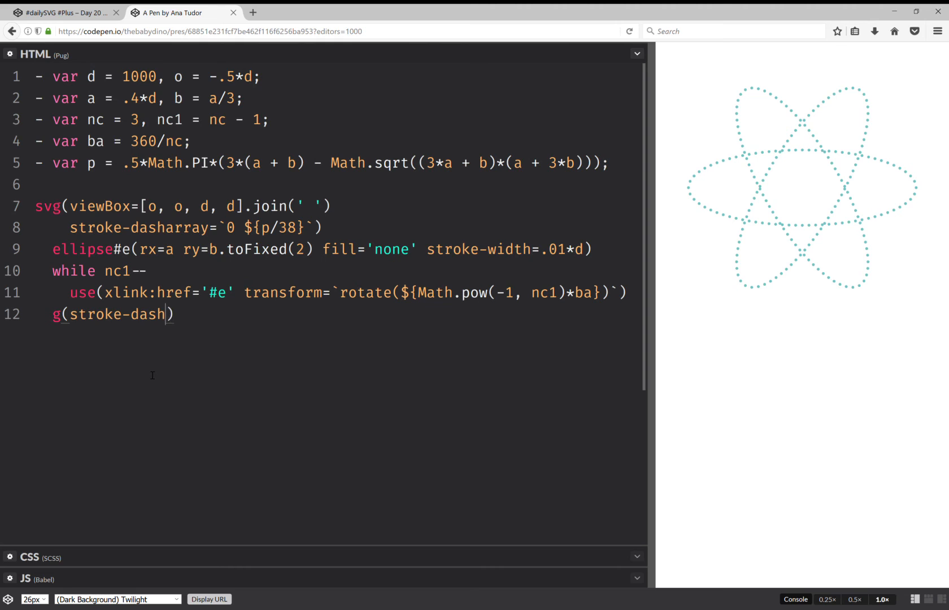
type("array=")
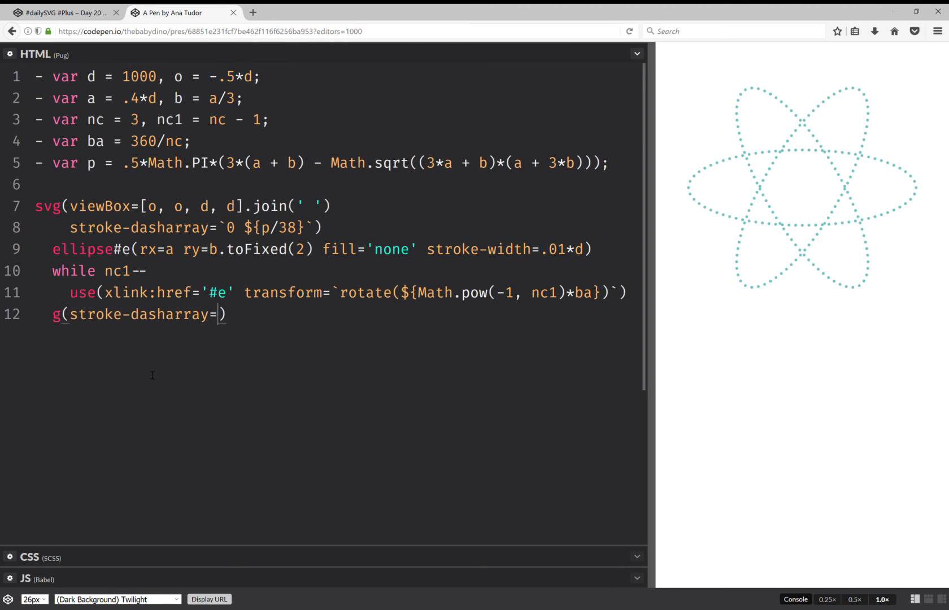
type("p")
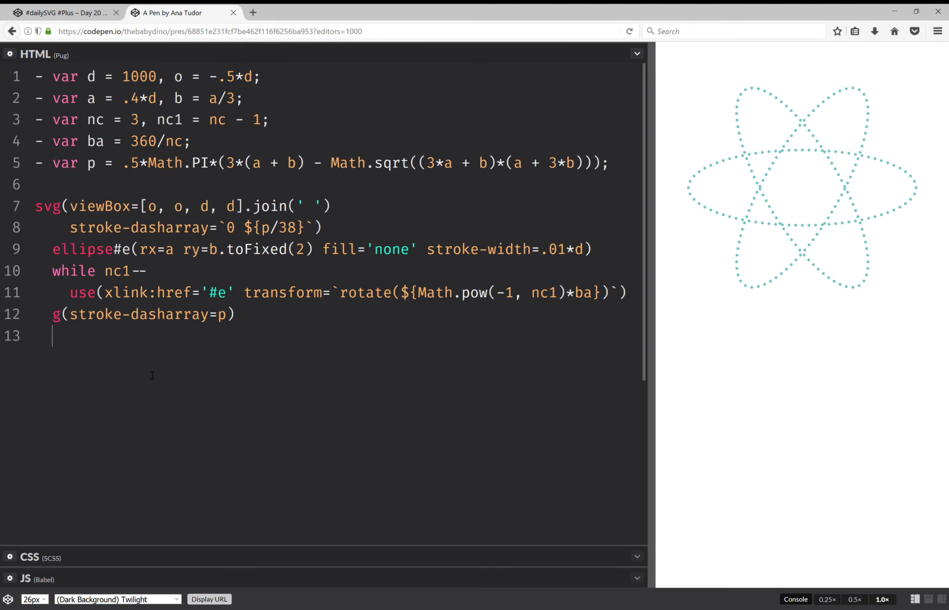
Inside it, loop while nc-- over use elements referencing #e with a rotate(±ba) transform.
type("while b")
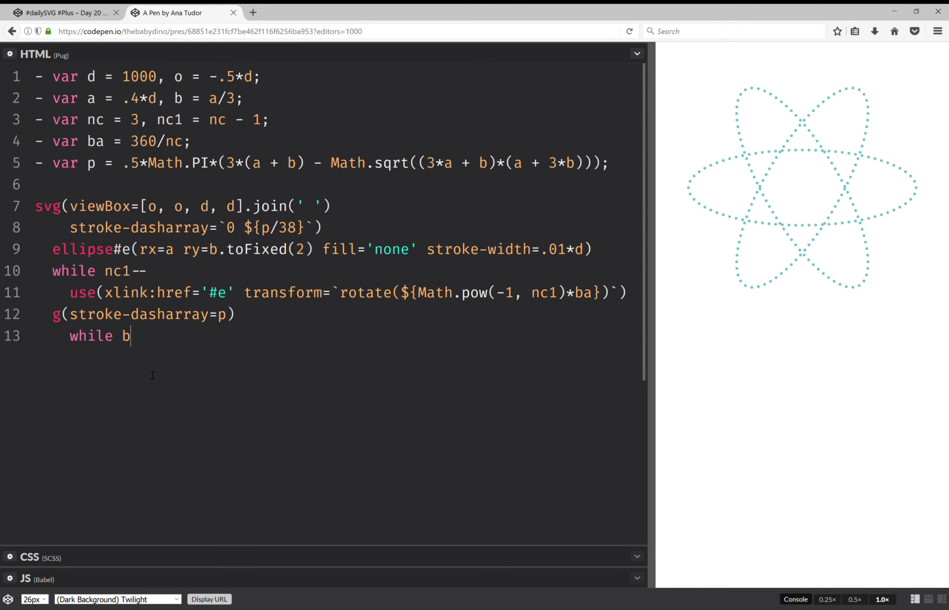
type("c--")
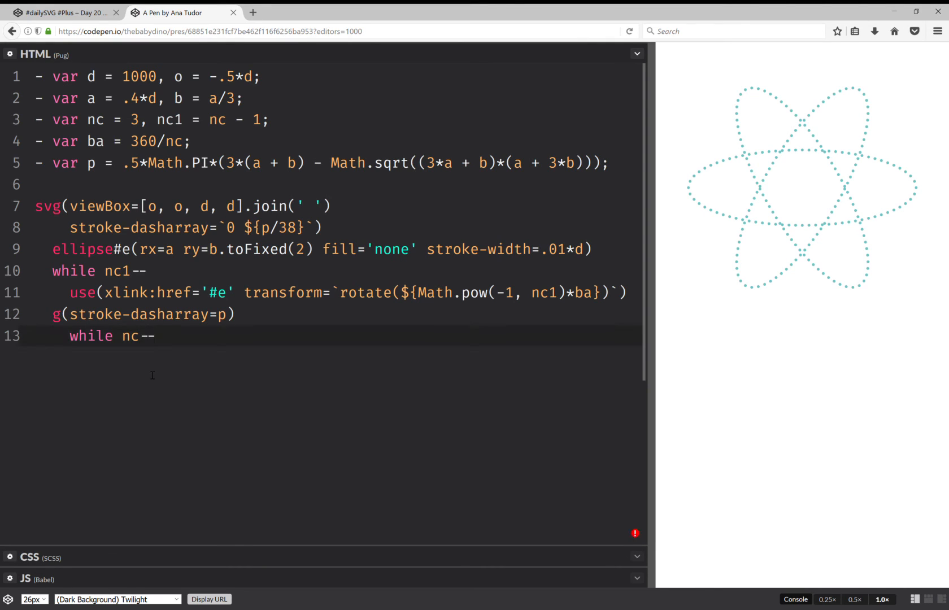
type("us")
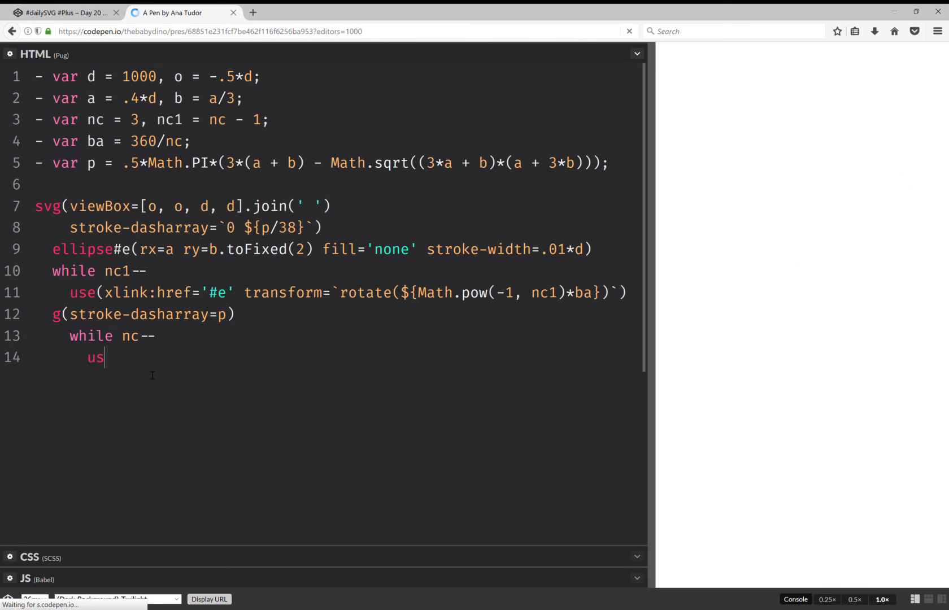
type("e")
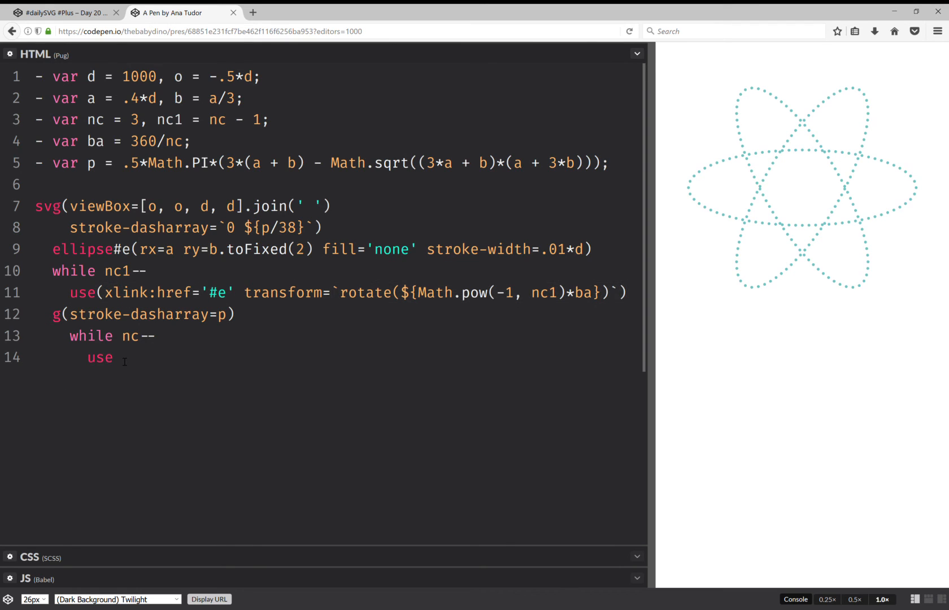
type("(xlink:href='#e' transform=`rotate(${Math.pow(-1, nc1)*ba})`)")
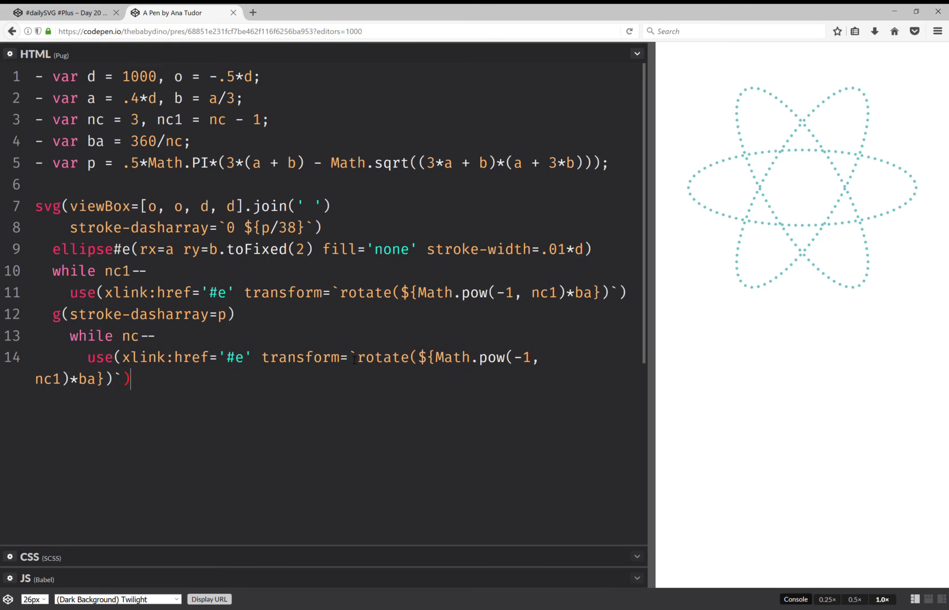
Move the rotation into a variable t = nc ? `rotate(...)` : null used as the transform.
left_click_drag(355, 358, 118, 379)
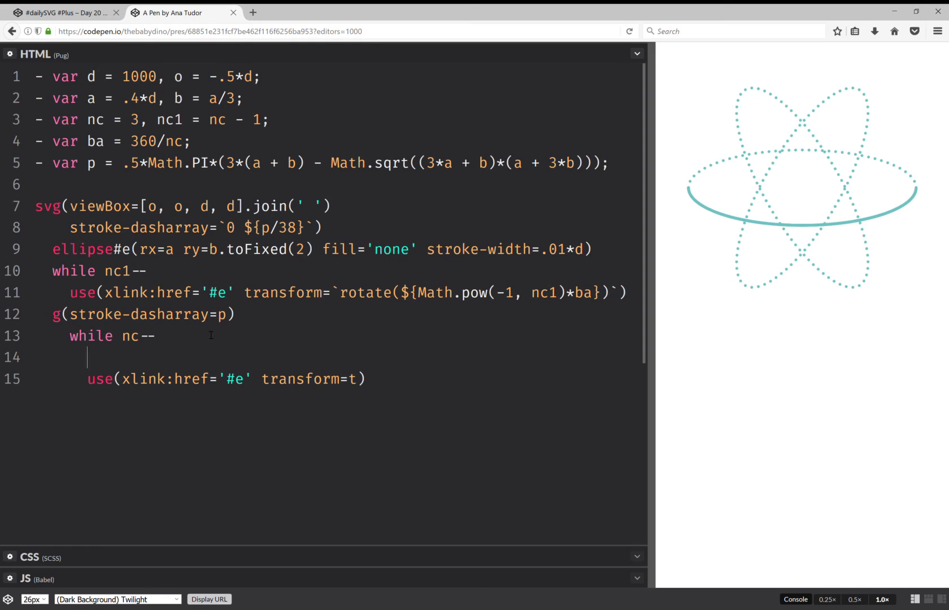
type("- var t")
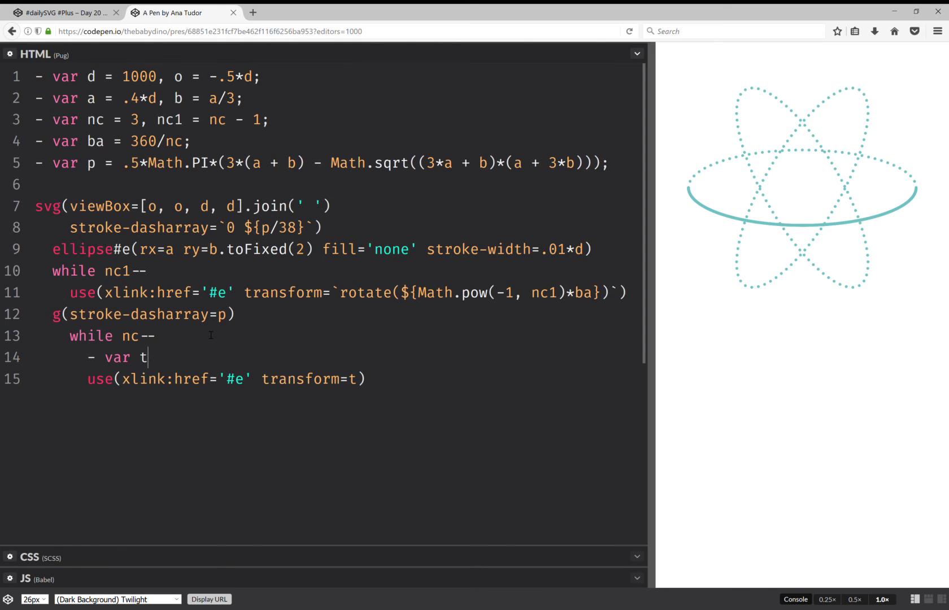
type("= n")
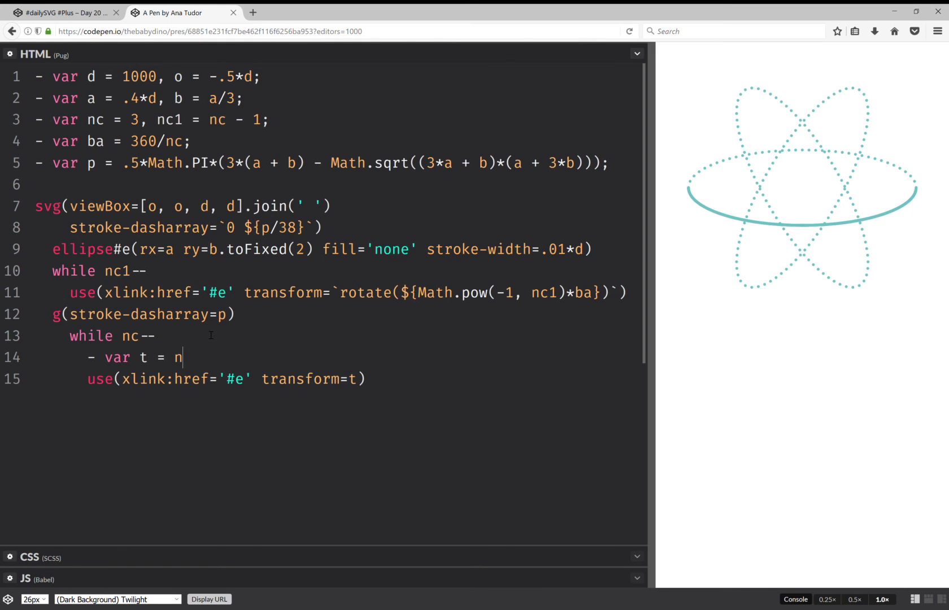
type("c ?")
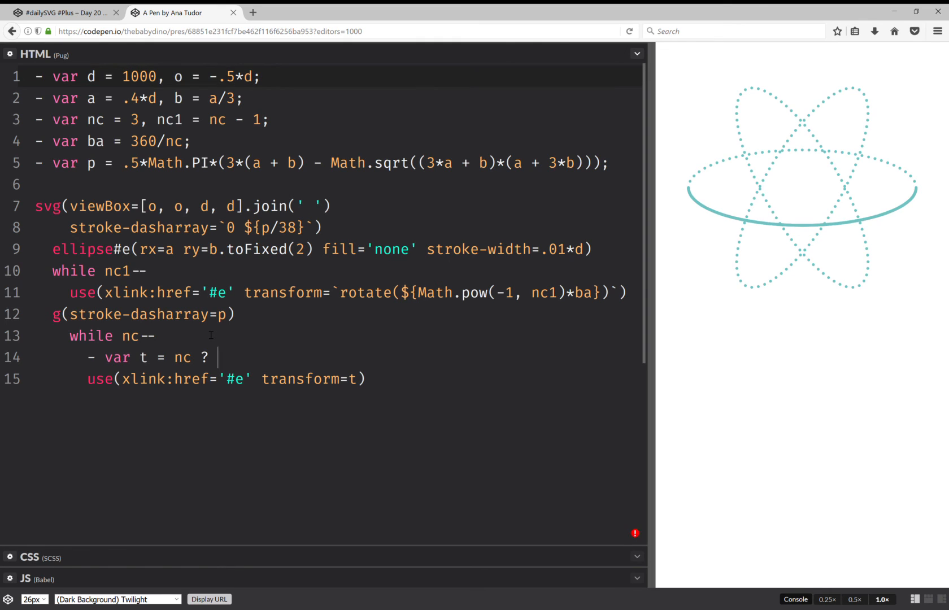
type("`rotate(${Math.pow(-1, nc1)*ba})`")
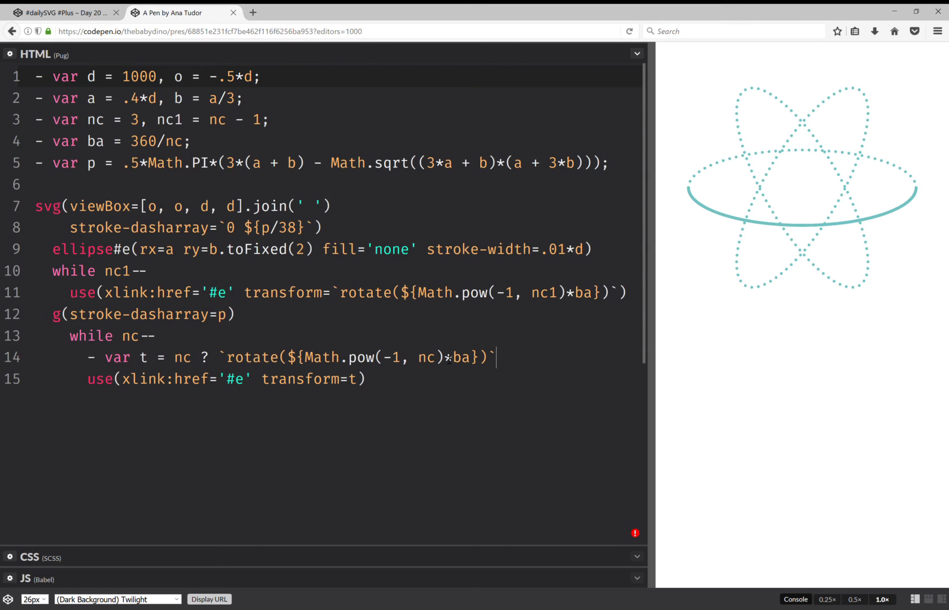
type(": n")
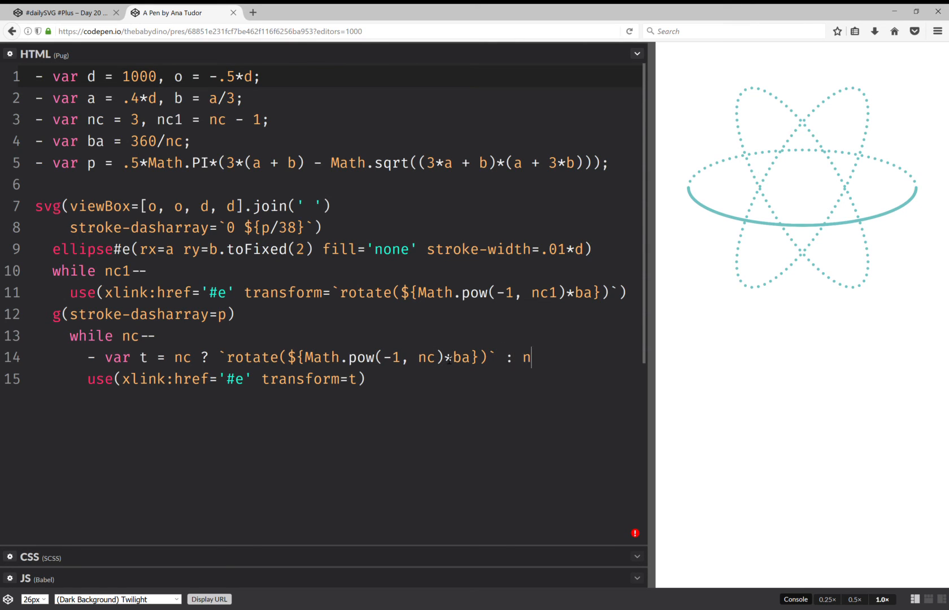
type("ull;")
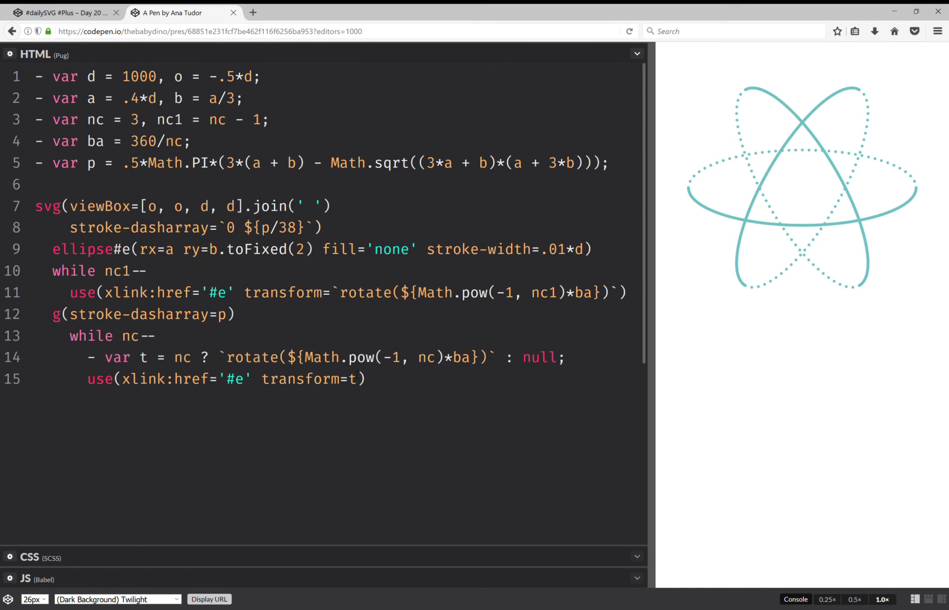
left_click(637, 53)
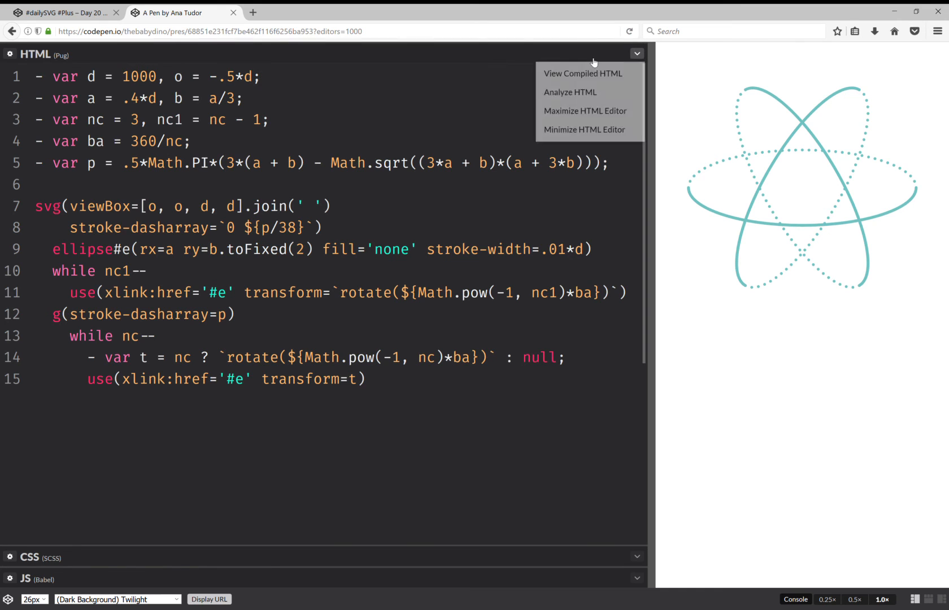
left_click(582, 73)
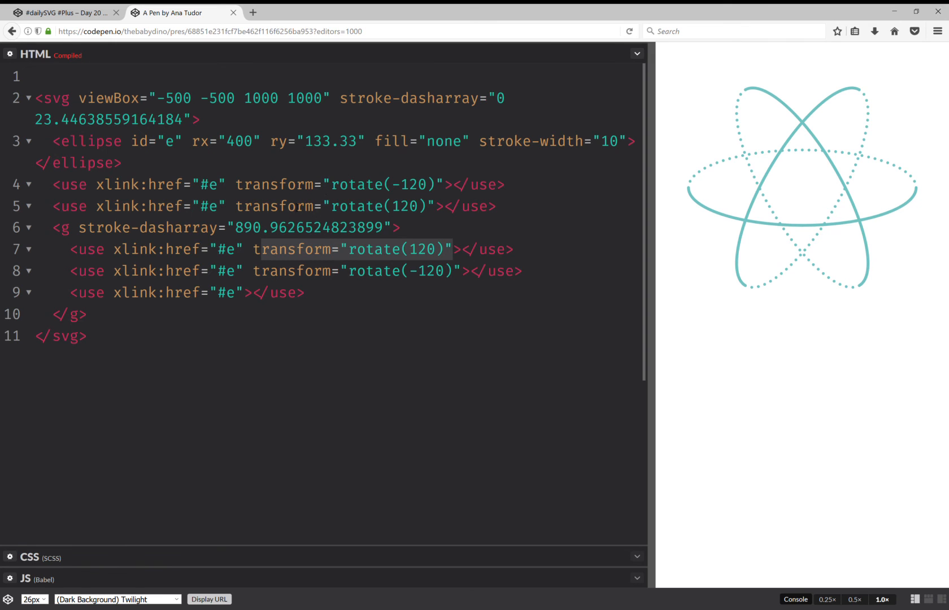
left_click(638, 54)
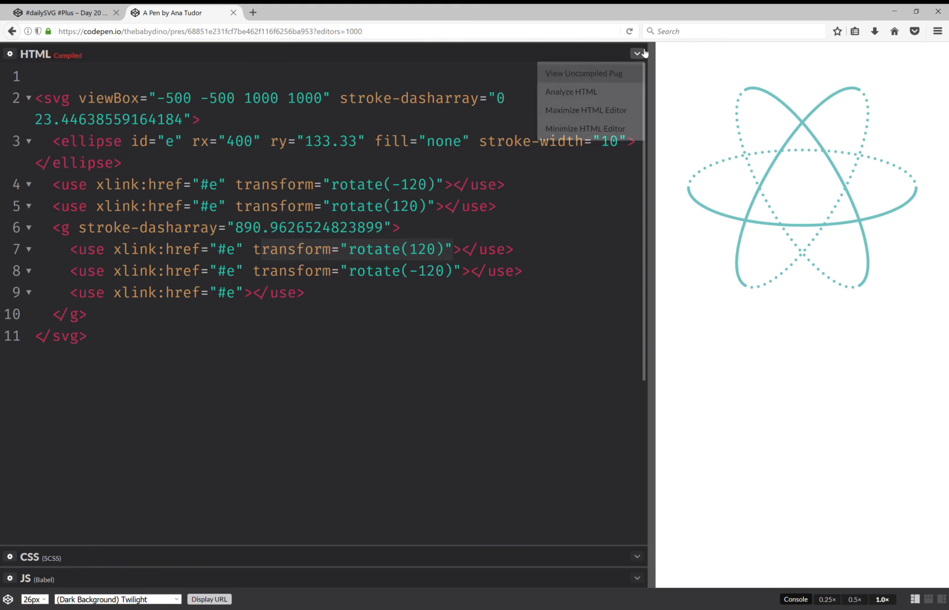
left_click(583, 73)
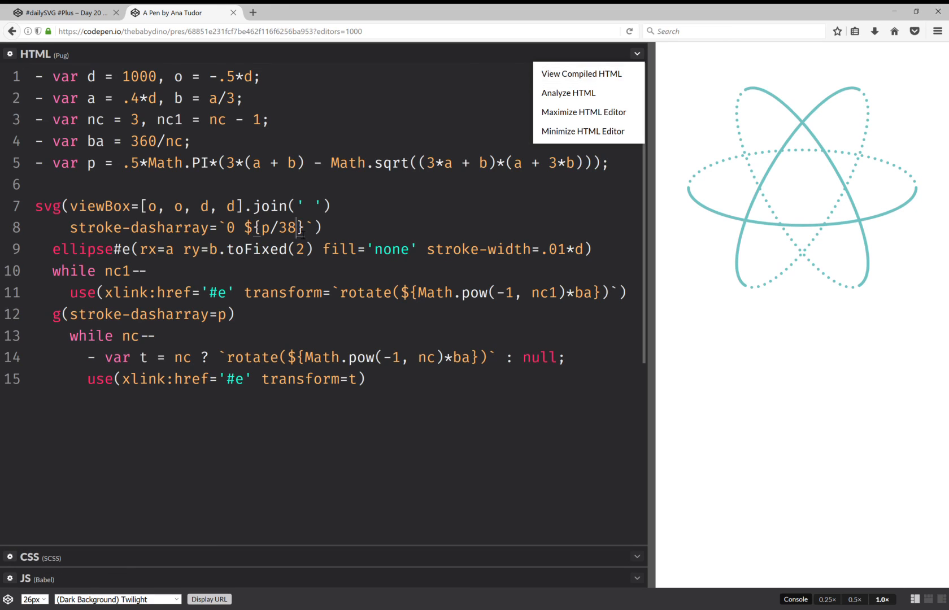
Round both dash values with .toFixed(2): (p/38).toFixed(2) and p.toFixed(2).
double_click(278, 227)
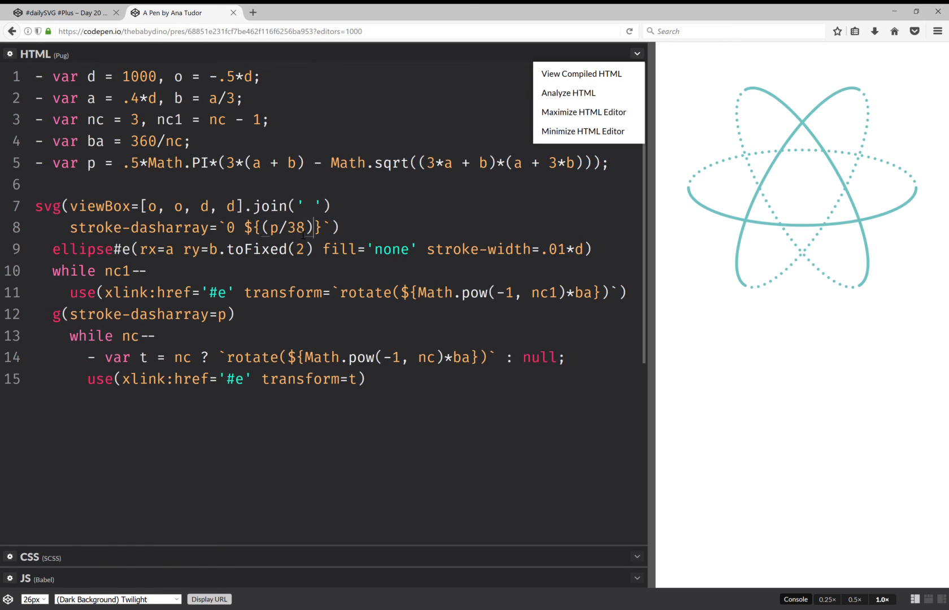
type(".toF")
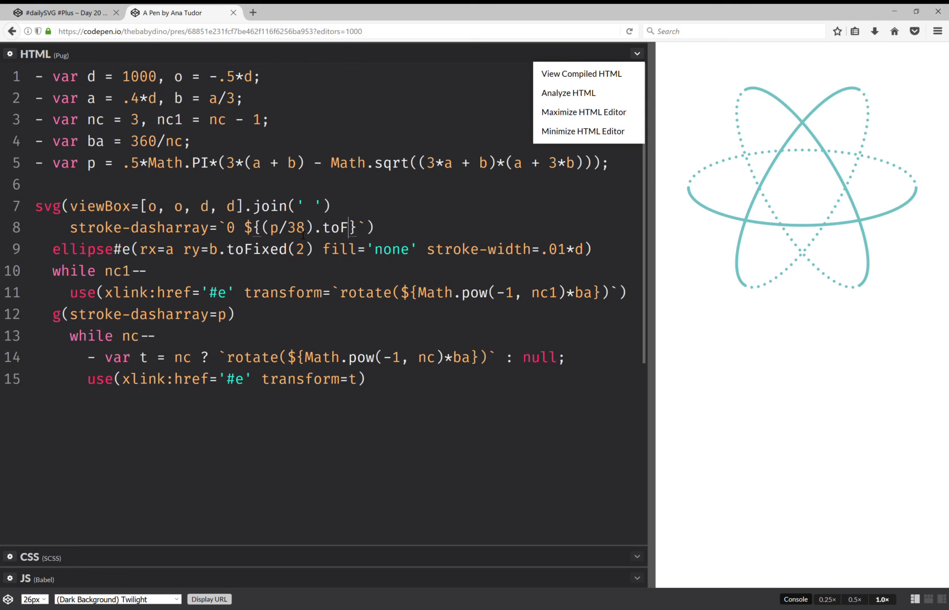
type("ixed()")
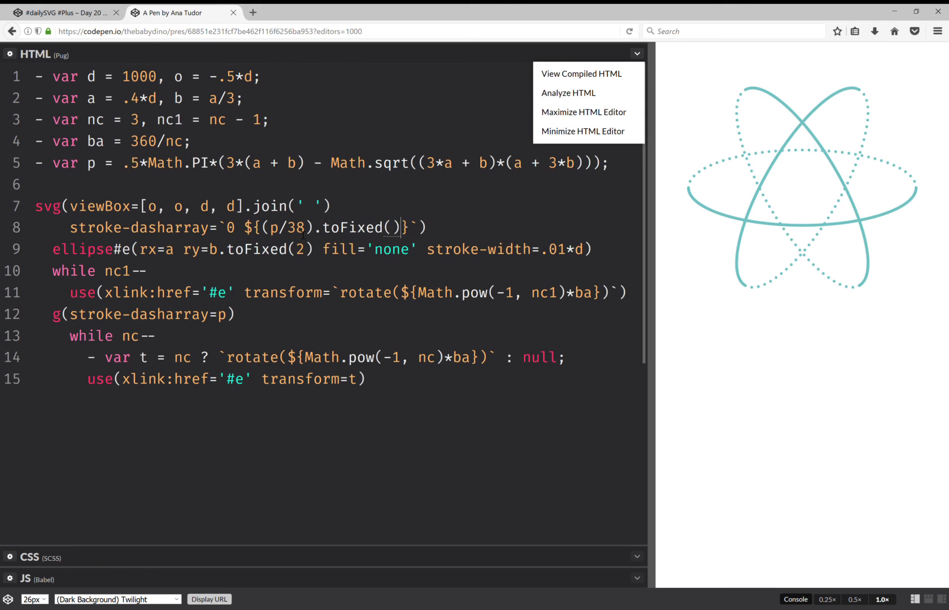
type("2")
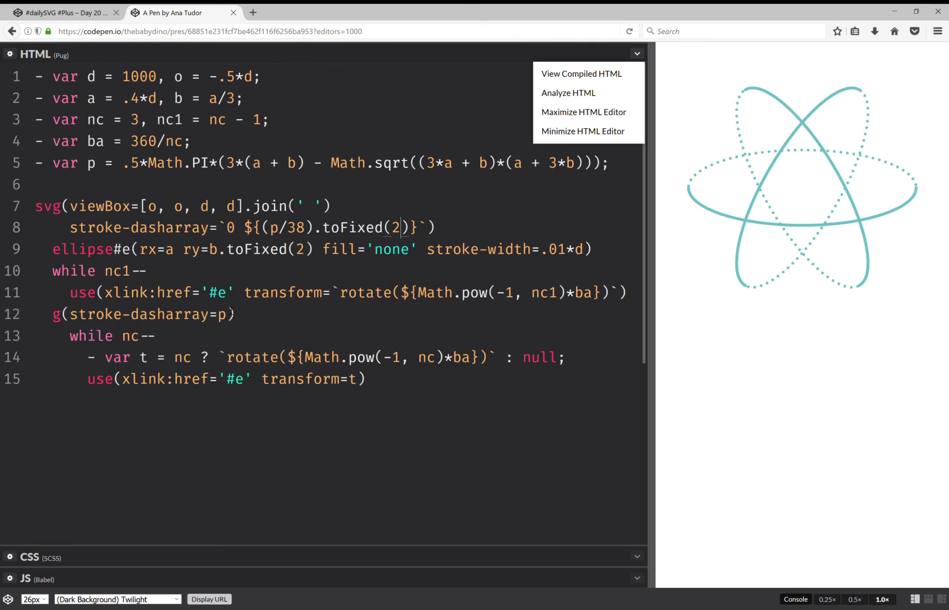
type(".to")
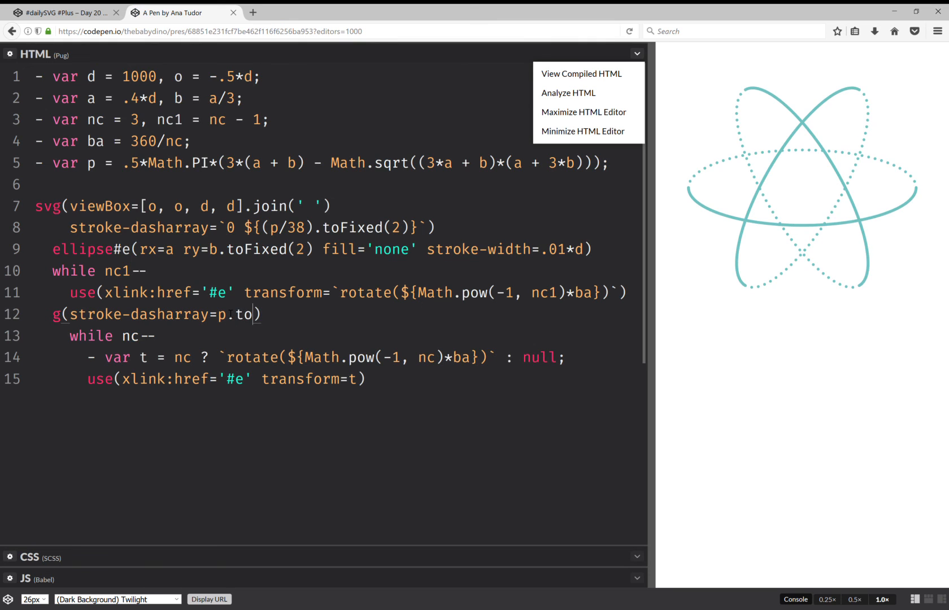
type("Fixed(")
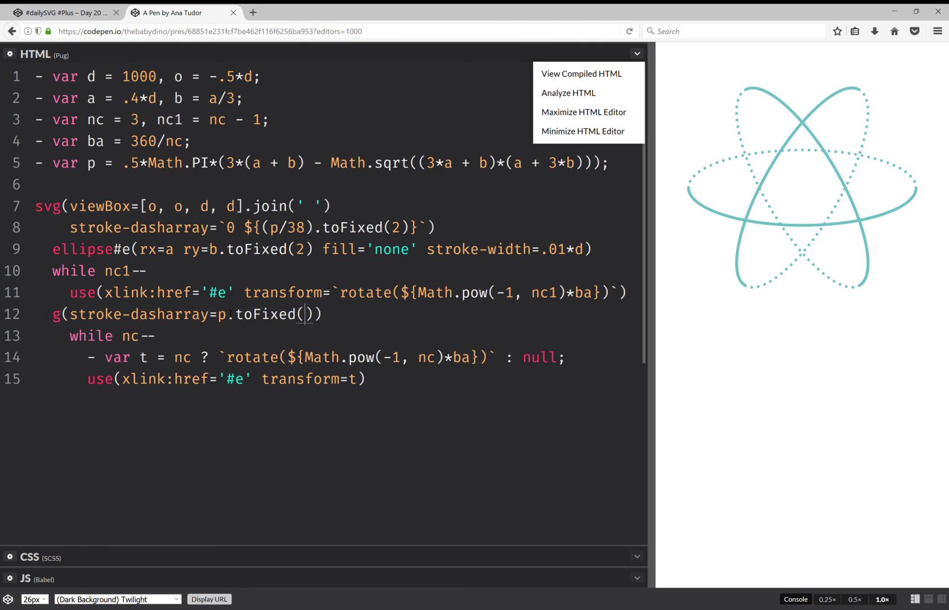
type("2")
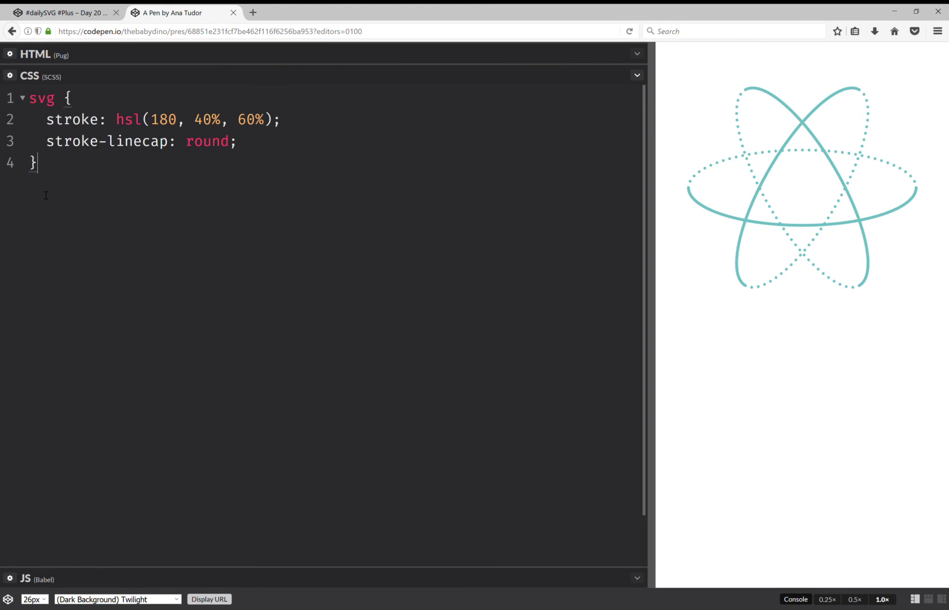
Add a g rule with stroke hsl(180, 40%, 80%) and rotate the svg by .5turn in SCSS.
type("g {")
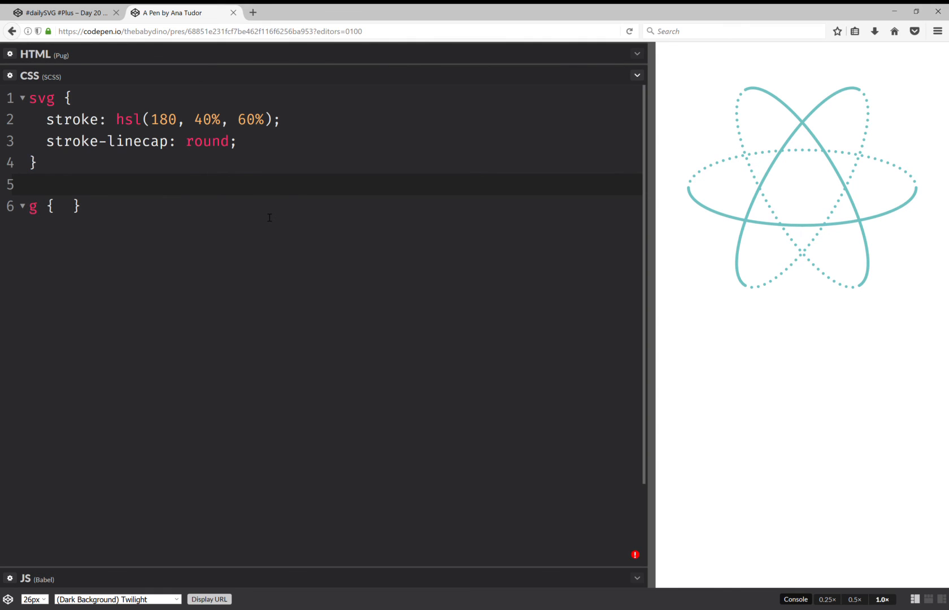
type("stroke: hsl(180, 40%, 80%);")
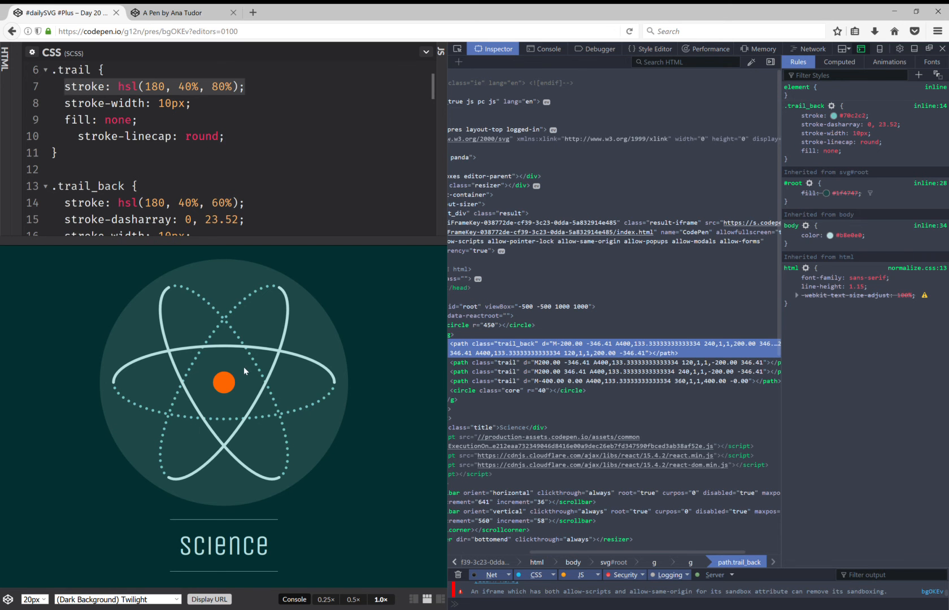
left_click(182, 13)
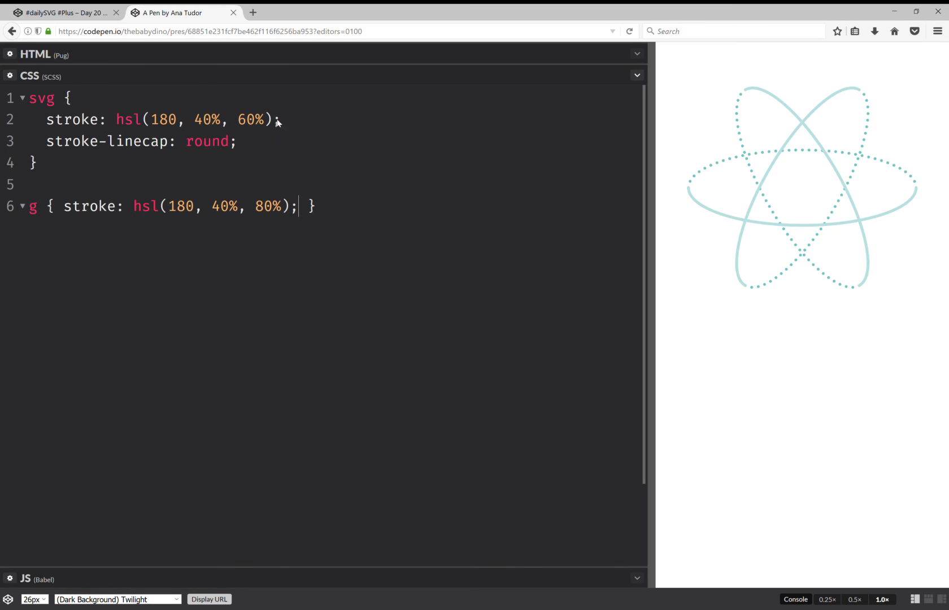
key("enter")
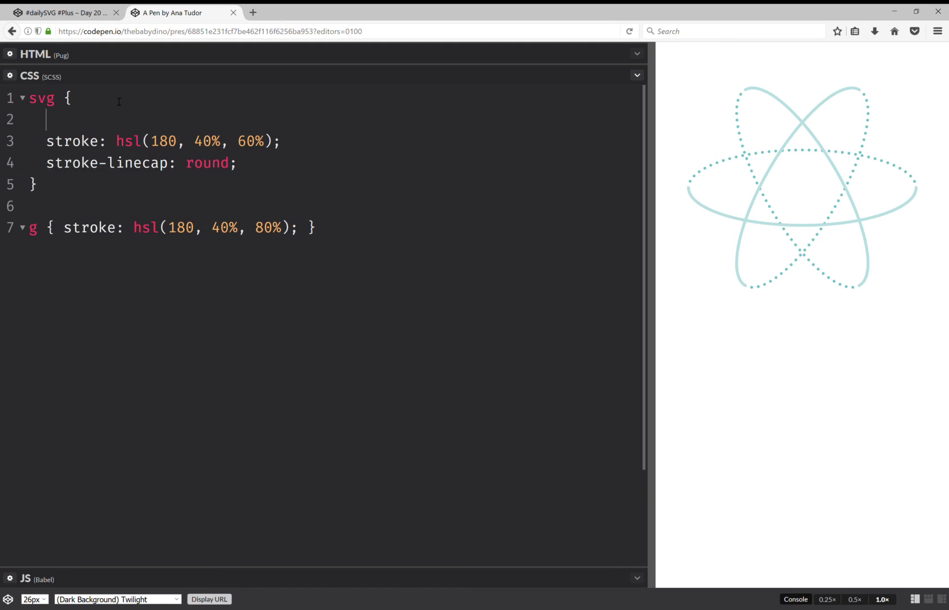
type("transform")
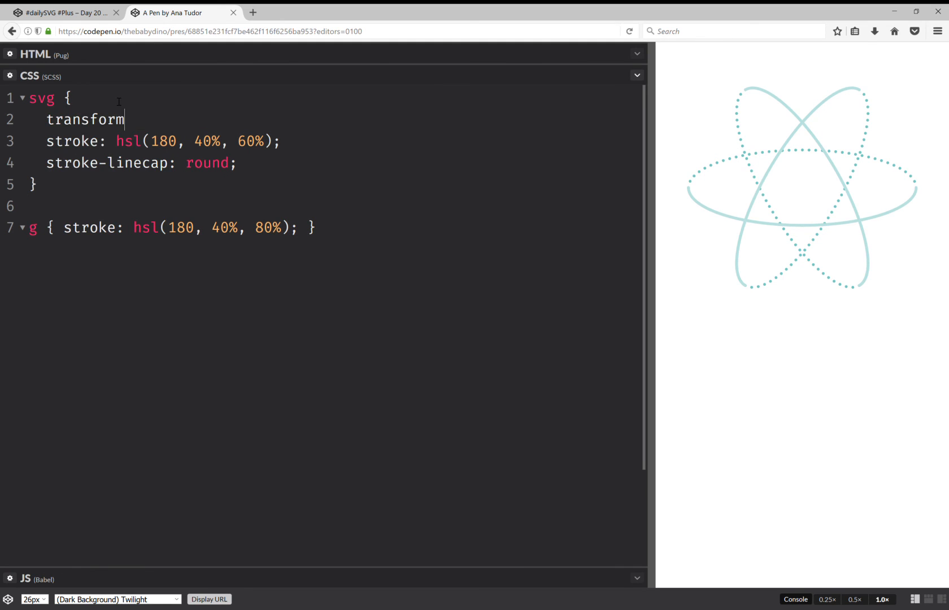
type(": rotate(")
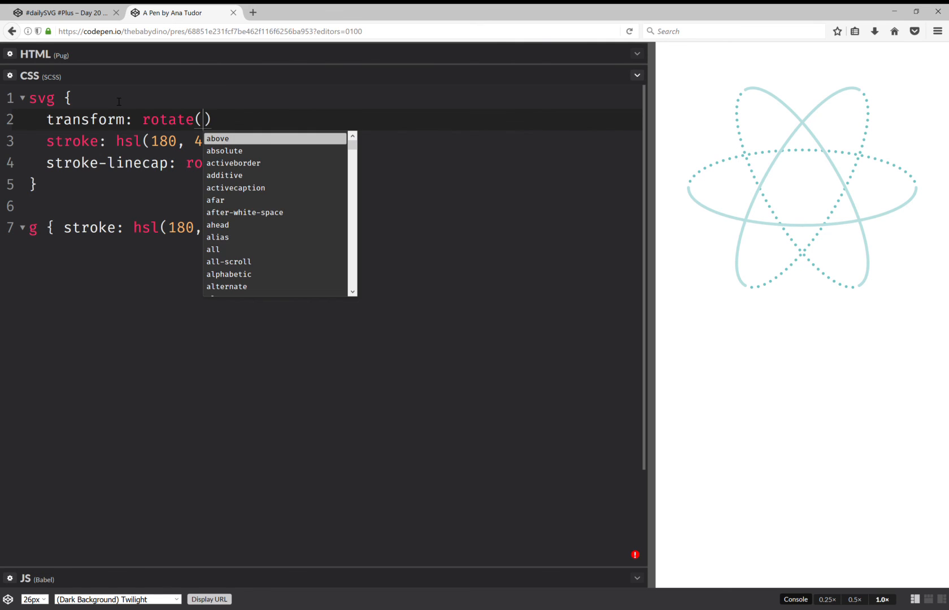
type(".5turn")
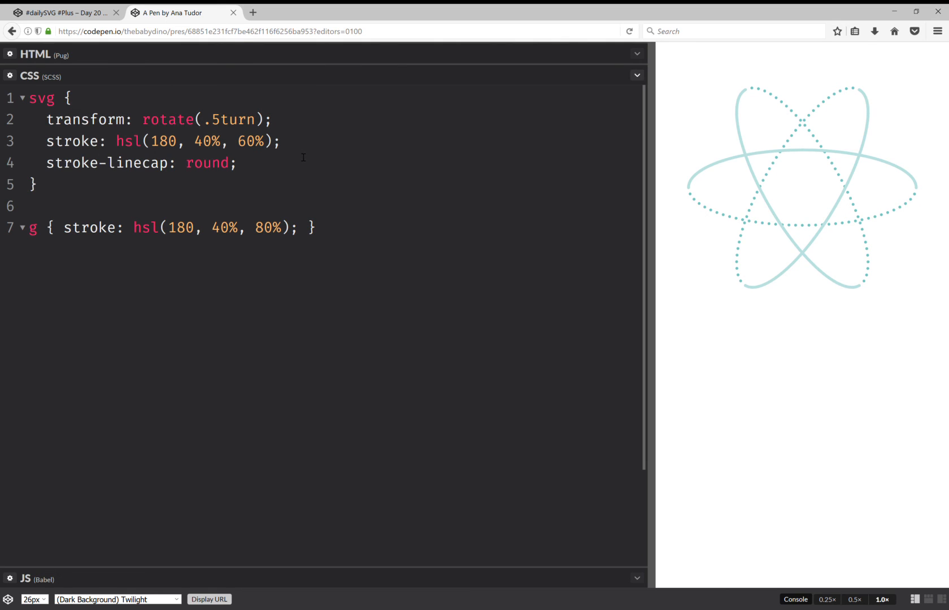
mouse_move(251, 60)
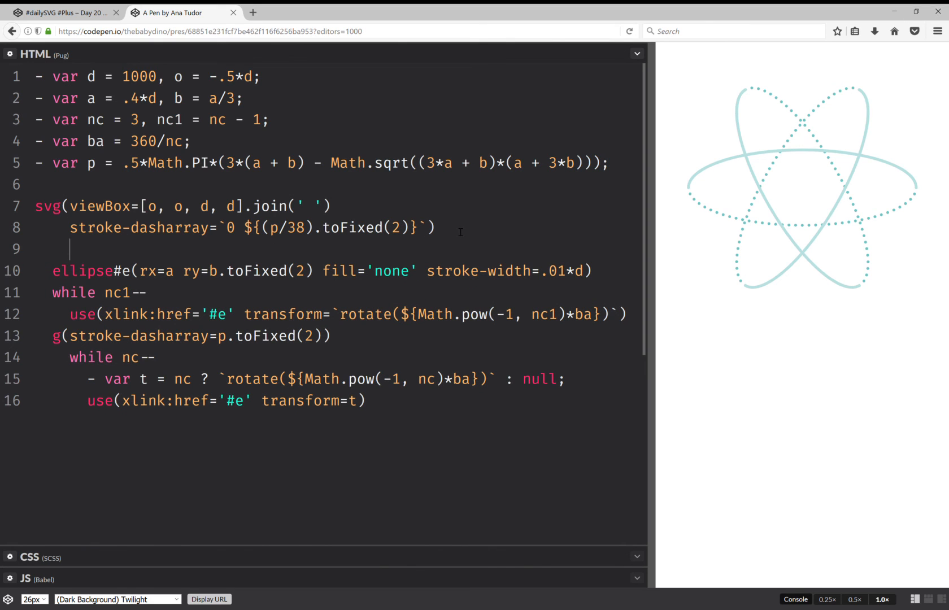
Add circle(r=.245*d stroke-width=.41*d) to the Pug svg before the ellipse.
type("c")
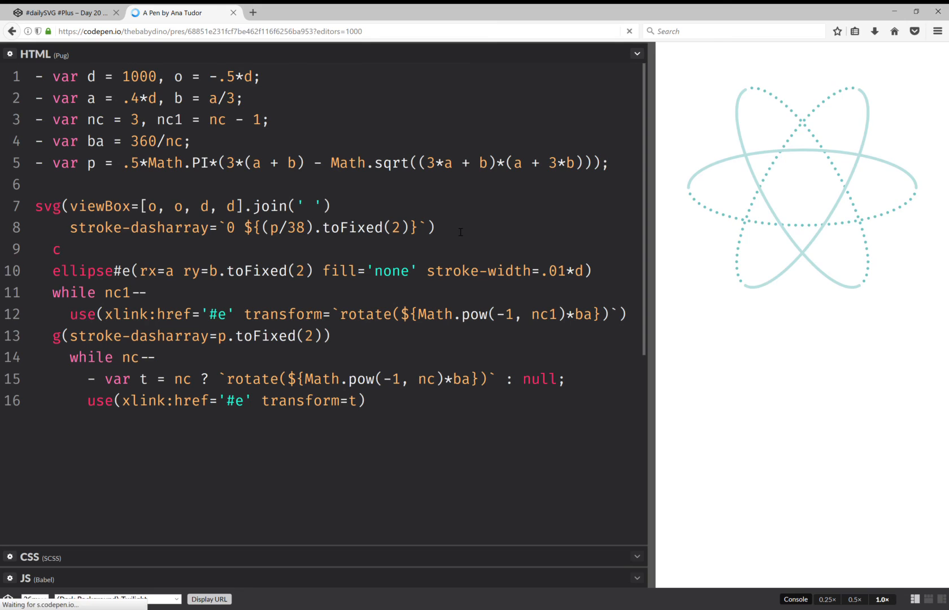
type("ircle")
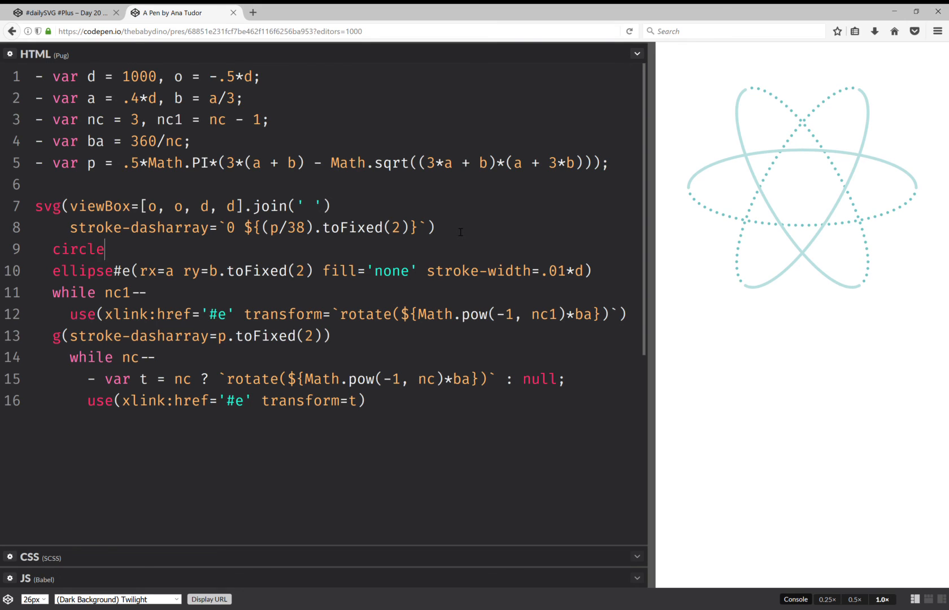
type("(r=)")
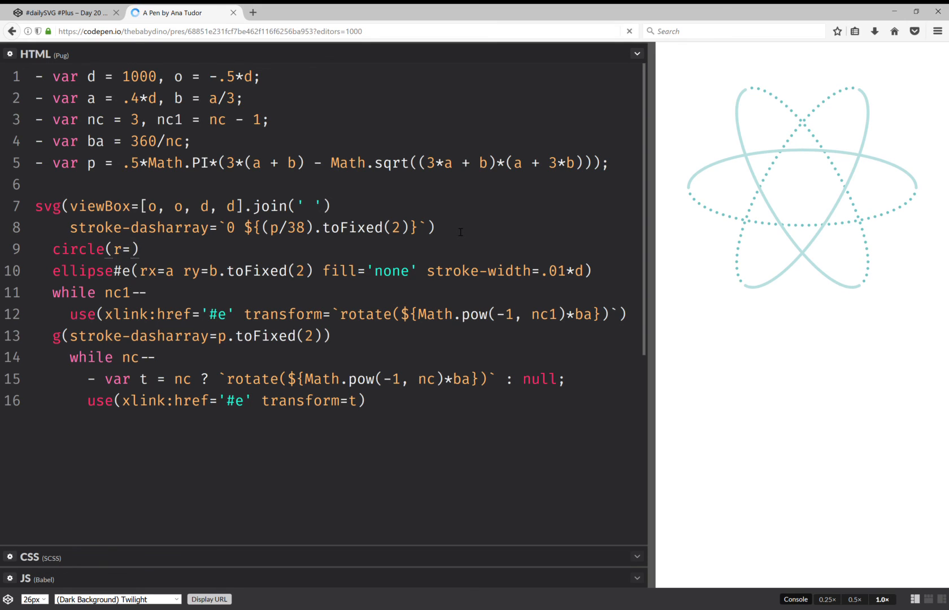
type(".245")
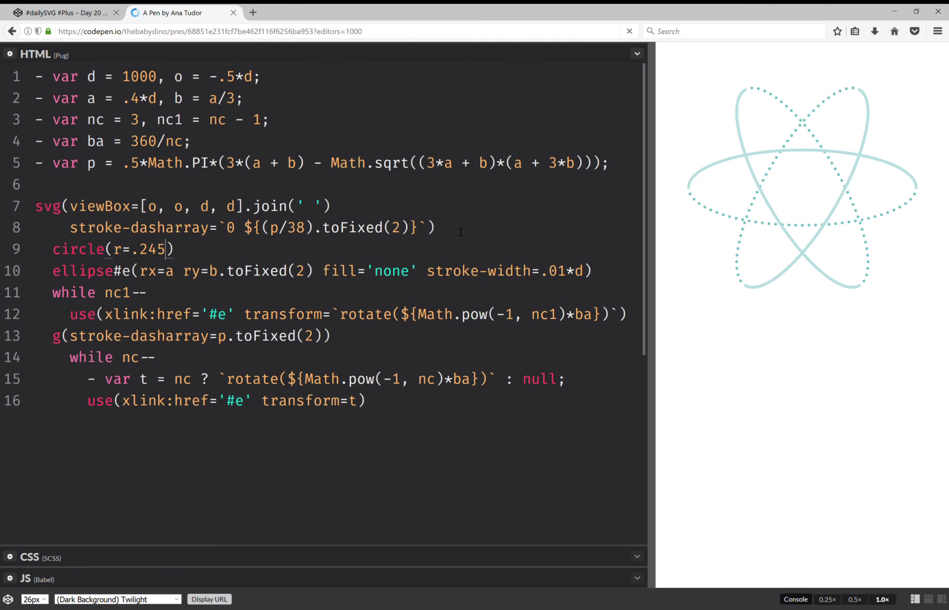
type("*d")
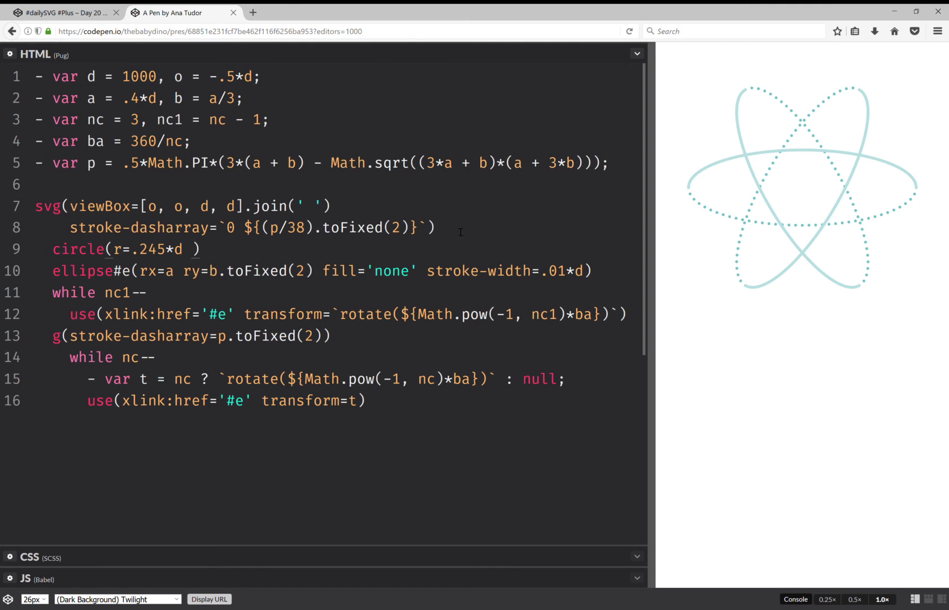
type("stroke-w")
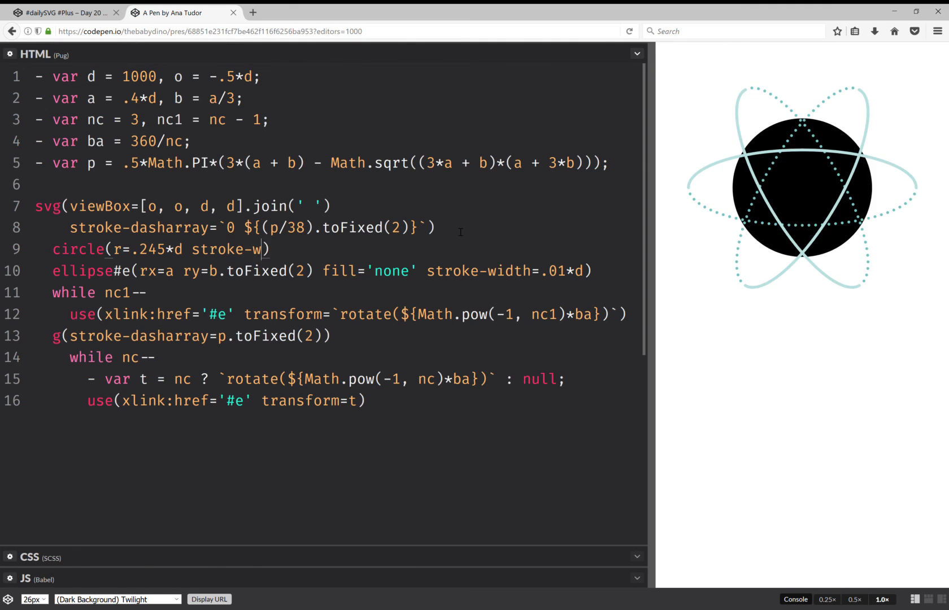
type("idth=")
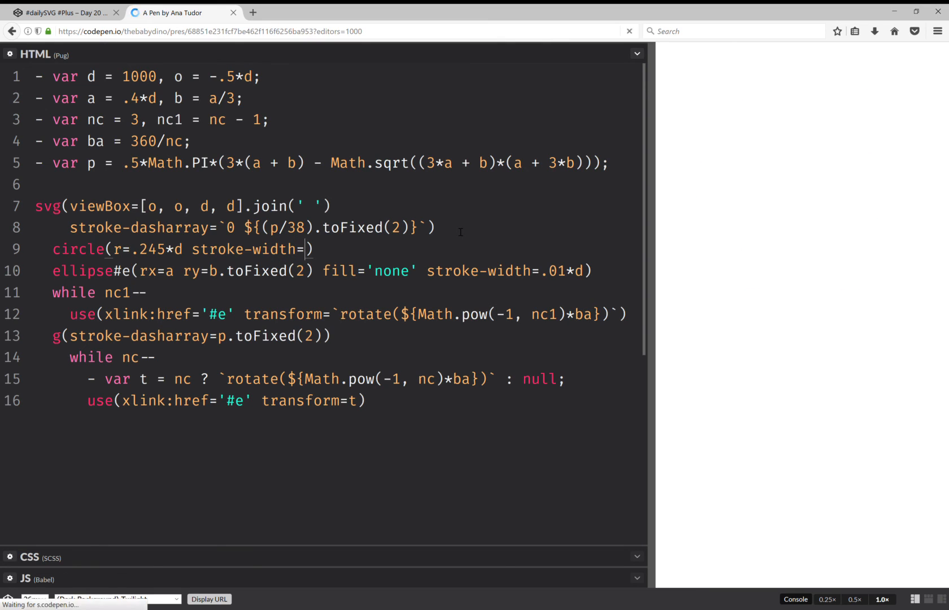
type(".")
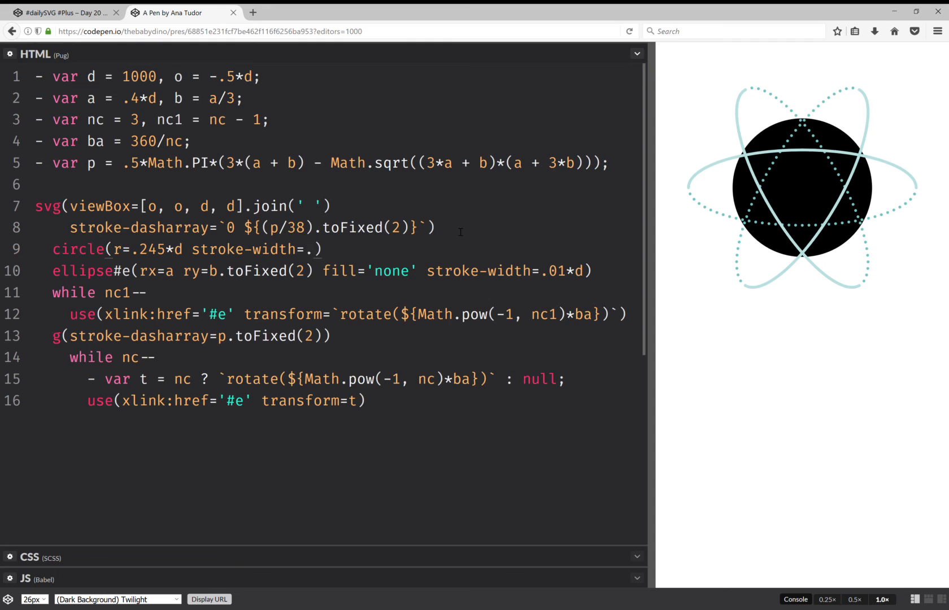
type("41*")
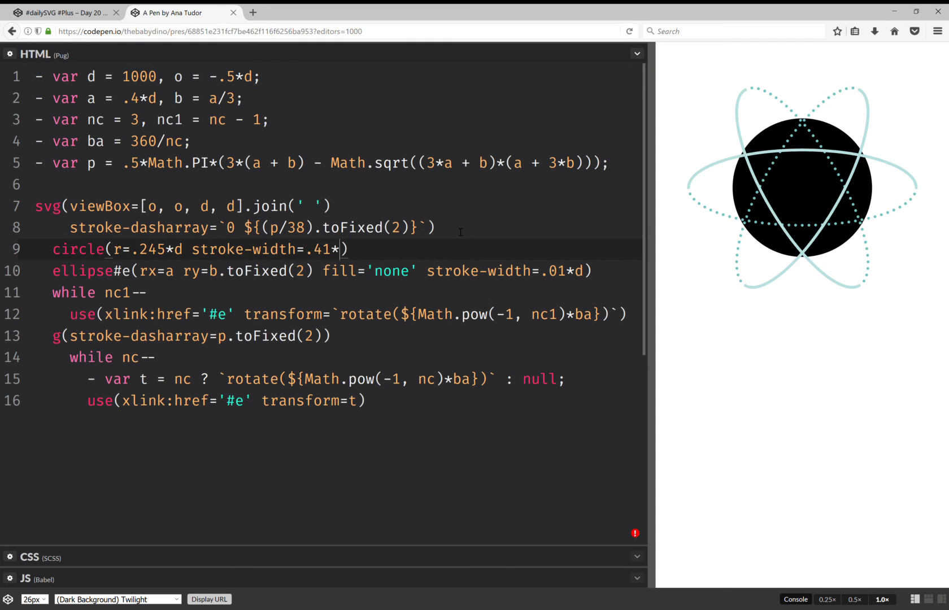
type("d")
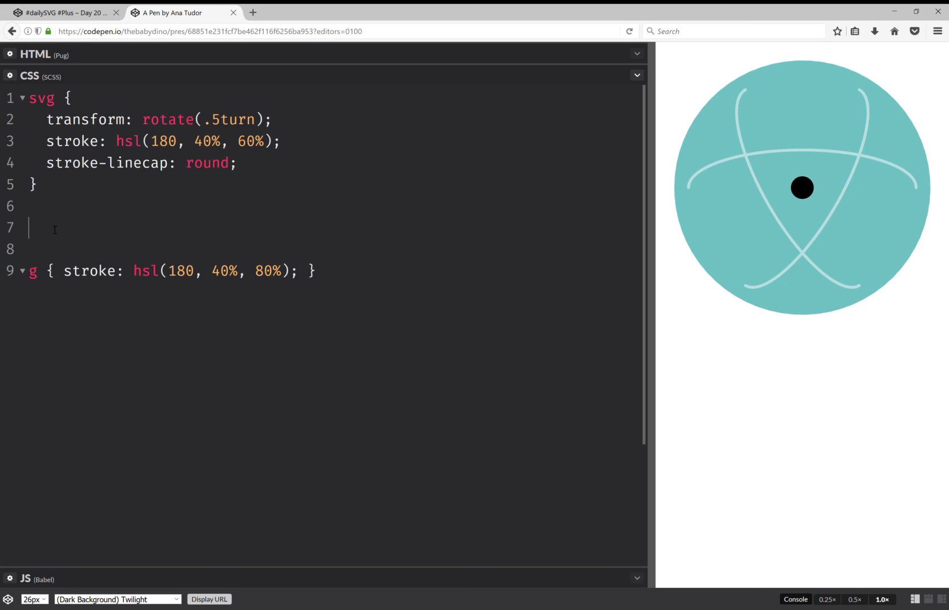
Add an SCSS circle rule with fill: #f60 for the orange core.
type("circle")
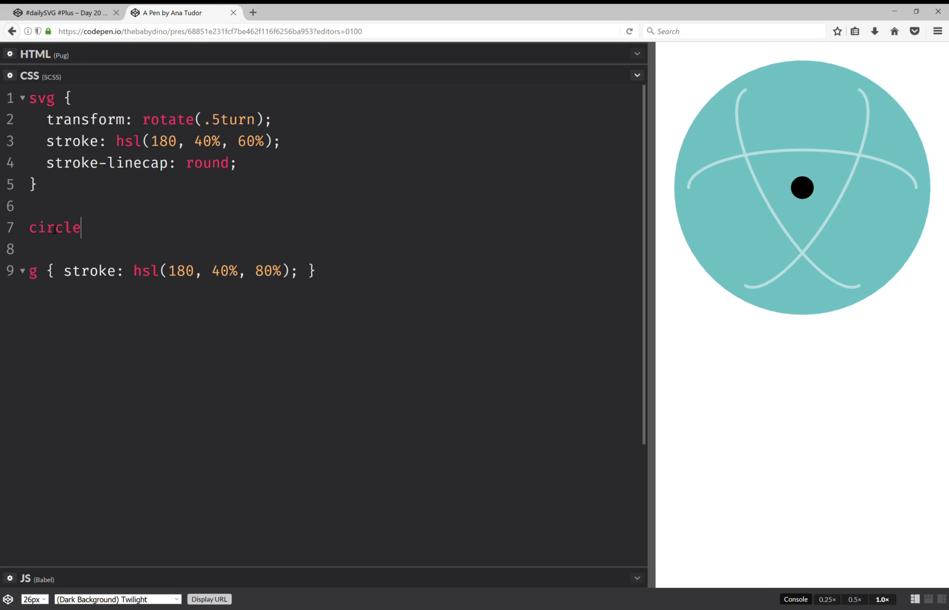
type("{")
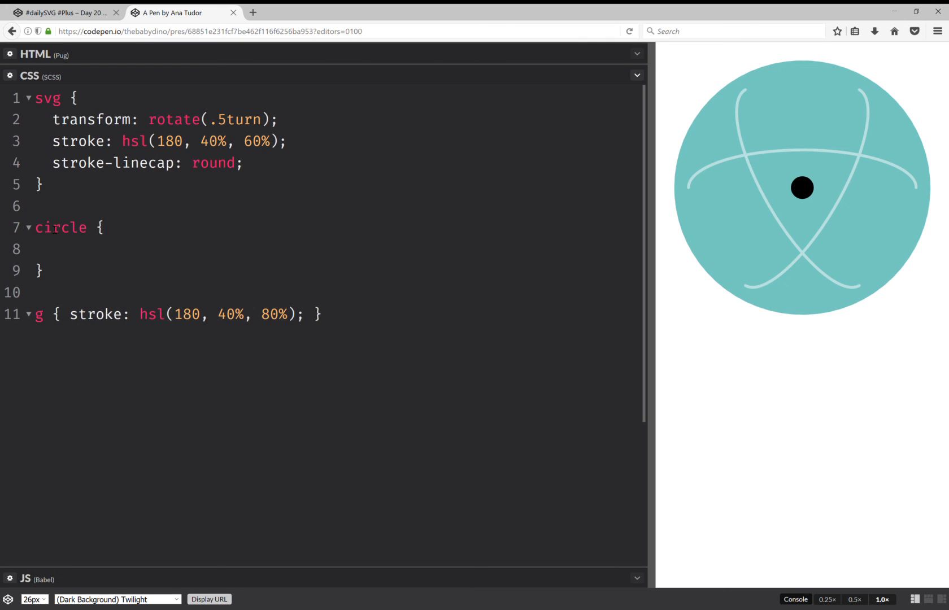
type("fill: #")
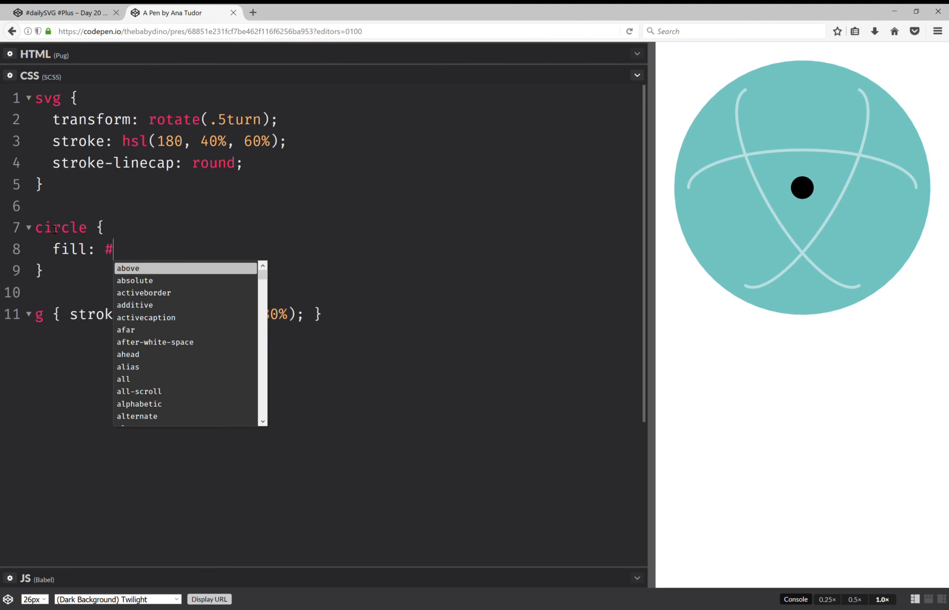
type("f60;")
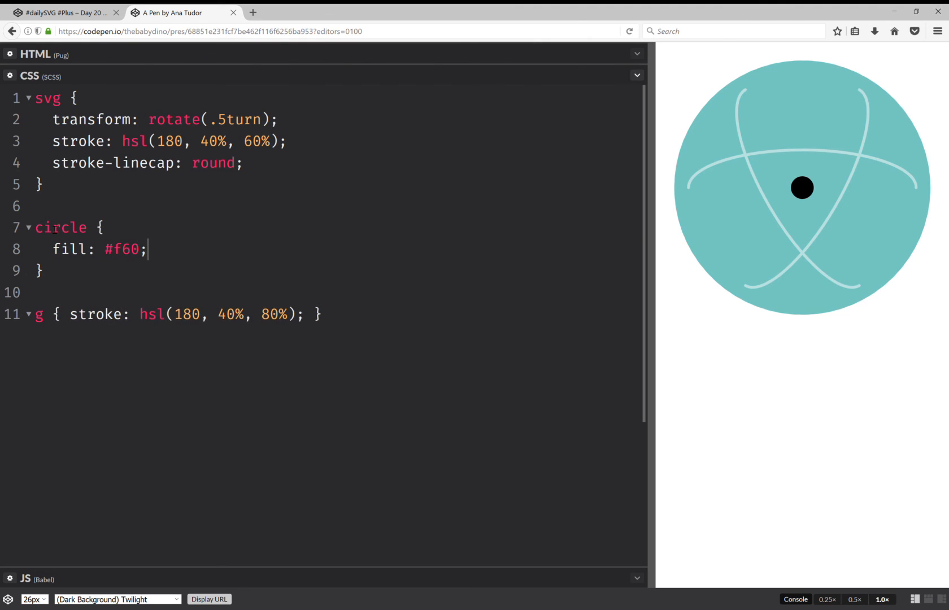
Give the circle stroke #1f4747, copied from the original pen's disc in Developer Tools.
type("s")
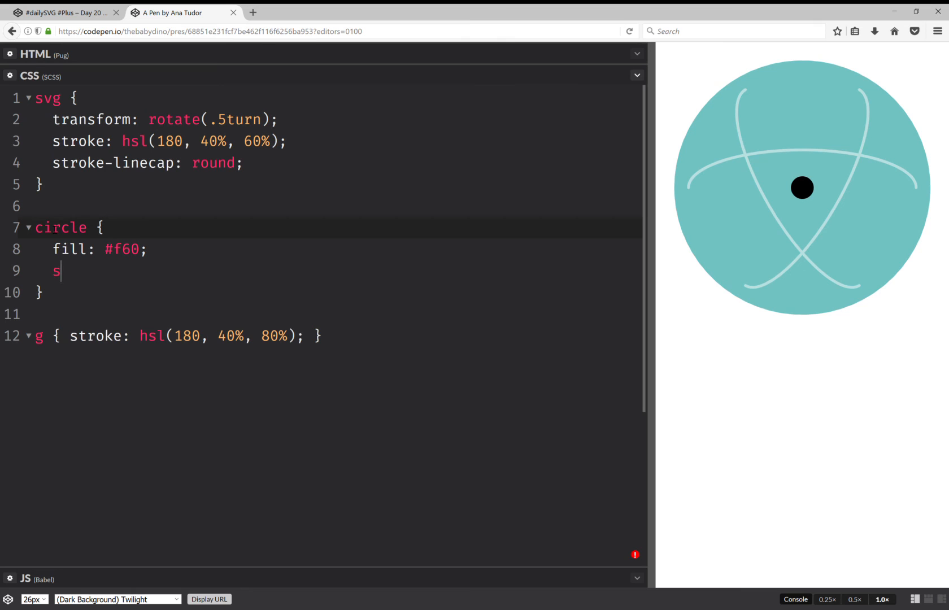
type("troke:")
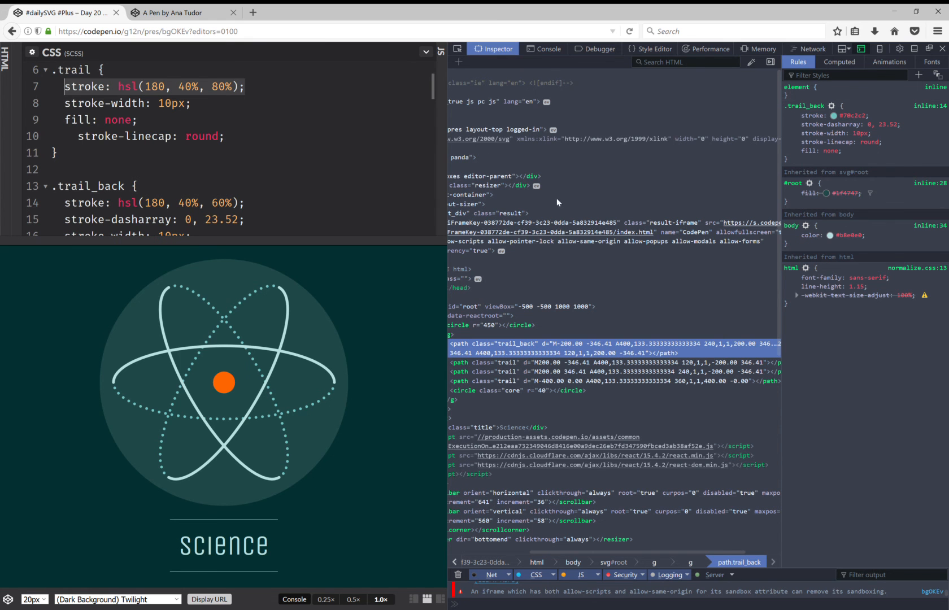
left_click(490, 325)
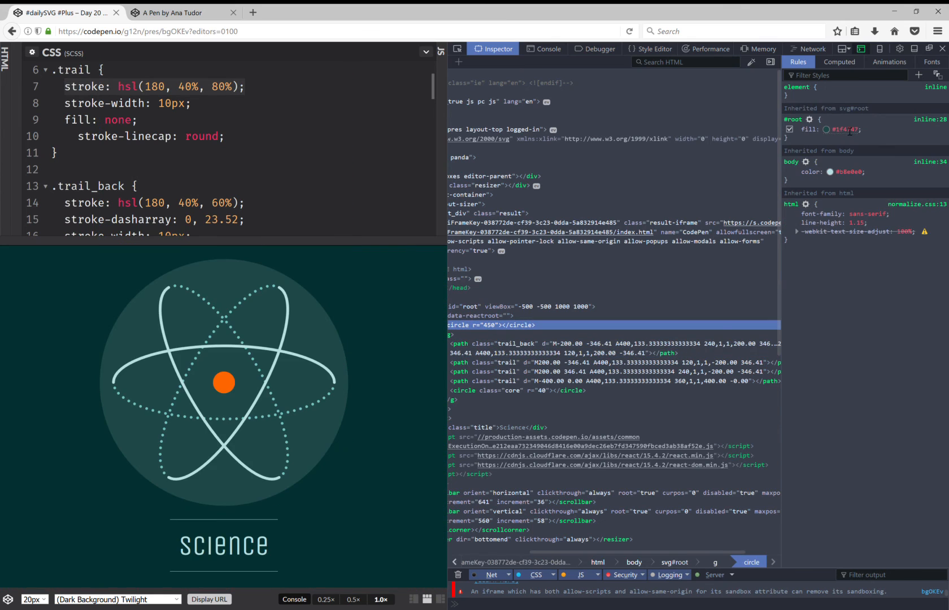
double_click(835, 130)
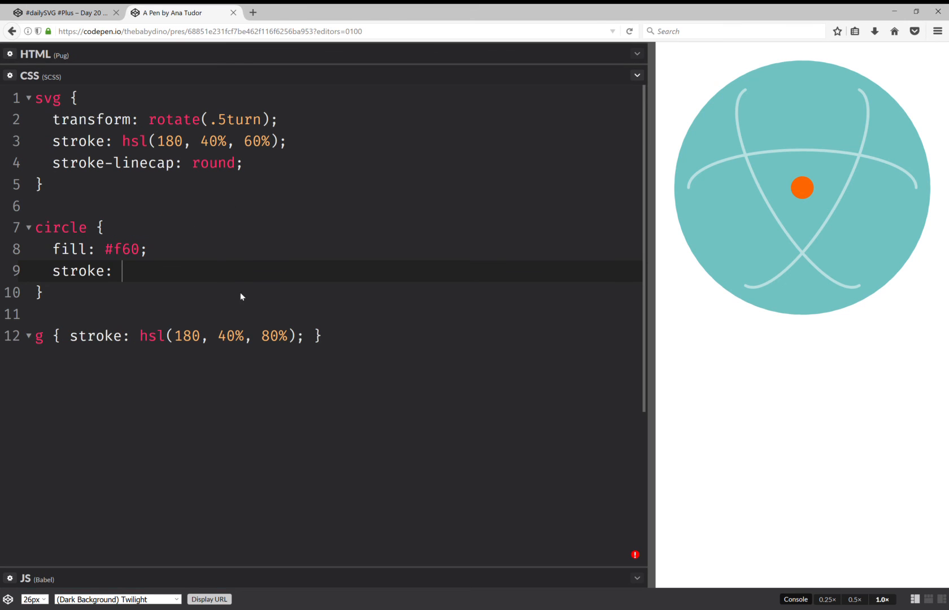
type("#1f4747;")
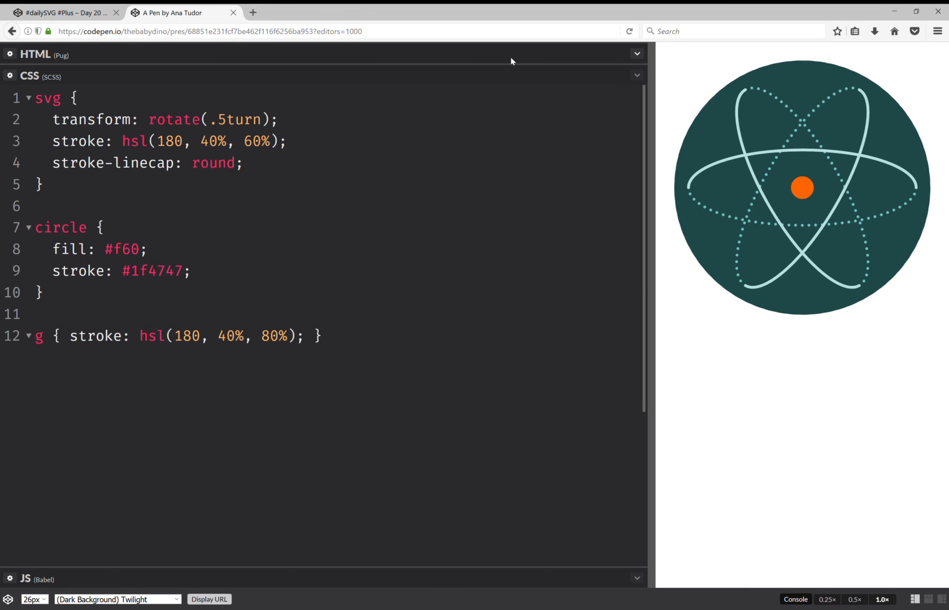
Switch the HTML panel to View Compiled HTML to show the generated SVG markup.
left_click(637, 54)
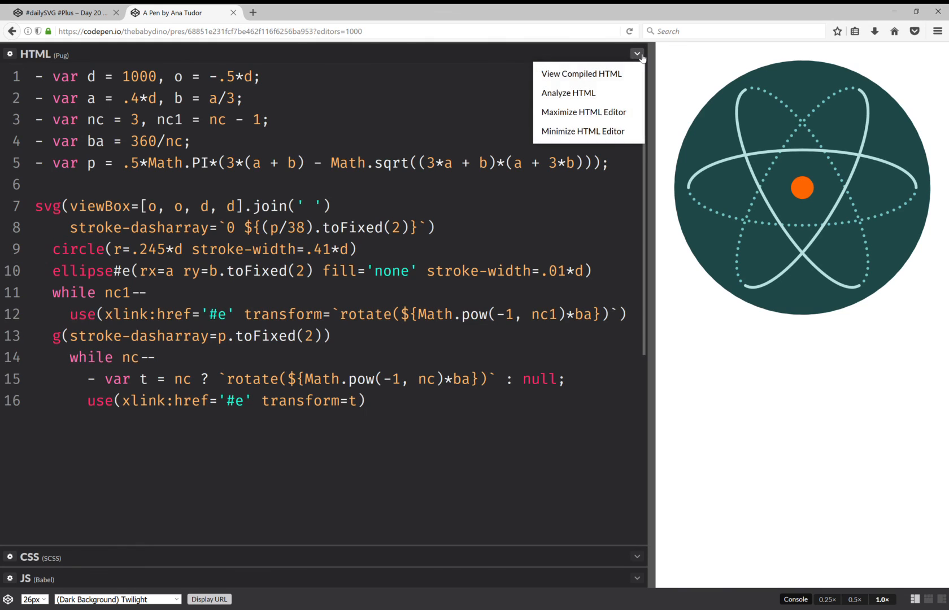
left_click(579, 73)
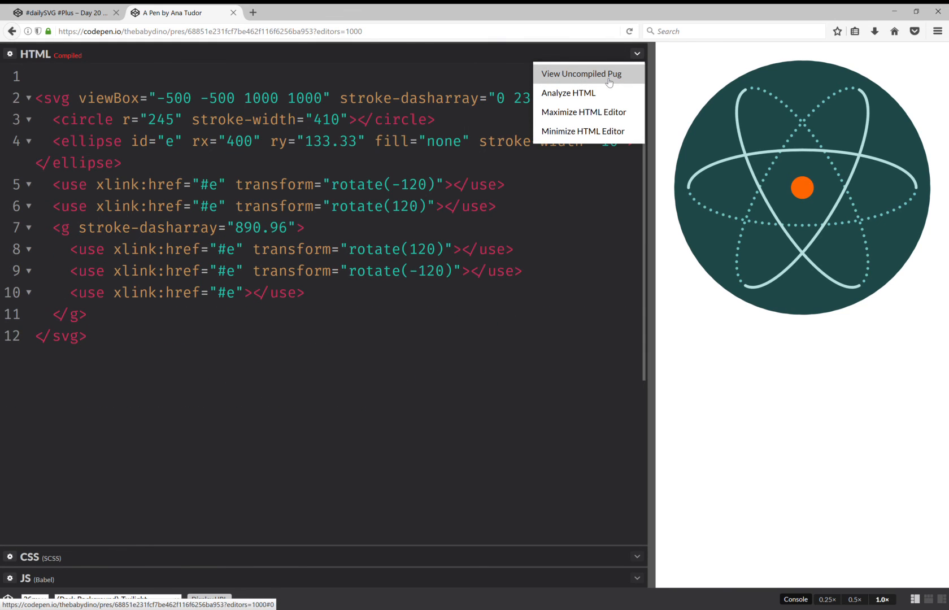